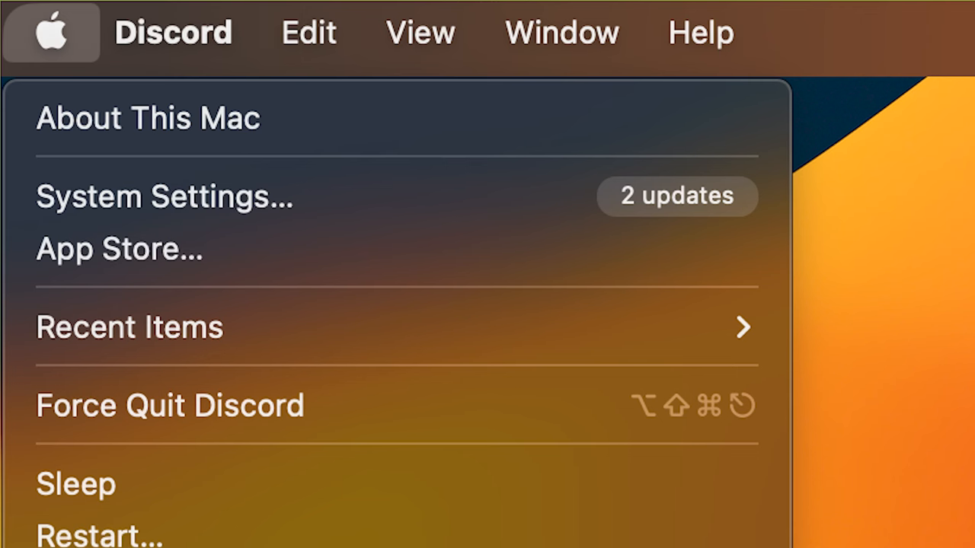
# Open About This Mac to show the M1 Pro chip and macOS Ventura 13.6.4.
pyautogui.click(148, 118)
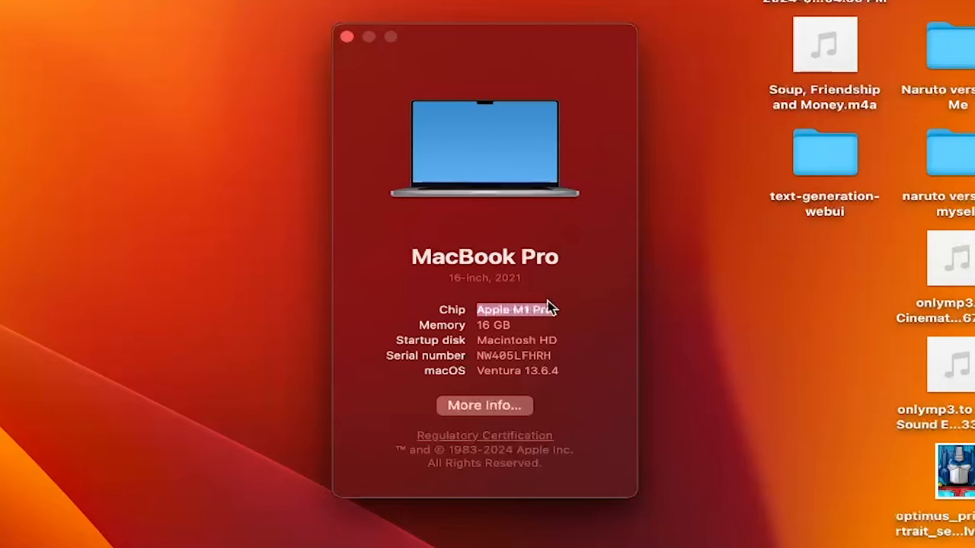
pyautogui.moveTo(540, 302)
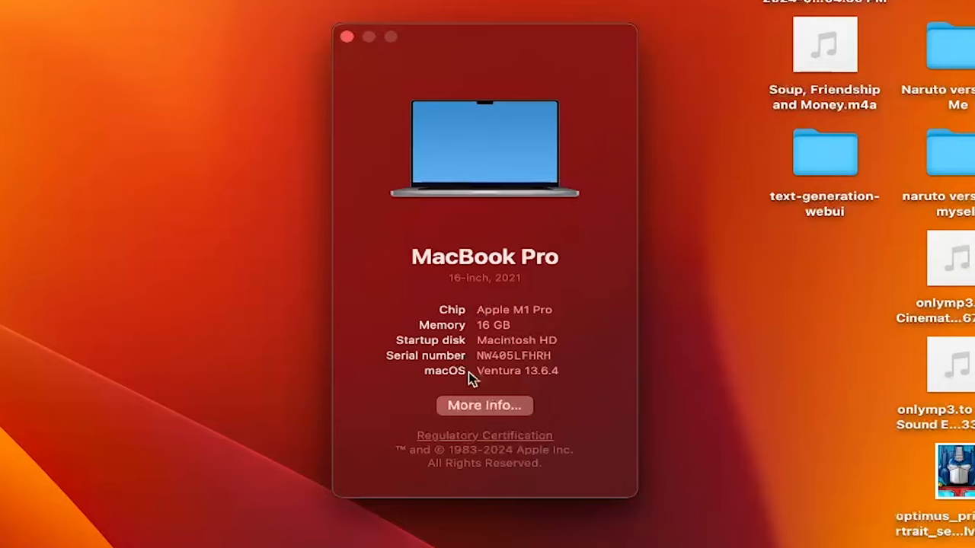
pyautogui.moveTo(497, 396)
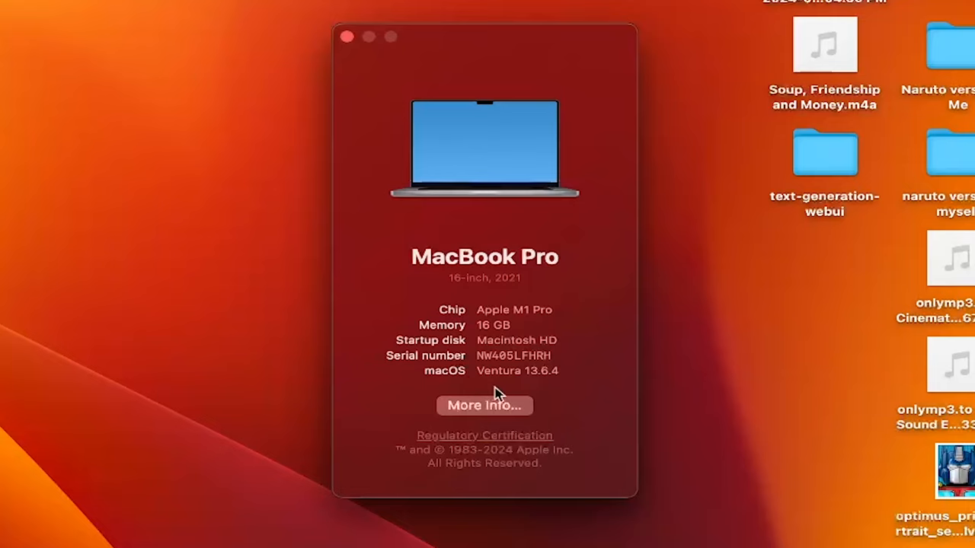
pyautogui.moveTo(425, 392)
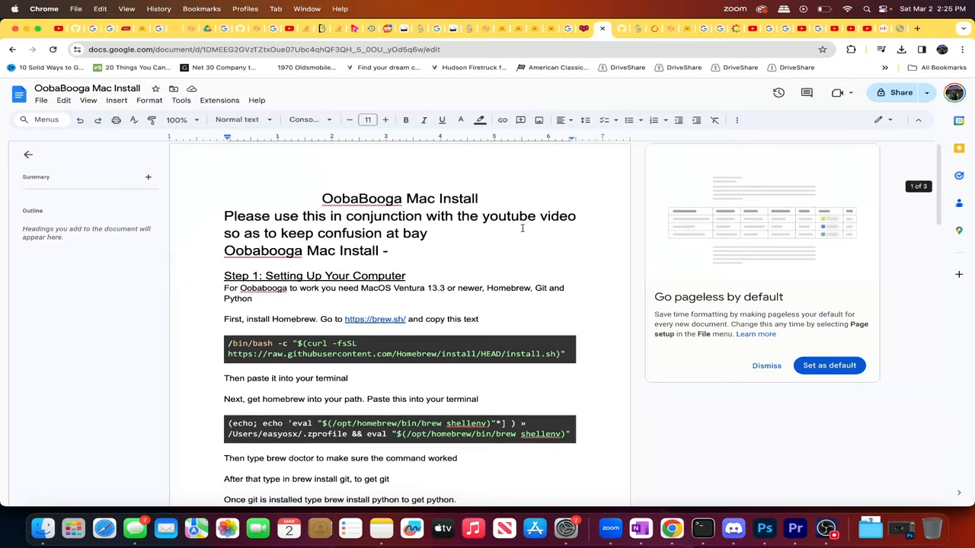
# Scroll through the OobaBooga Mac install guide in Google Docs.
pyautogui.scroll(-3)
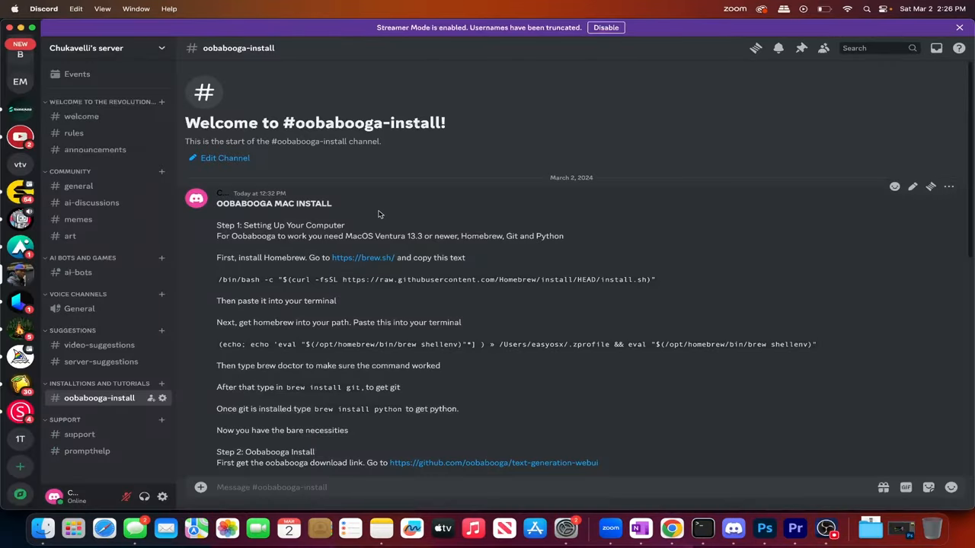
pyautogui.scroll(-3)
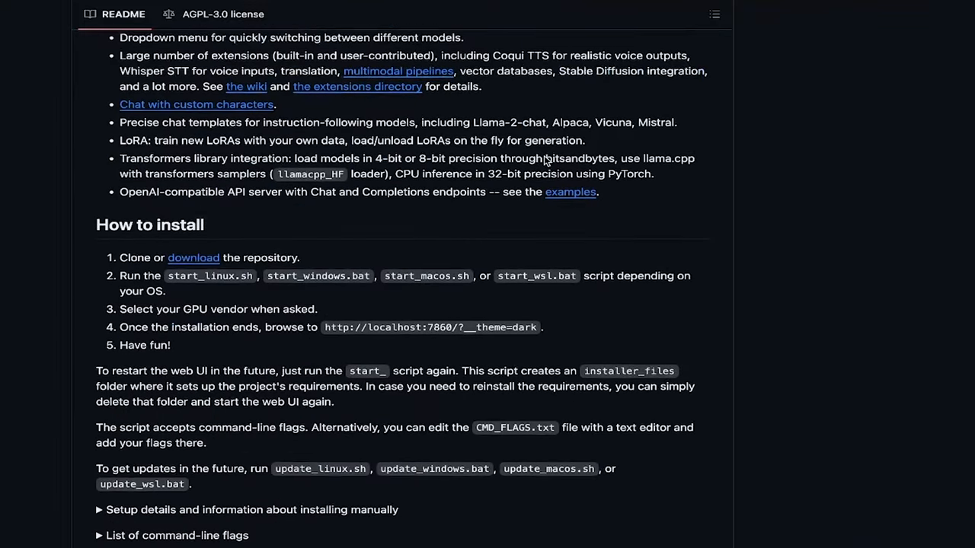
# Scroll to the README's five How to install steps and clear the text highlight.
pyautogui.scroll(-3)
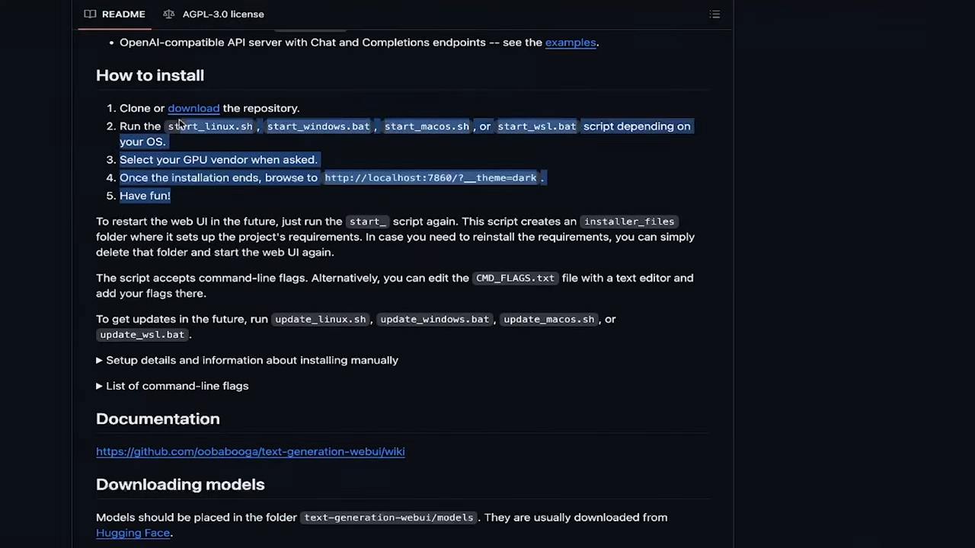
pyautogui.click(215, 204)
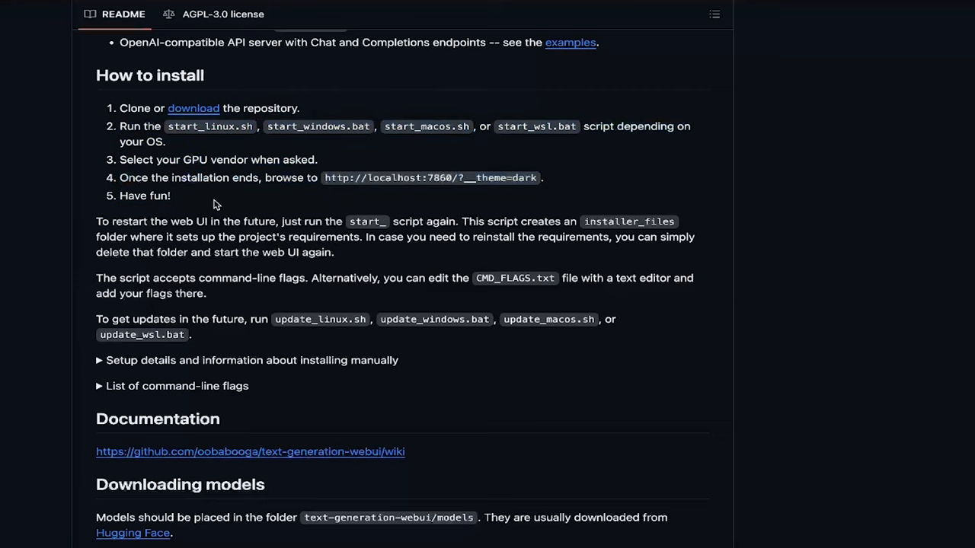
pyautogui.moveTo(291, 289)
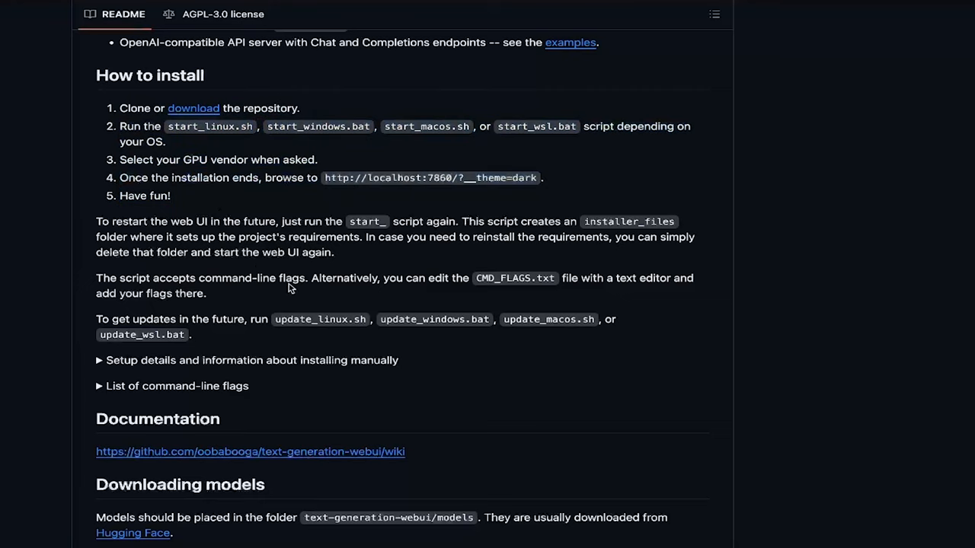
pyautogui.moveTo(320, 290)
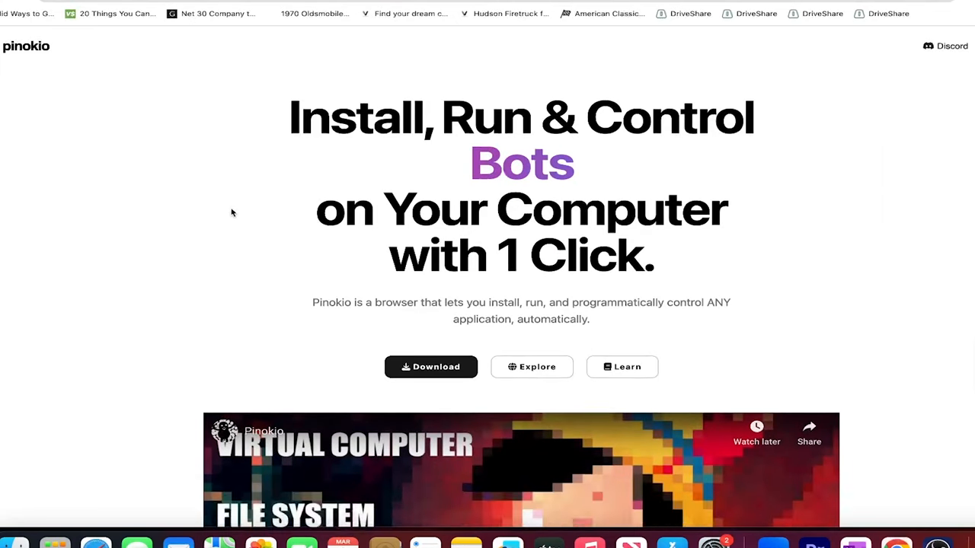
# Search Pinokio's Explore catalog for 'oob' and open the Text Generation WebUI script.
pyautogui.click(531, 367)
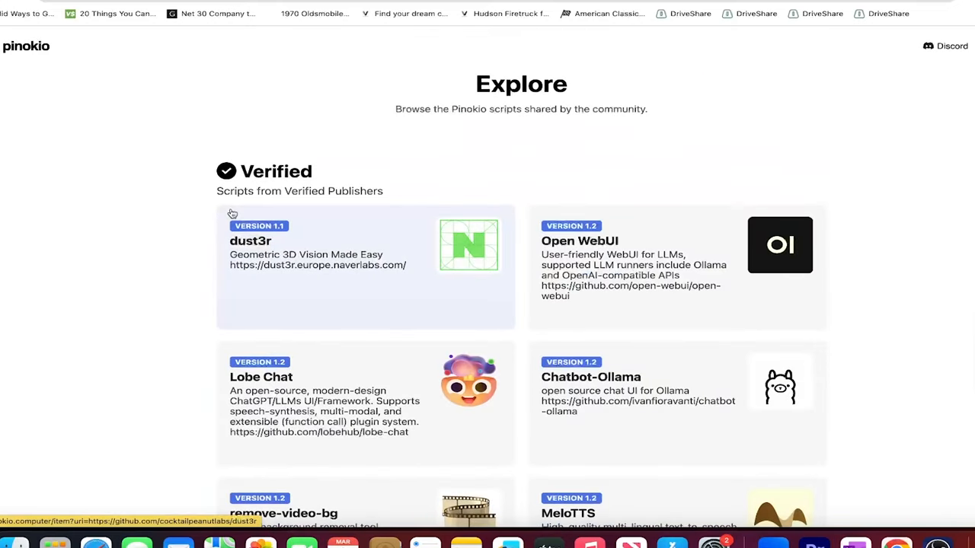
pyautogui.scroll(-3)
pyautogui.write('gguf')
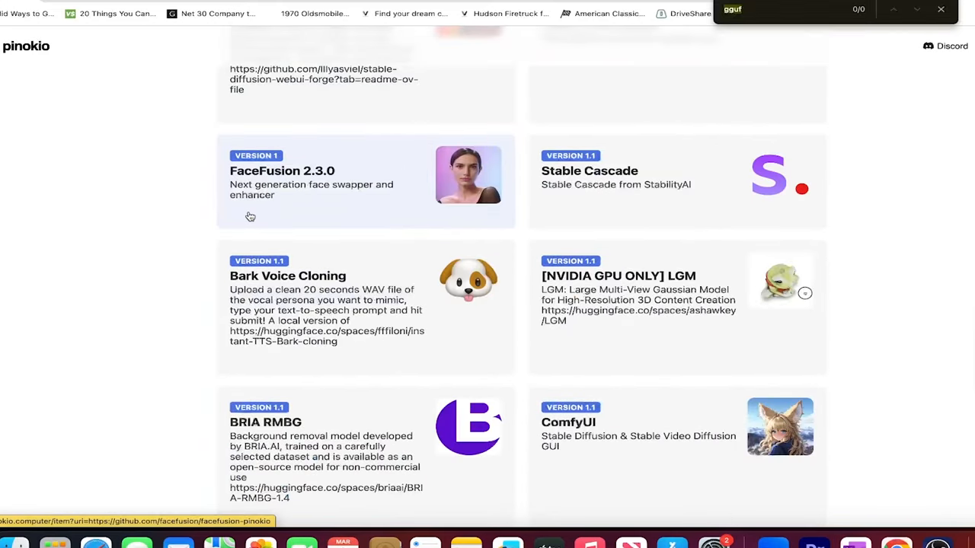
pyautogui.write('oo')
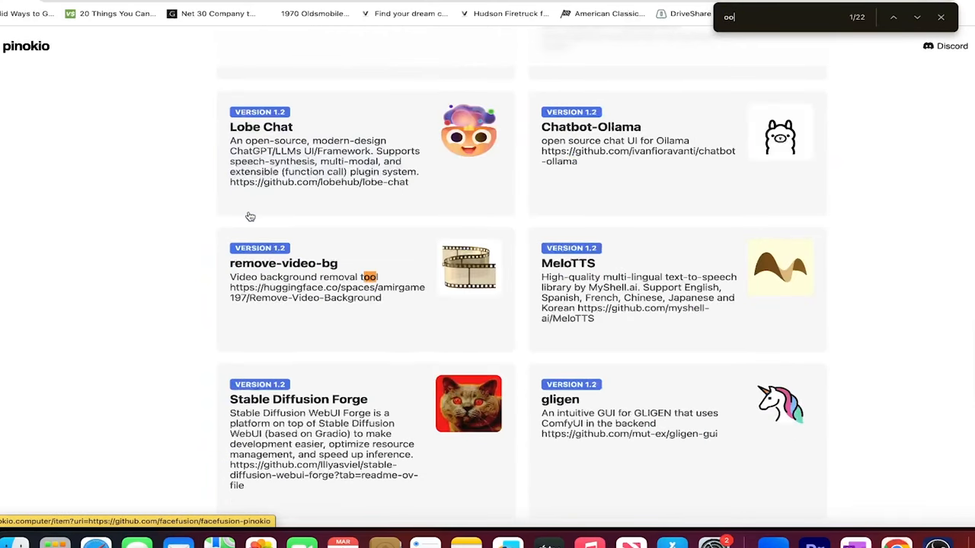
pyautogui.write('b')
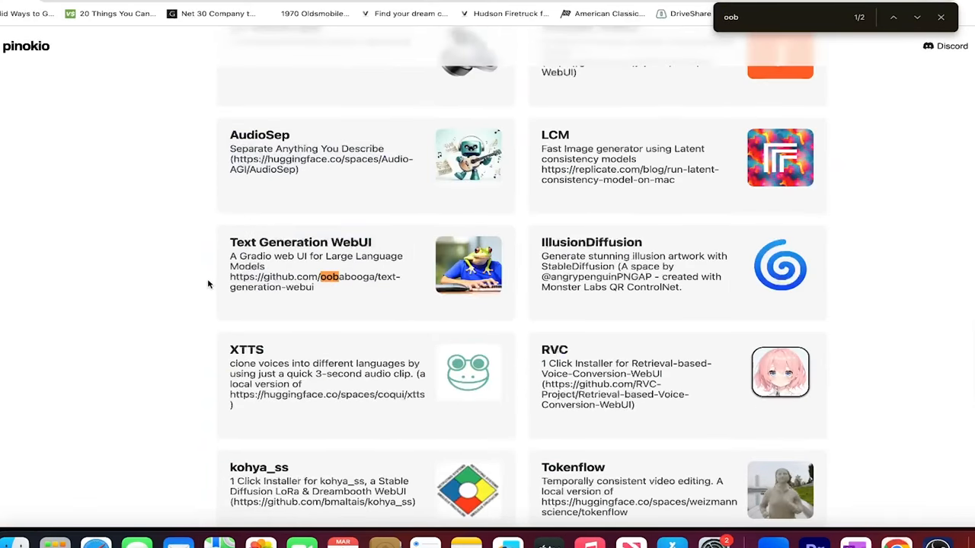
pyautogui.click(315, 242)
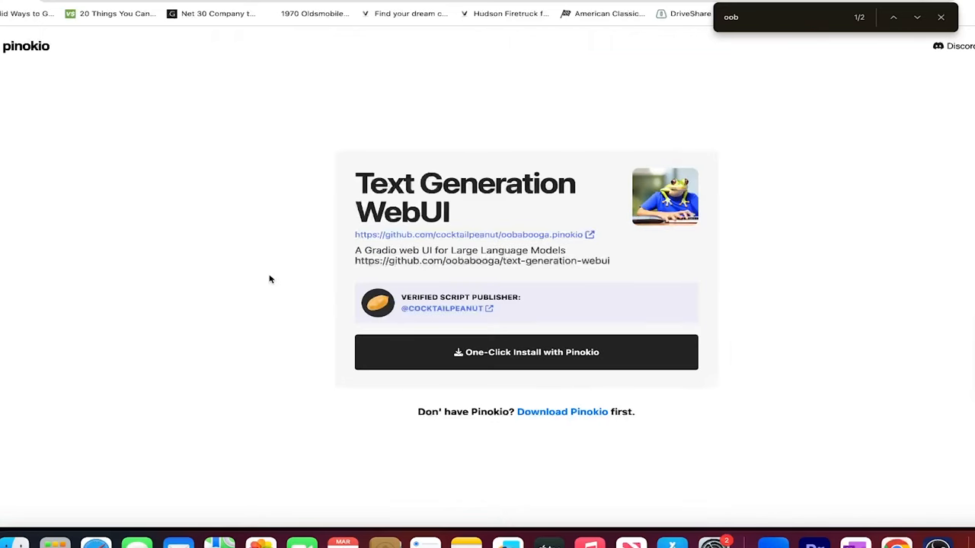
pyautogui.moveTo(376, 303)
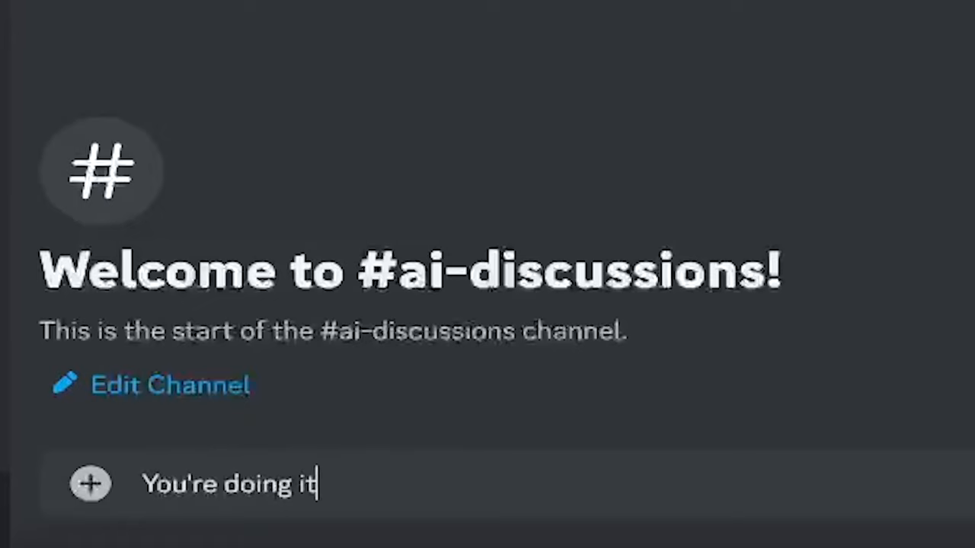
# Post "You're doing it wrong dummy" in #ai-discussions.
pyautogui.write('wrong dum')
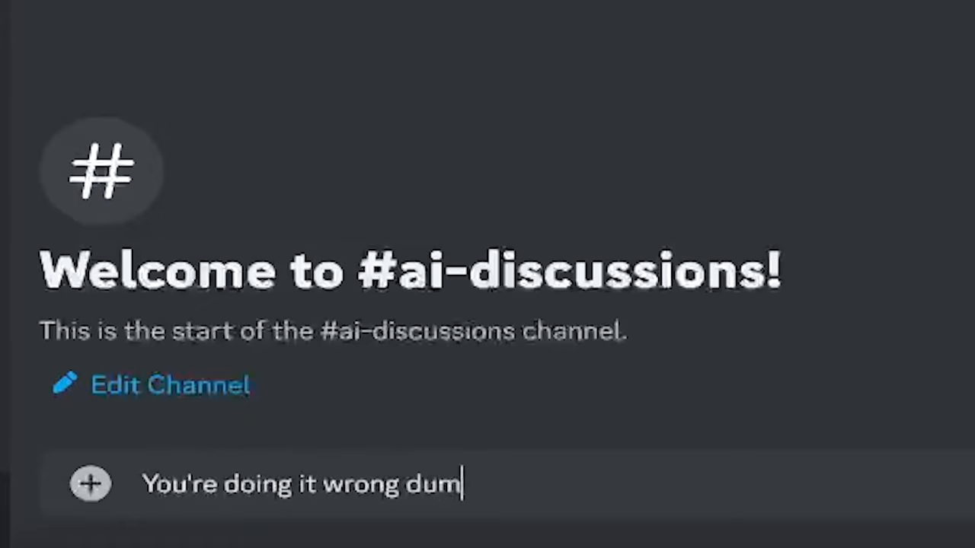
pyautogui.write('my')
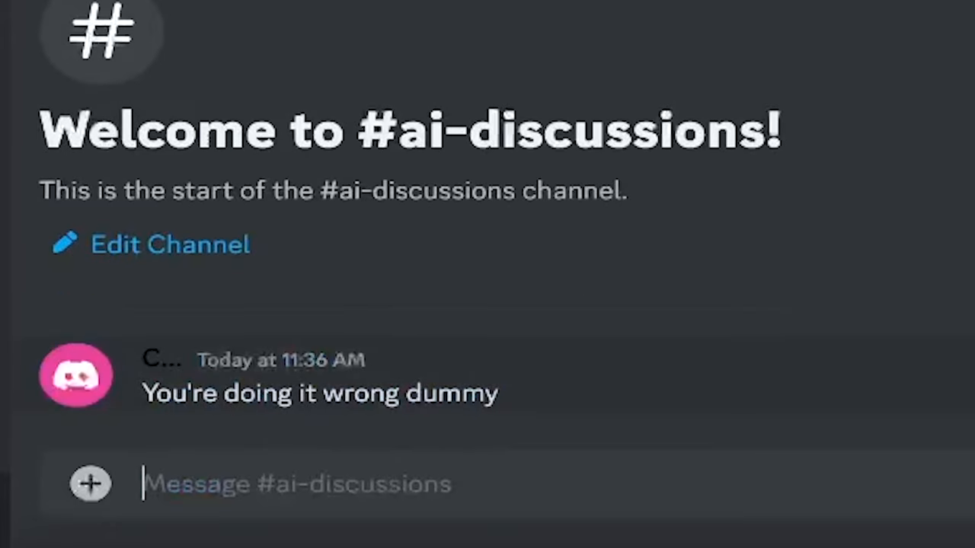
pyautogui.press('Cmd+Space')
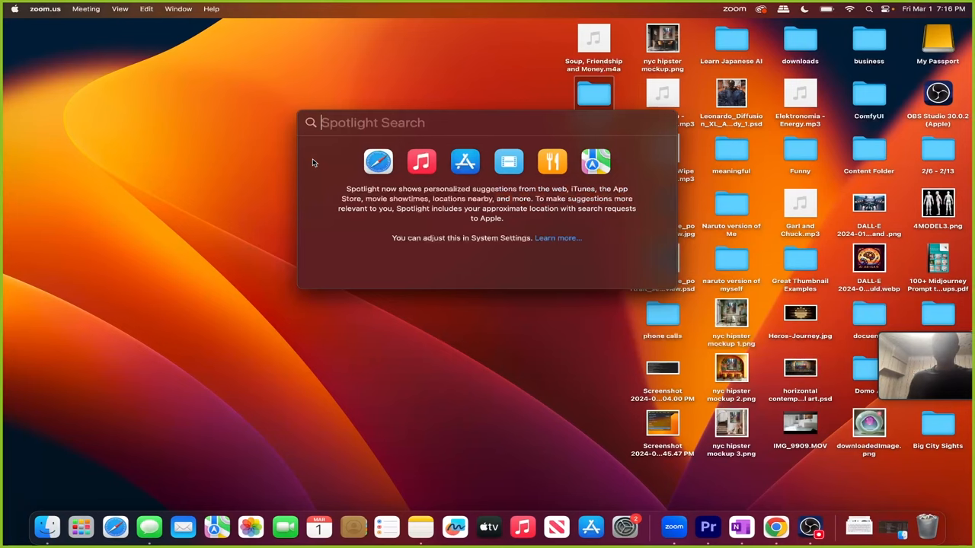
# Search Spotlight for Terminal, then copy the Homebrew install command from brew.sh.
pyautogui.write('terminal')
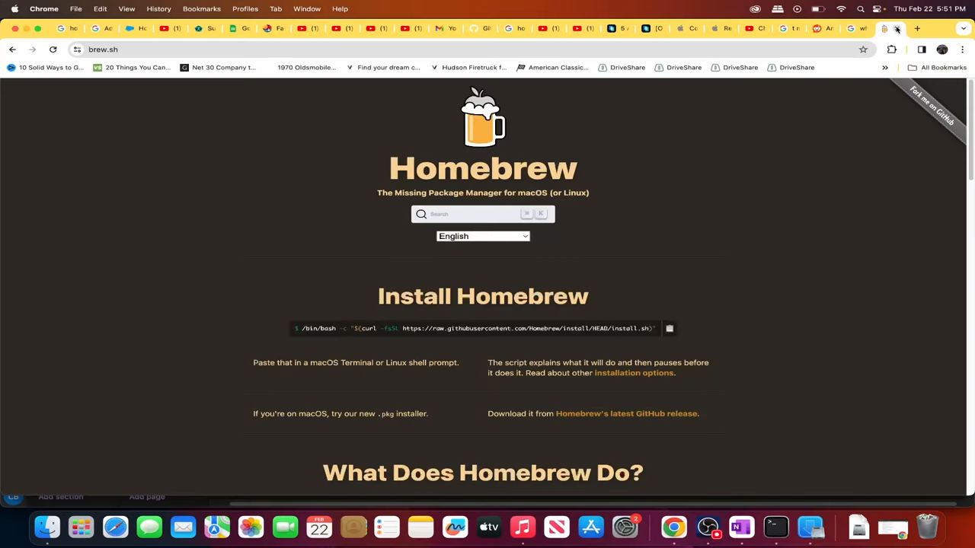
pyautogui.moveTo(519, 284)
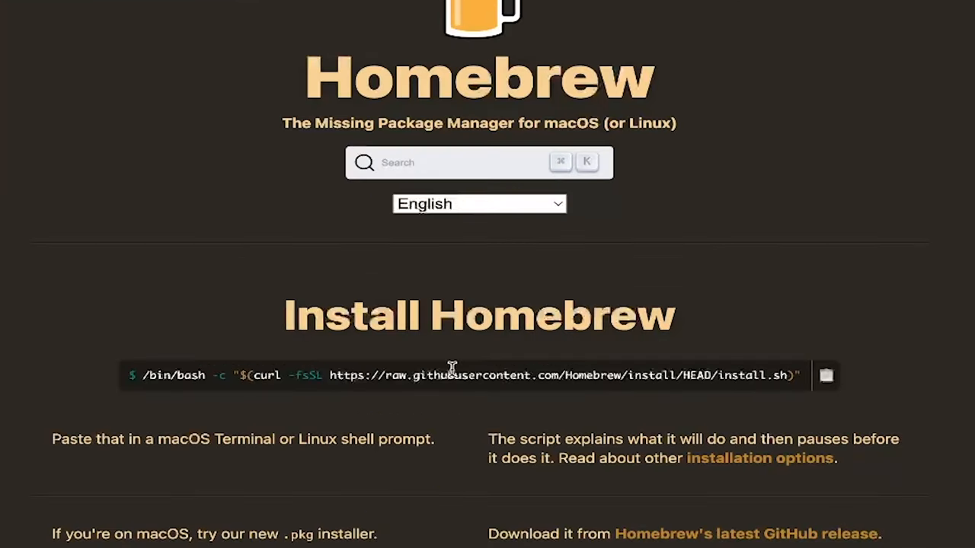
pyautogui.click(826, 376)
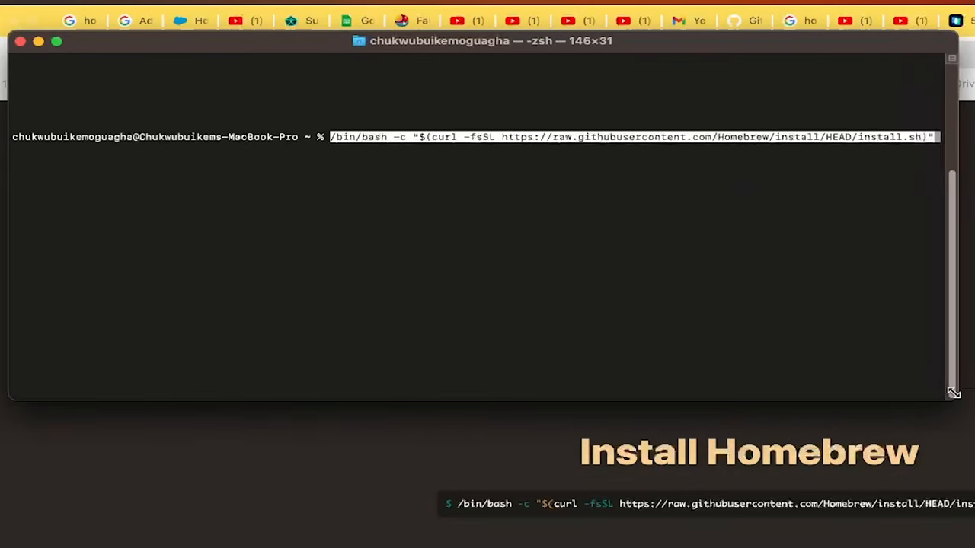
pyautogui.moveTo(920, 340)
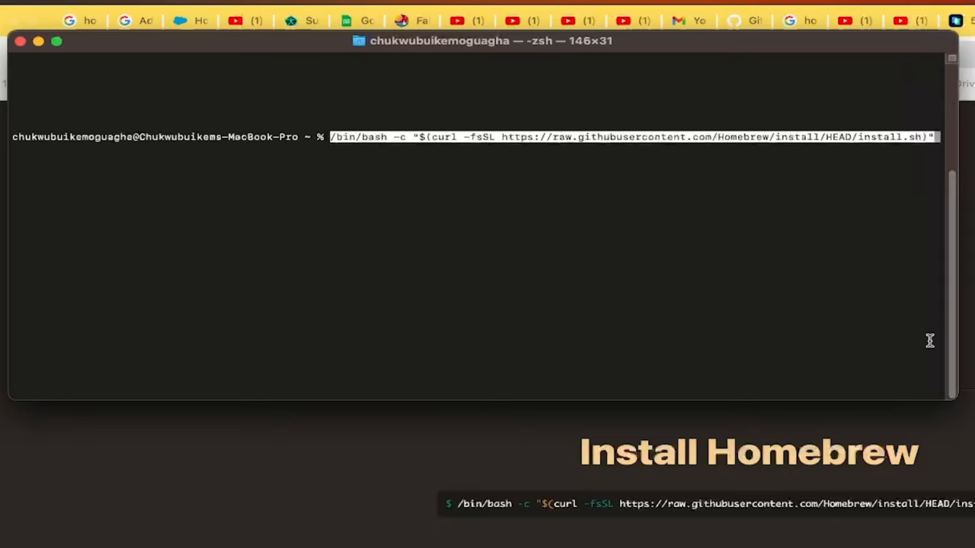
# Run the pasted Homebrew install command in Terminal.
pyautogui.press('Return')
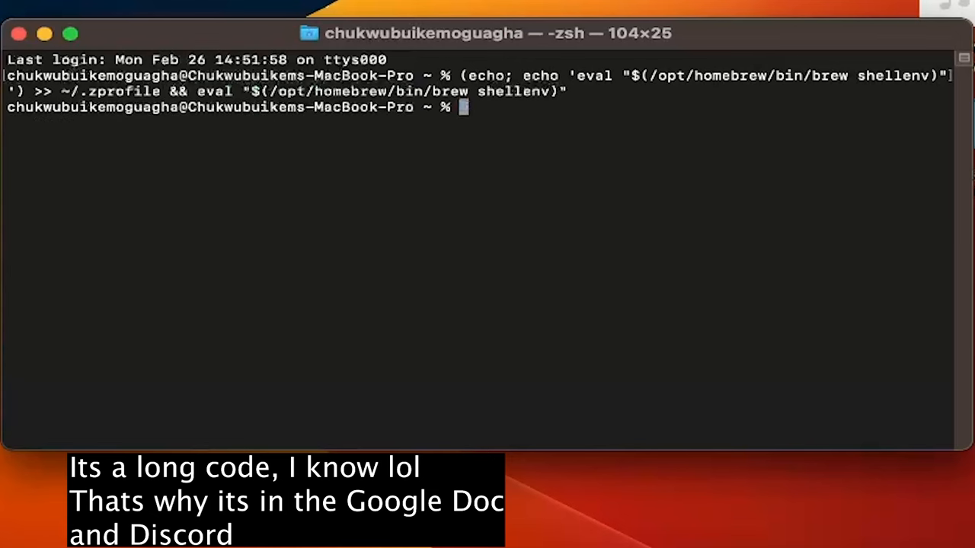
# Run brew doctor to confirm readiness, then run brew install git.
pyautogui.write('brew d')
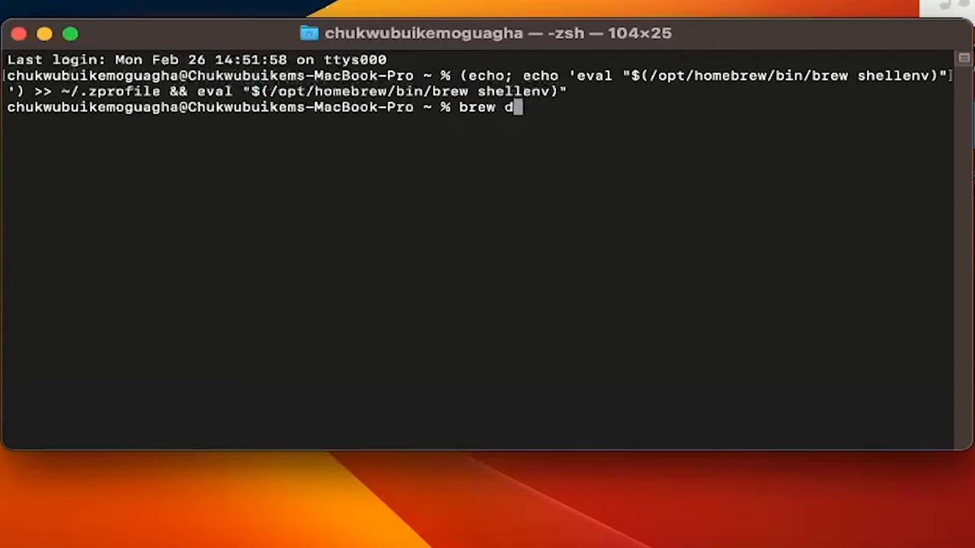
pyautogui.write('octor')
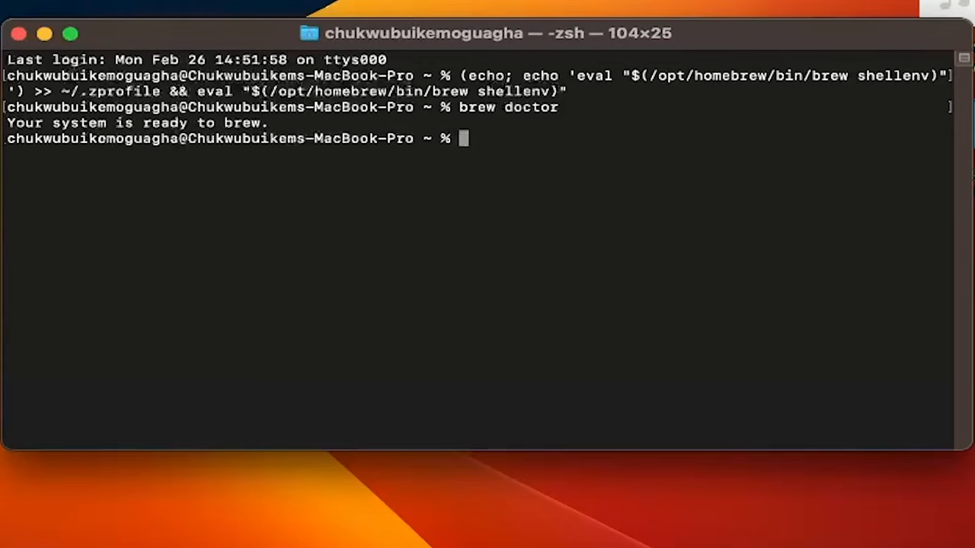
pyautogui.write('brew install git')
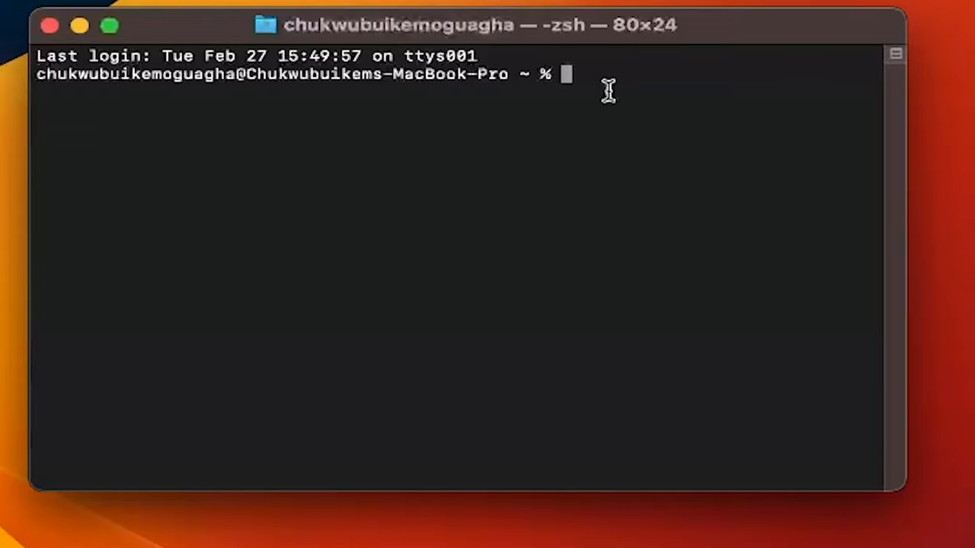
# Run pwd and ls to show the home directory and its folders.
pyautogui.write('pwd')
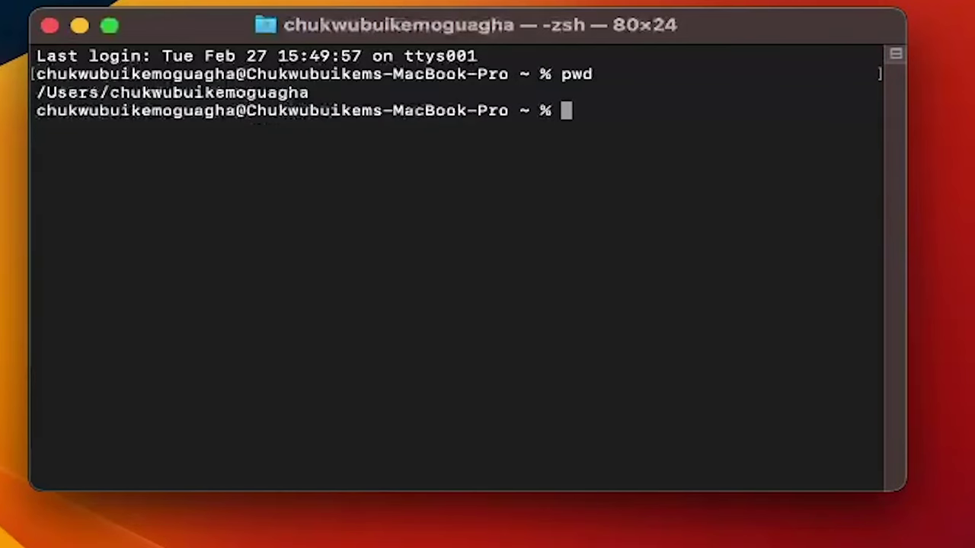
pyautogui.write('ls')
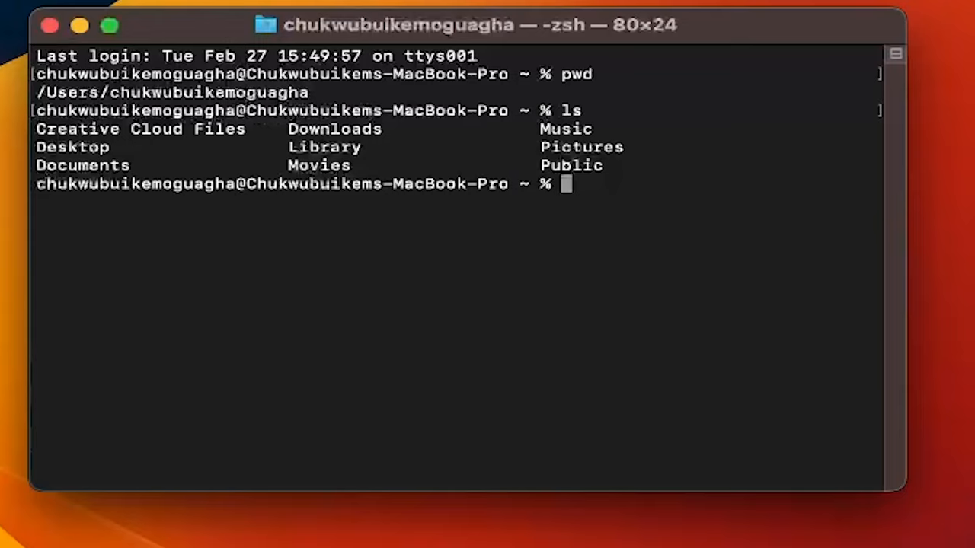
pyautogui.moveTo(570, 304)
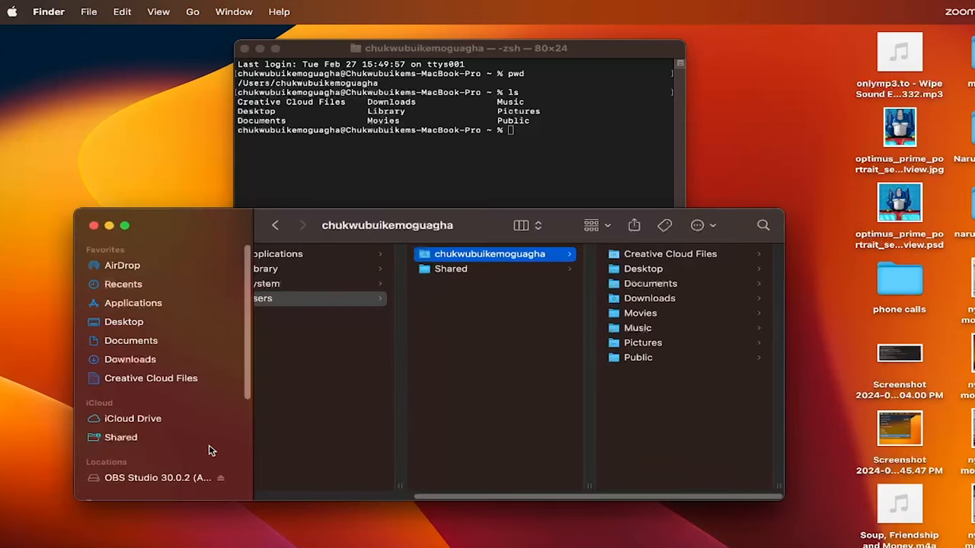
pyautogui.moveTo(685, 268)
pyautogui.write('cd des')
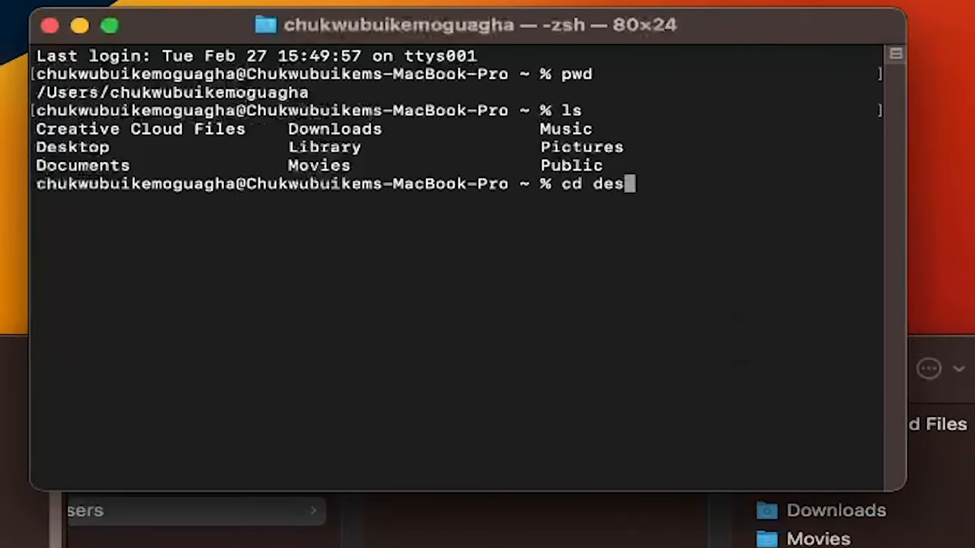
# Compare the Finder home folder with the ls output and start typing cd desktop.
pyautogui.write('ktop')
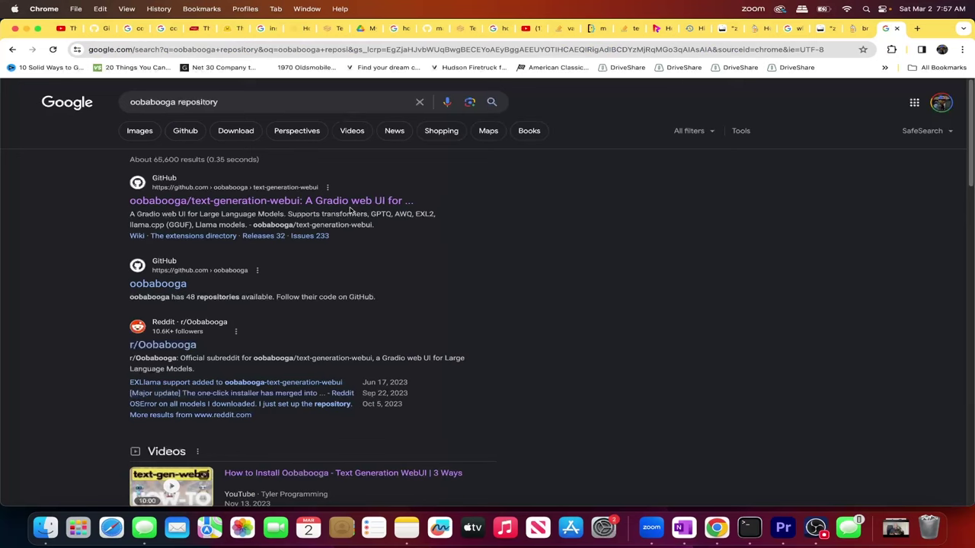
# Copy the HTTPS clone URL from the oobabooga/text-generation-webui GitHub repository page.
pyautogui.click(270, 200)
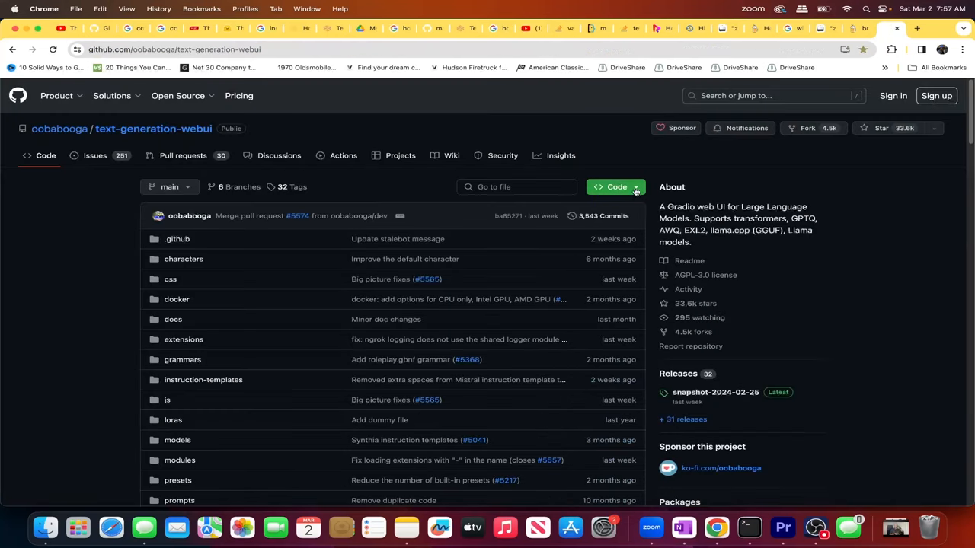
pyautogui.click(615, 187)
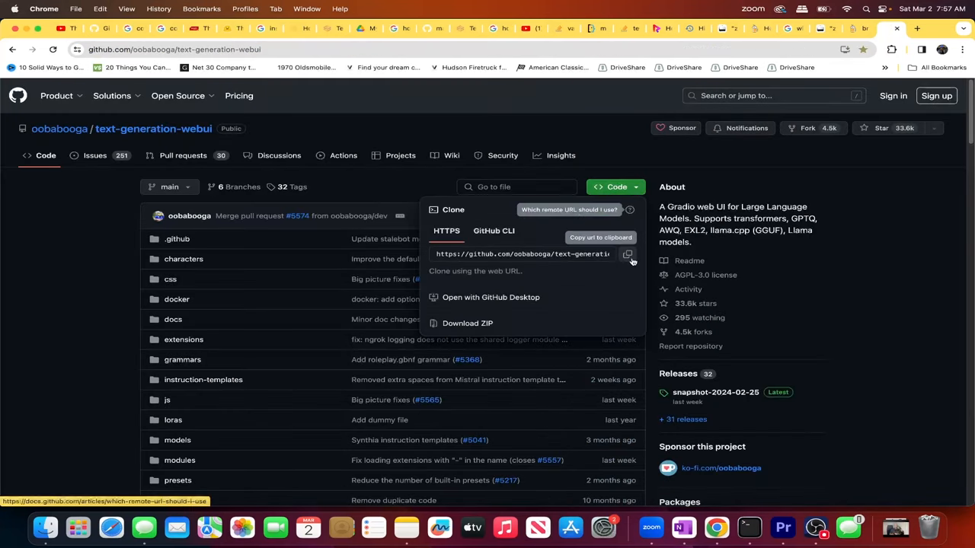
pyautogui.click(628, 254)
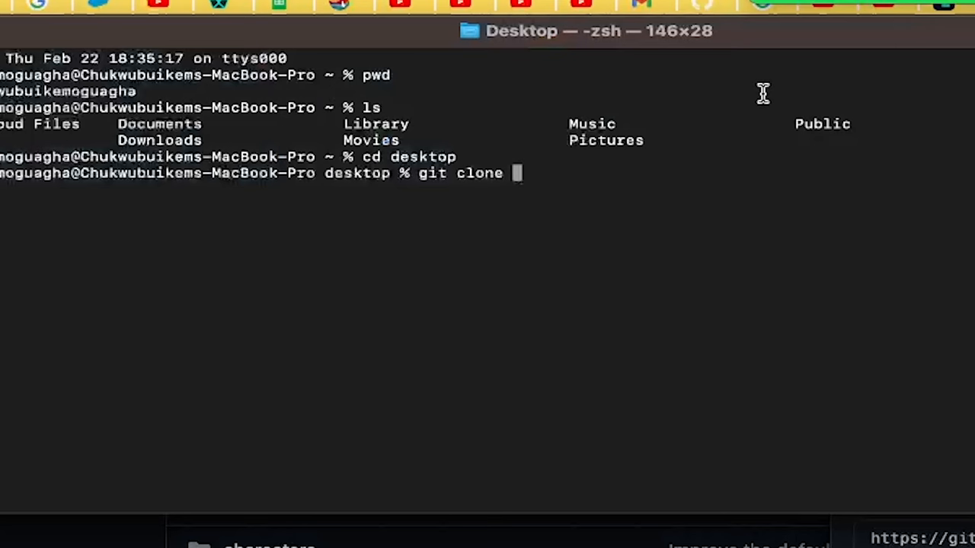
pyautogui.write('https://github.com/oobabooga/text-generation-webui')
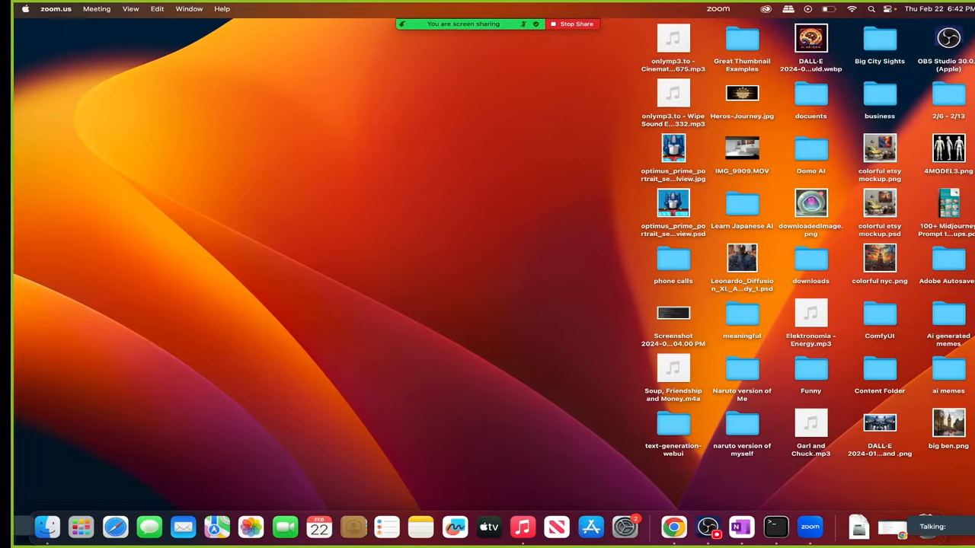
pyautogui.click(662, 424)
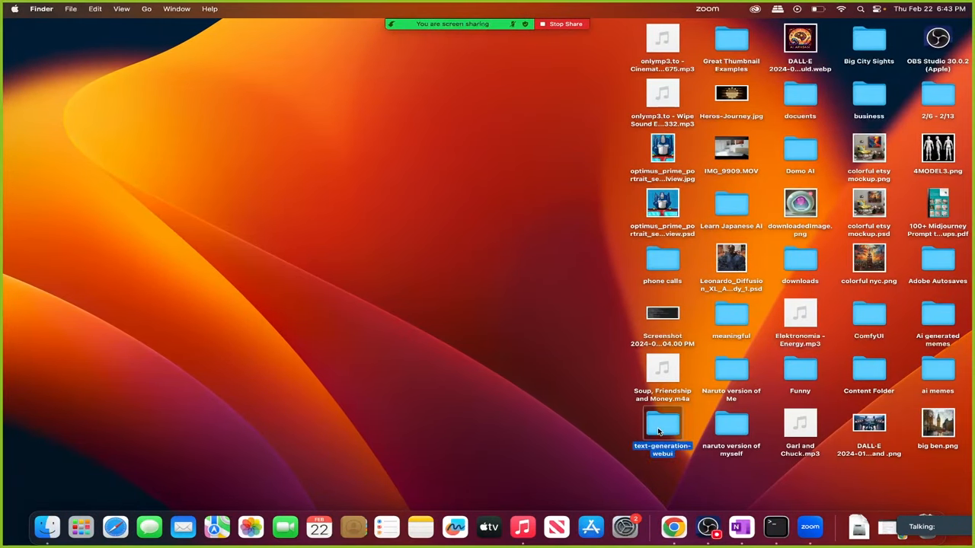
pyautogui.doubleClick(663, 424)
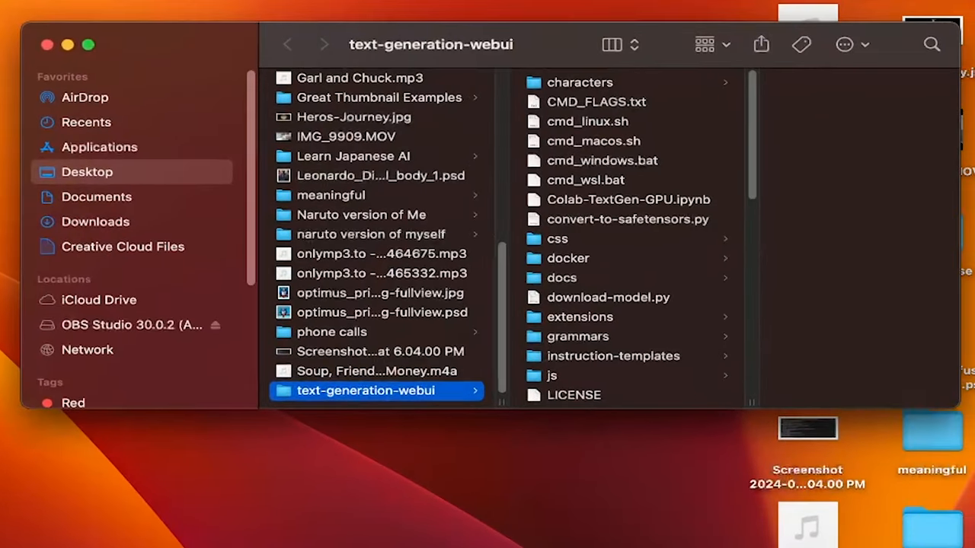
pyautogui.scroll(-3)
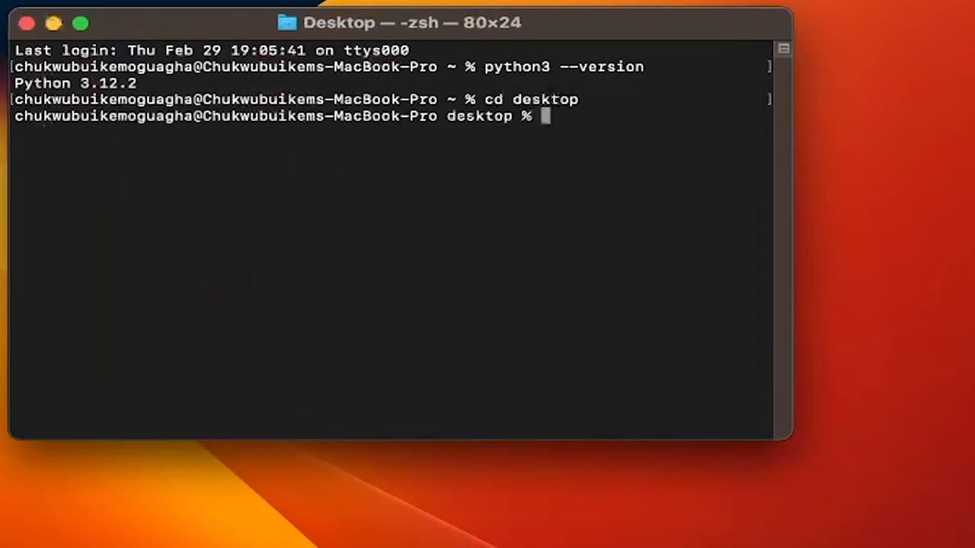
# Create and activate a venv inside text-generation-webui, then run pip install -r requirements.txt.
pyautogui.write('cd text-generation-webui')
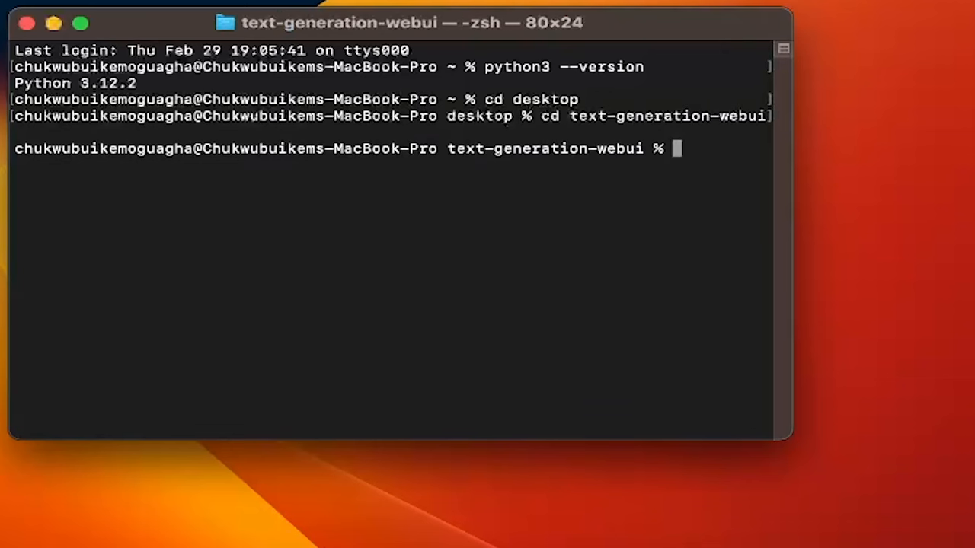
pyautogui.write('python3 -m venv venv')
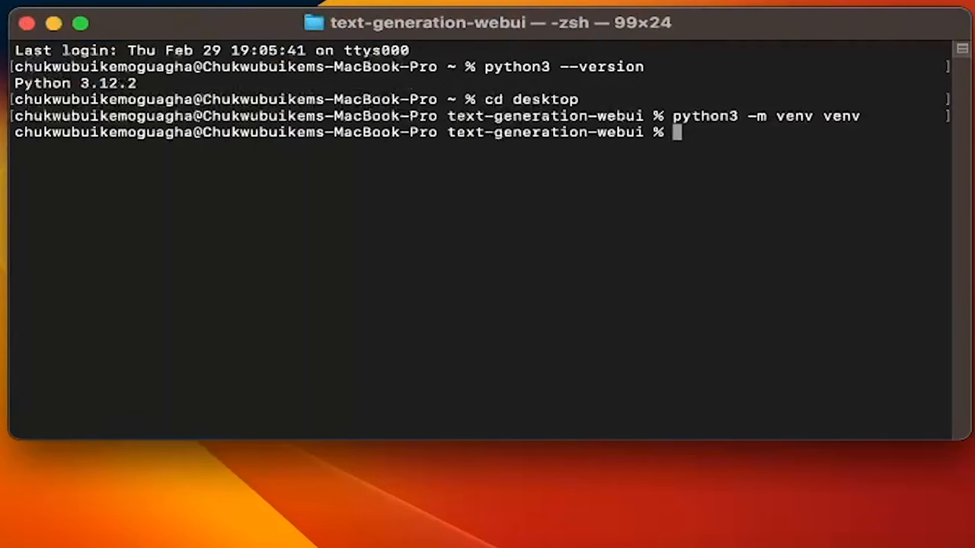
pyautogui.write('source venv/bin/activate')
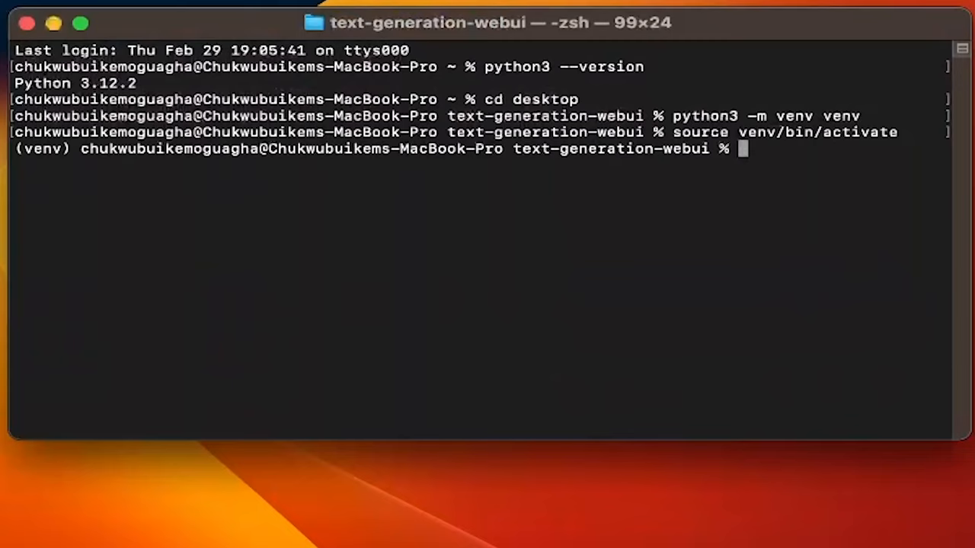
pyautogui.write('pip install -r requirements.txt')
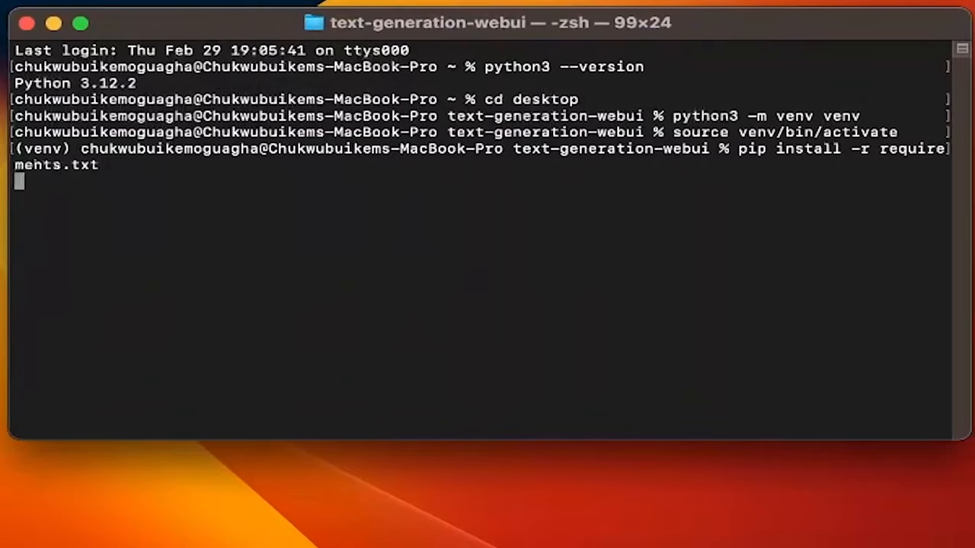
pyautogui.press('Return')
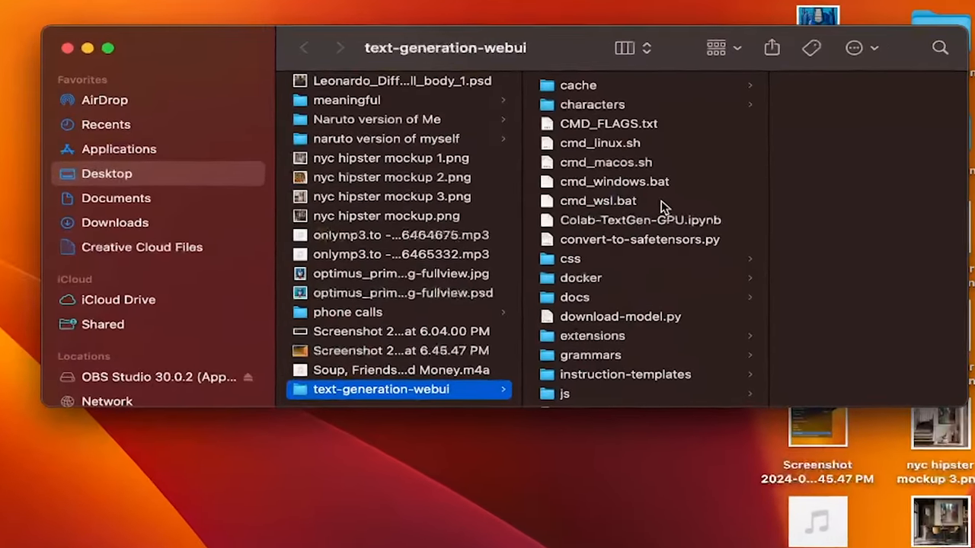
# Scroll the text-generation-webui folder in Finder to view requirements.txt.
pyautogui.scroll(-3)
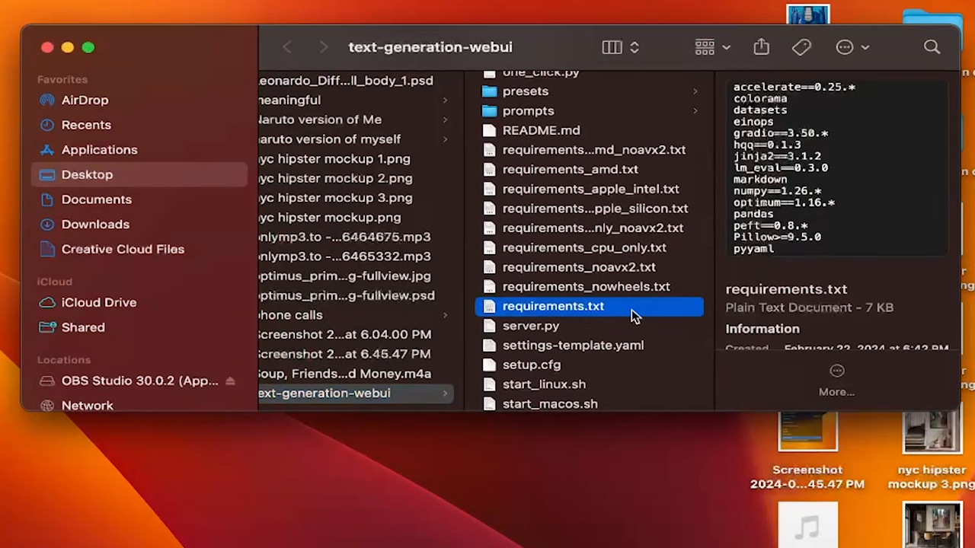
pyautogui.scroll(-3)
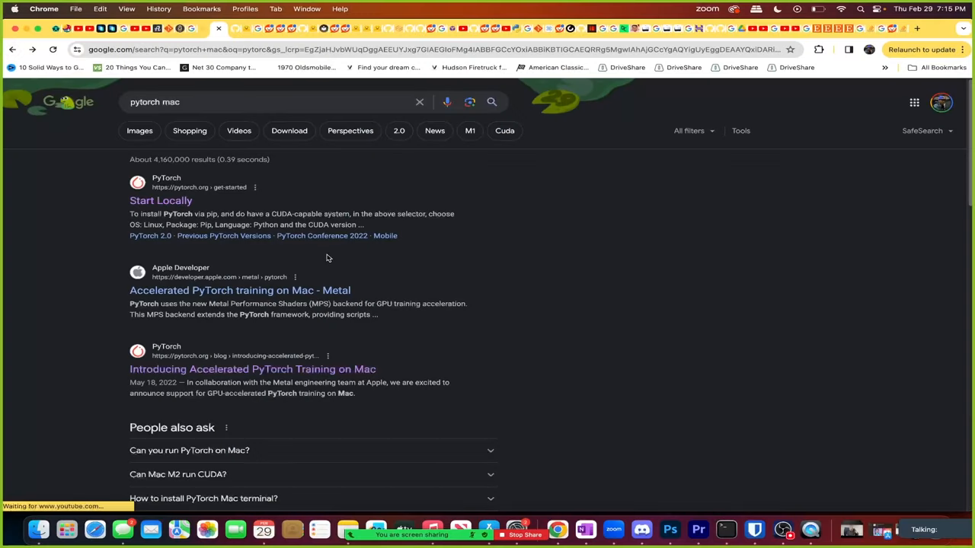
# Open PyTorch's Start Locally page and select the nightly preview build for Mac.
pyautogui.click(160, 200)
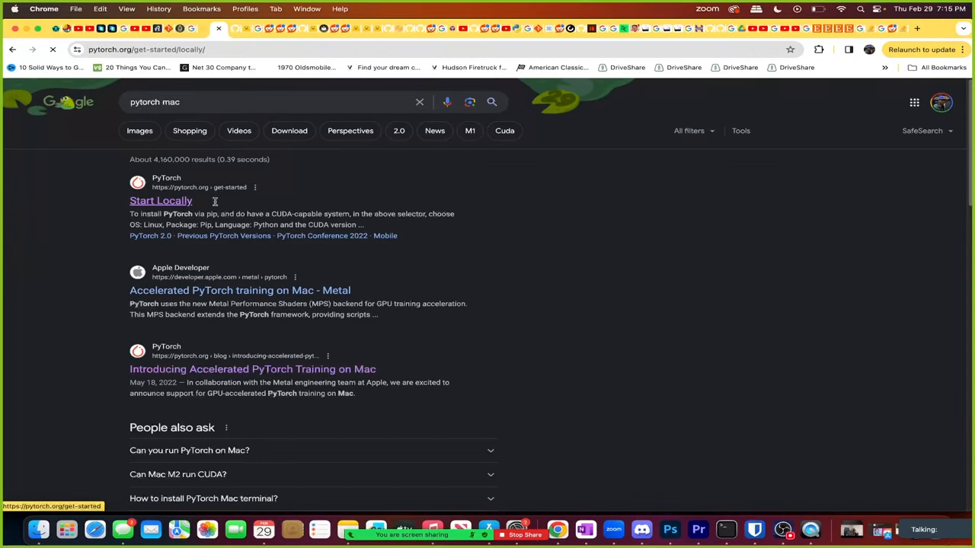
pyautogui.click(160, 201)
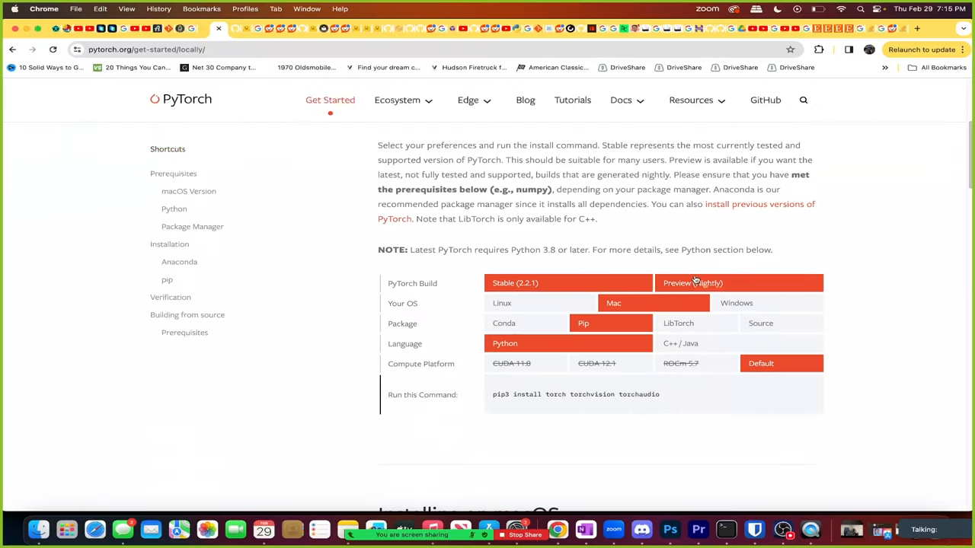
pyautogui.click(692, 283)
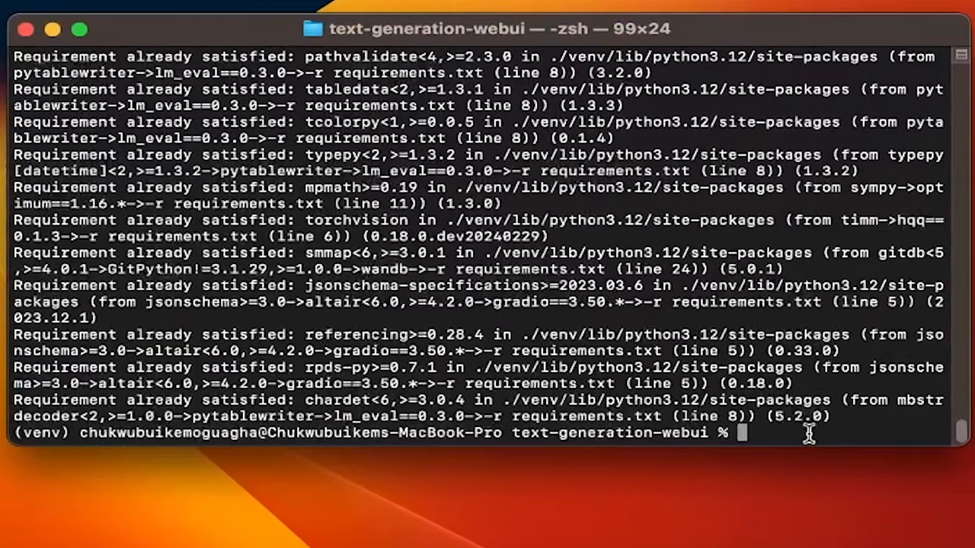
# Install PyTorch nightly via pip3, launch python server.py, and open its local URL.
pyautogui.write('pip3 install --pre torch torchvision torchaudio --index-url https://download.pytorch.org/whl/nightly/cpu')
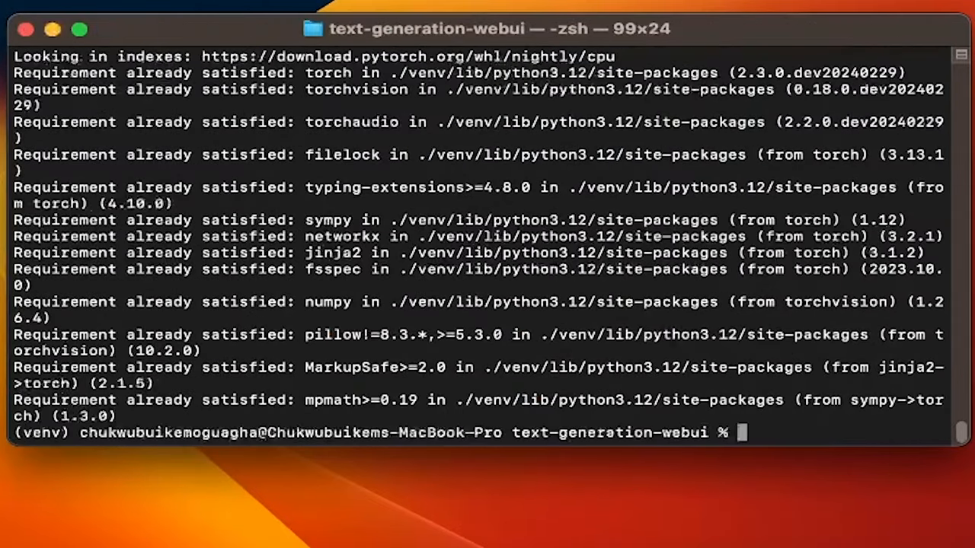
pyautogui.write('python')
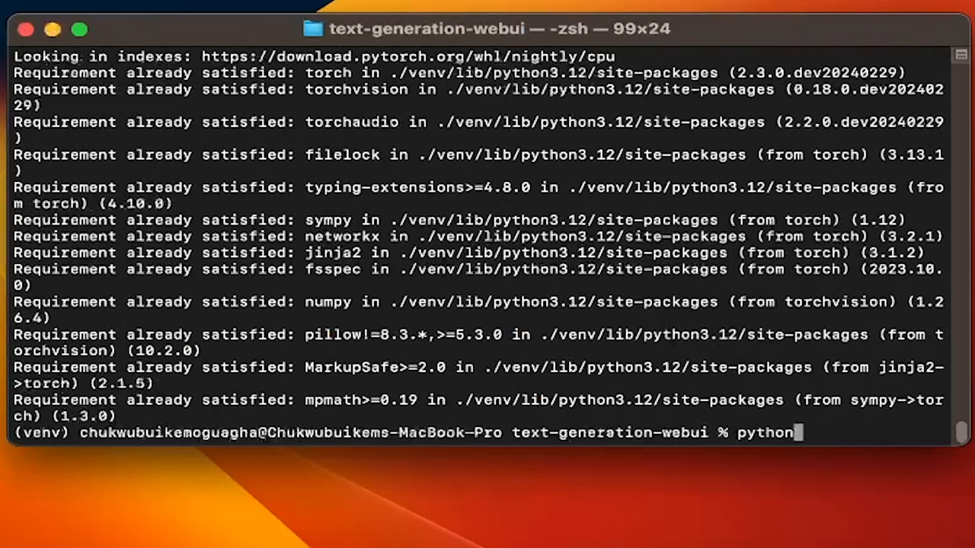
pyautogui.write('server.py')
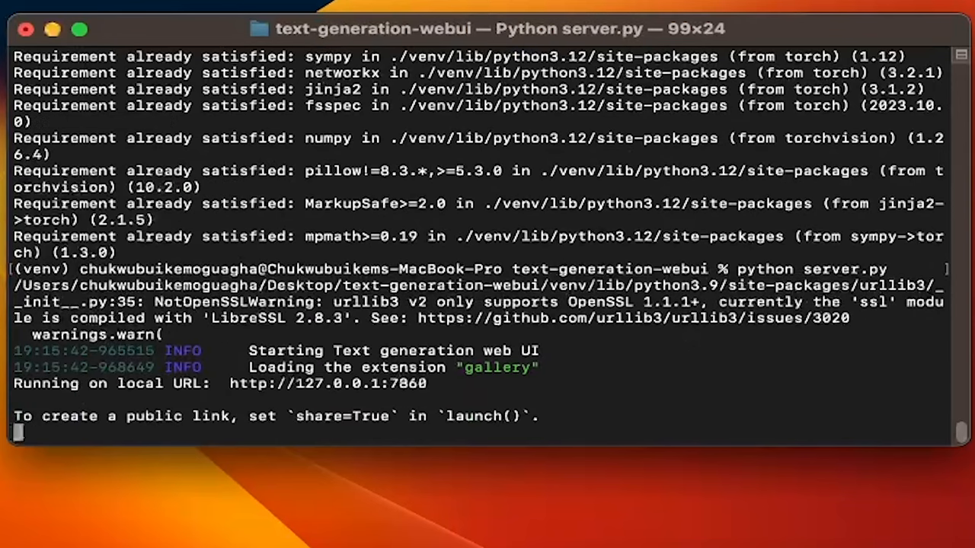
pyautogui.moveTo(501, 368)
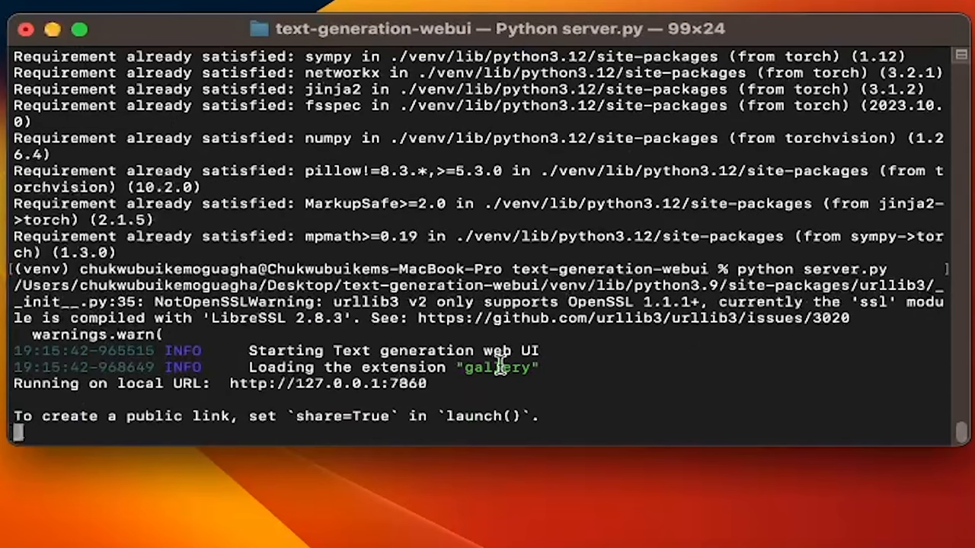
pyautogui.moveTo(230, 384); pyautogui.dragTo(426, 383)
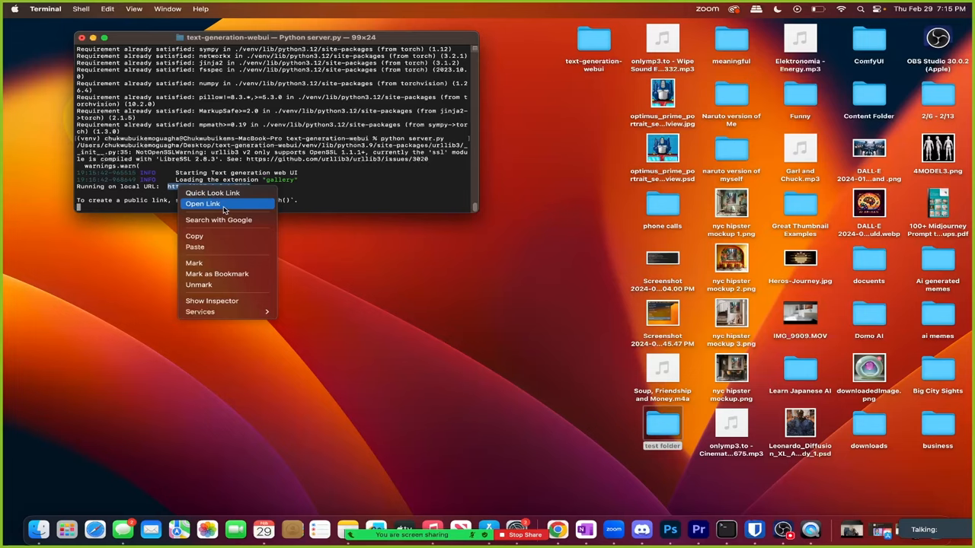
pyautogui.click(202, 204)
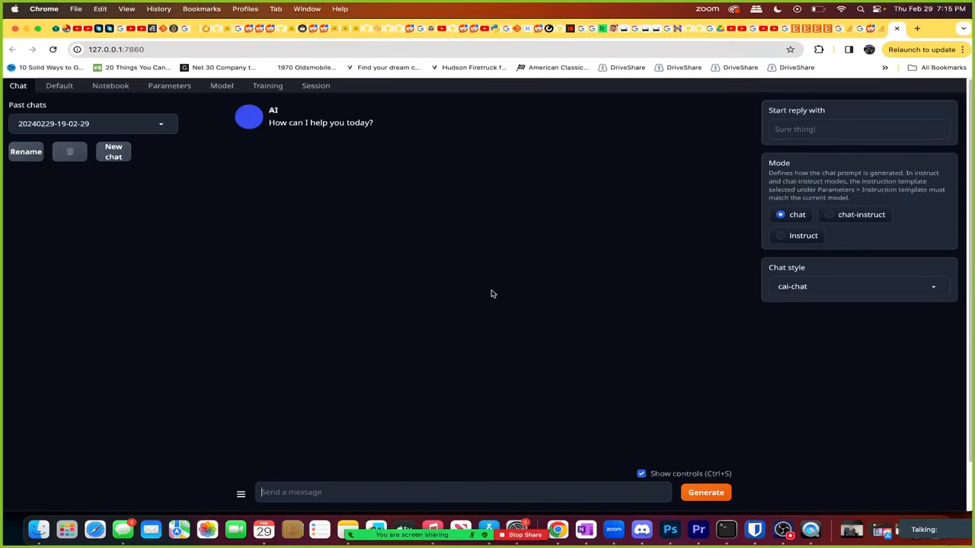
# Send 'list 5 names' from the Chat tab.
pyautogui.write('list 5 nam')
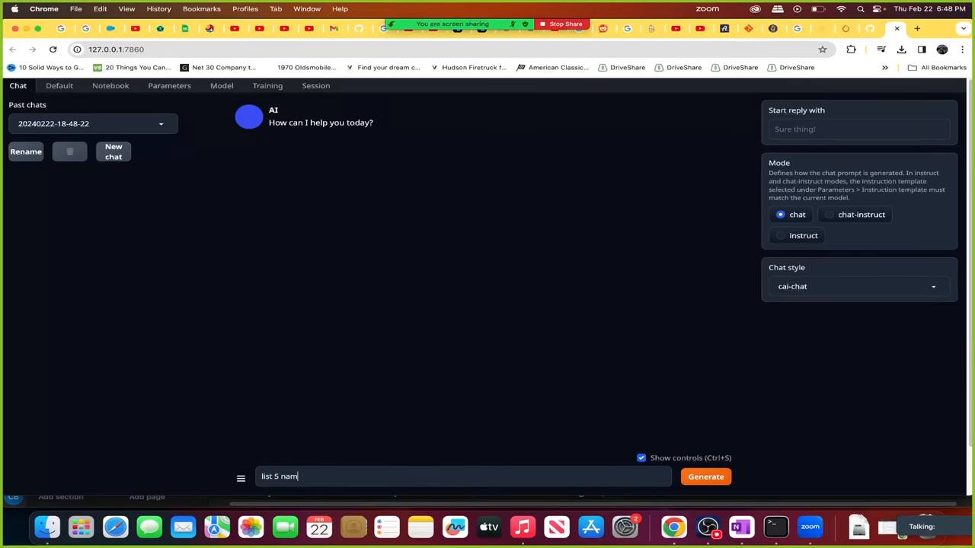
pyautogui.click(705, 476)
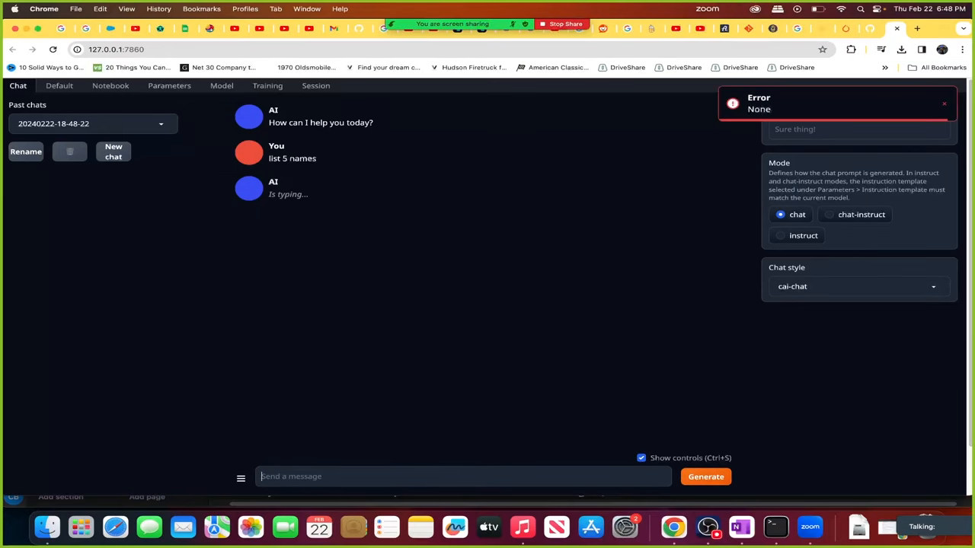
pyautogui.moveTo(734, 223)
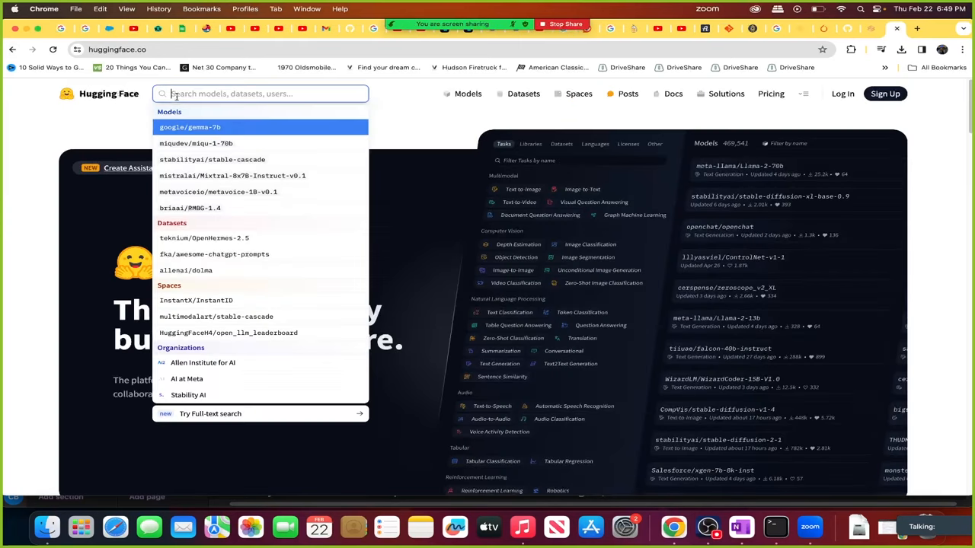
# Search Hugging Face for facebook/opt-1.3b and pick the matching model.
pyautogui.write('facebook/opt-1.3b')
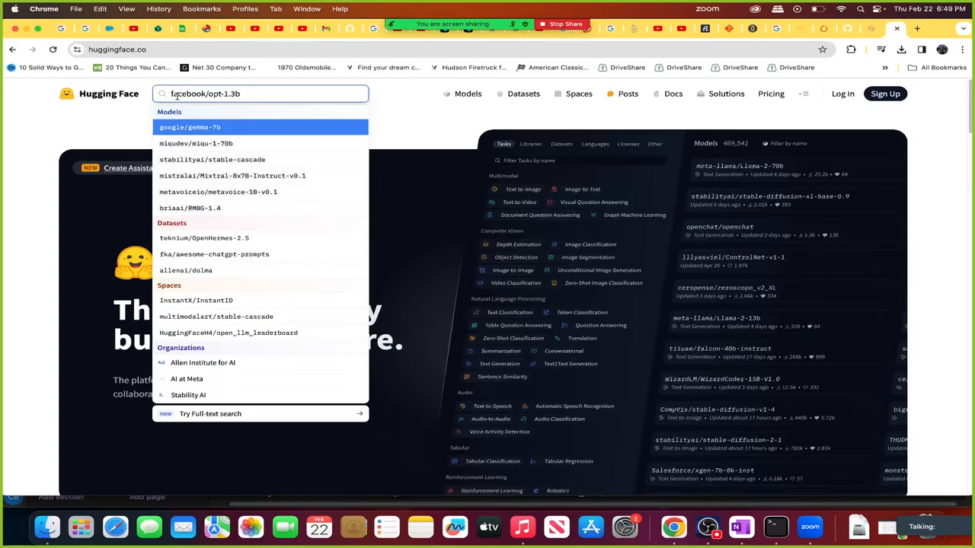
pyautogui.write('facebook/opt-1.3b')
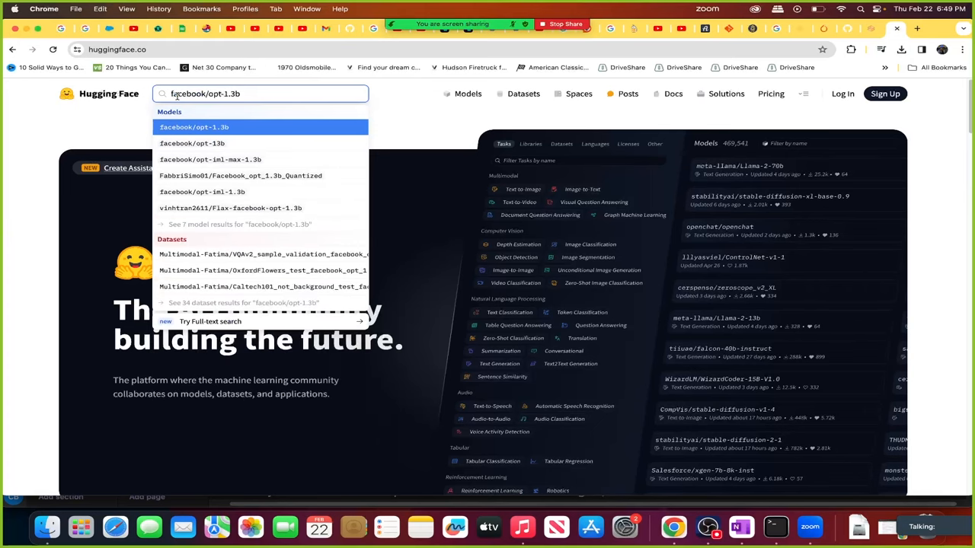
pyautogui.click(193, 126)
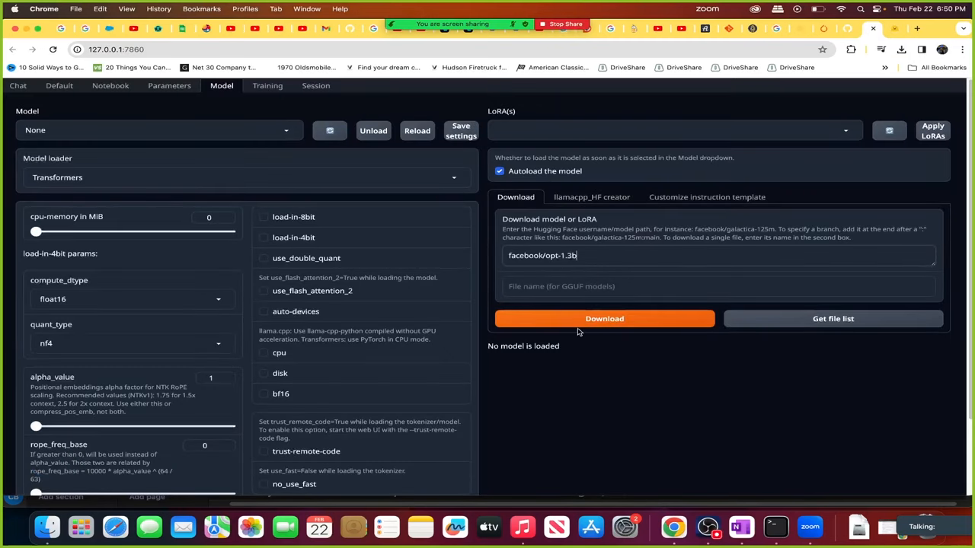
# Download facebook/opt-1.3b, refresh the model list, and load facebook_opt-1.3b.
pyautogui.click(604, 318)
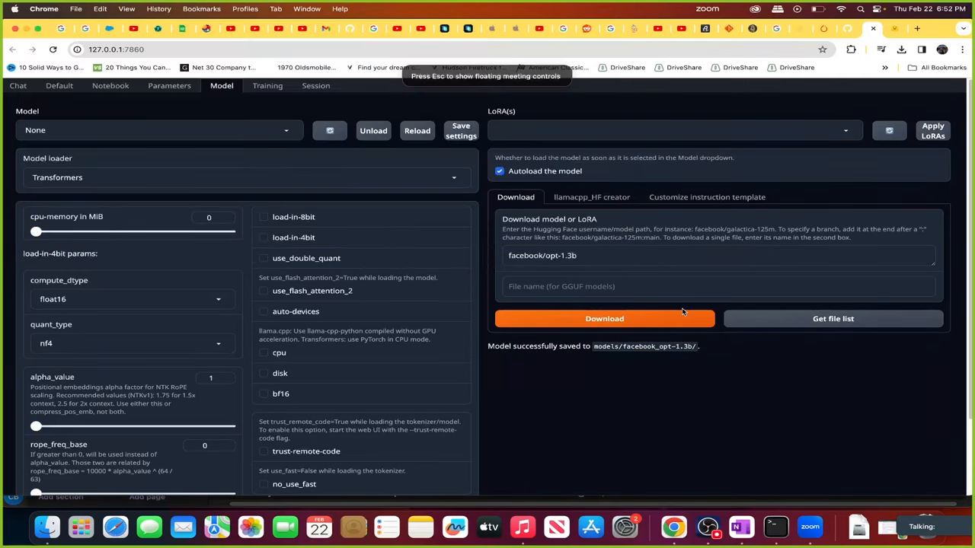
pyautogui.click(159, 129)
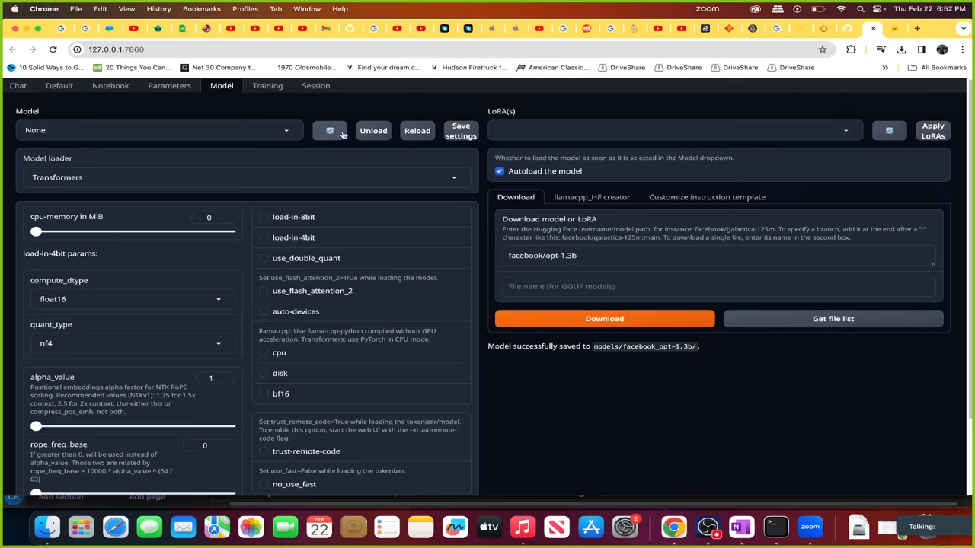
pyautogui.click(152, 129)
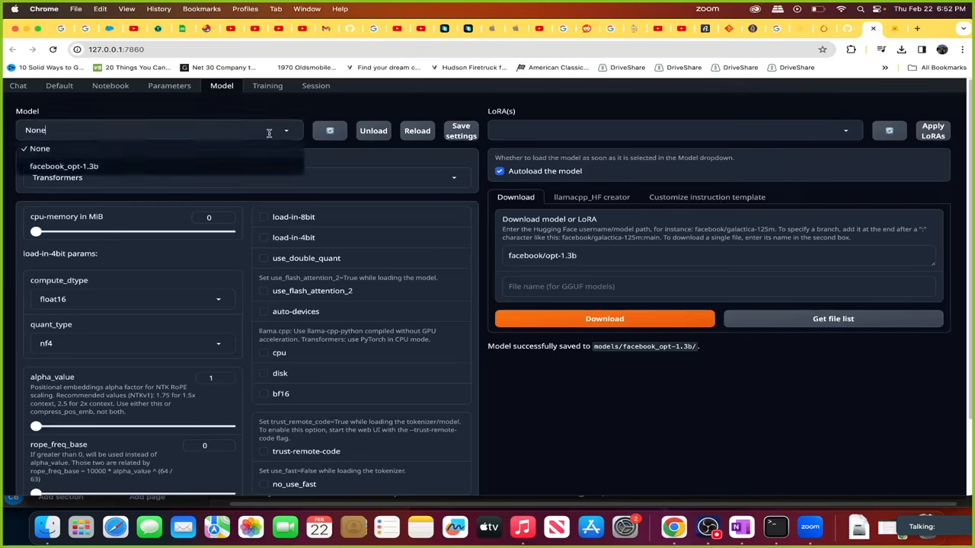
pyautogui.click(64, 165)
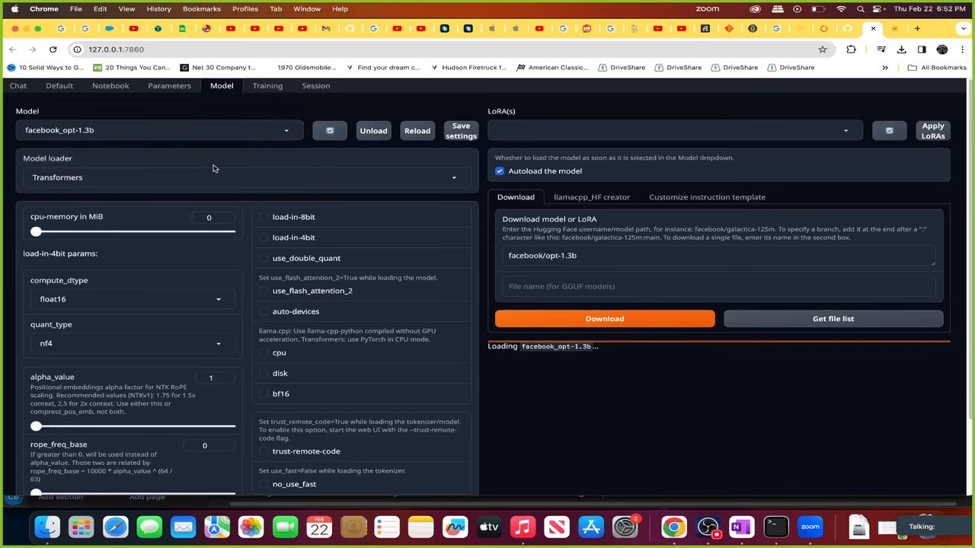
pyautogui.moveTo(606, 472)
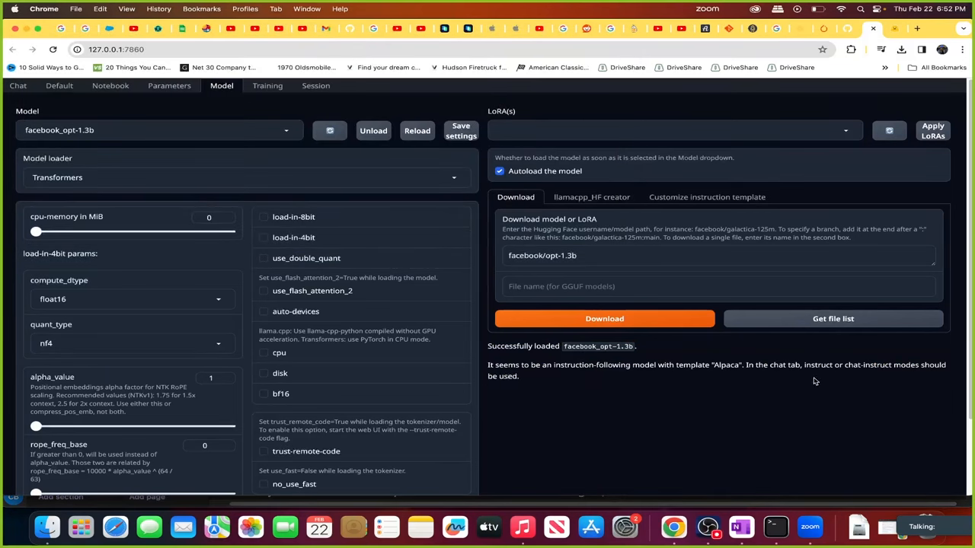
pyautogui.moveTo(654, 352)
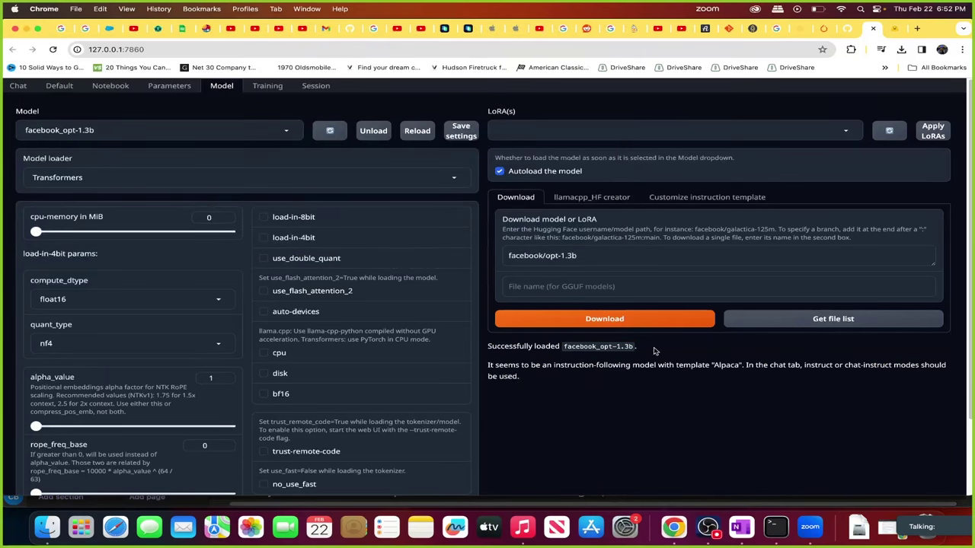
# Start a new chat and send 'list 5 names' to the loaded model.
pyautogui.click(17, 85)
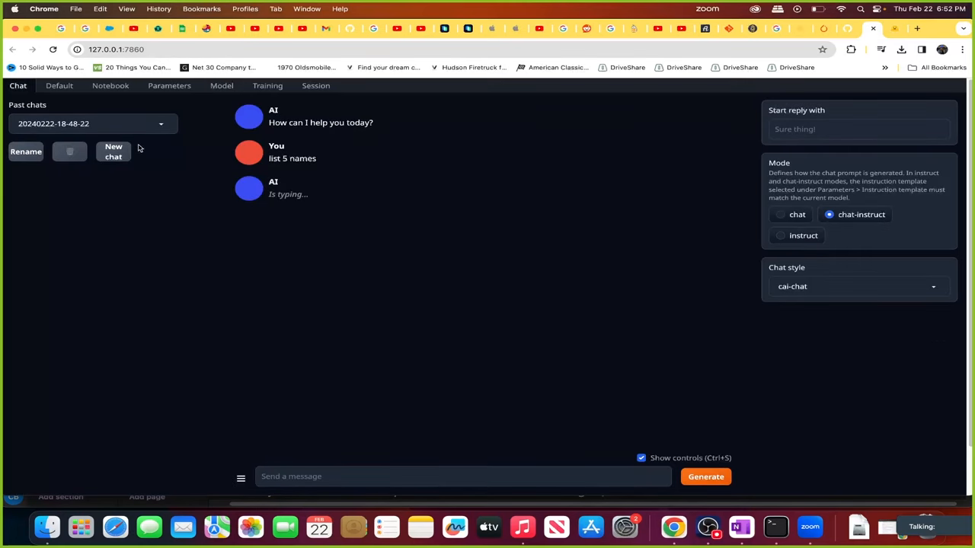
pyautogui.click(113, 152)
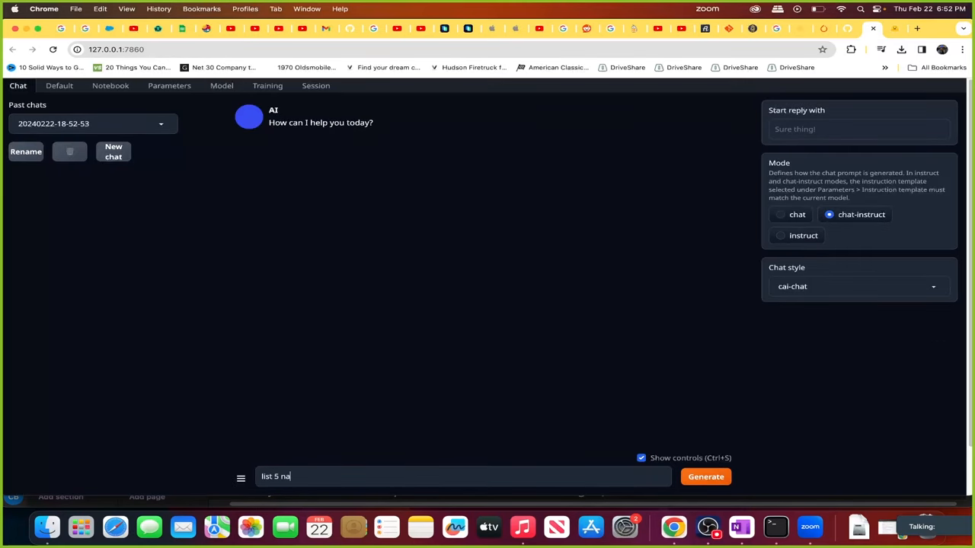
pyautogui.click(705, 477)
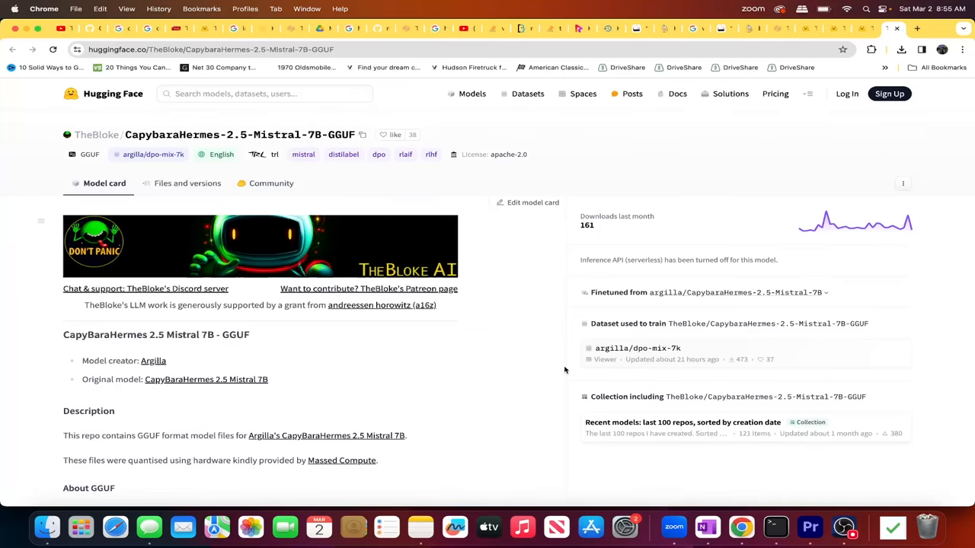
pyautogui.moveTo(141, 146)
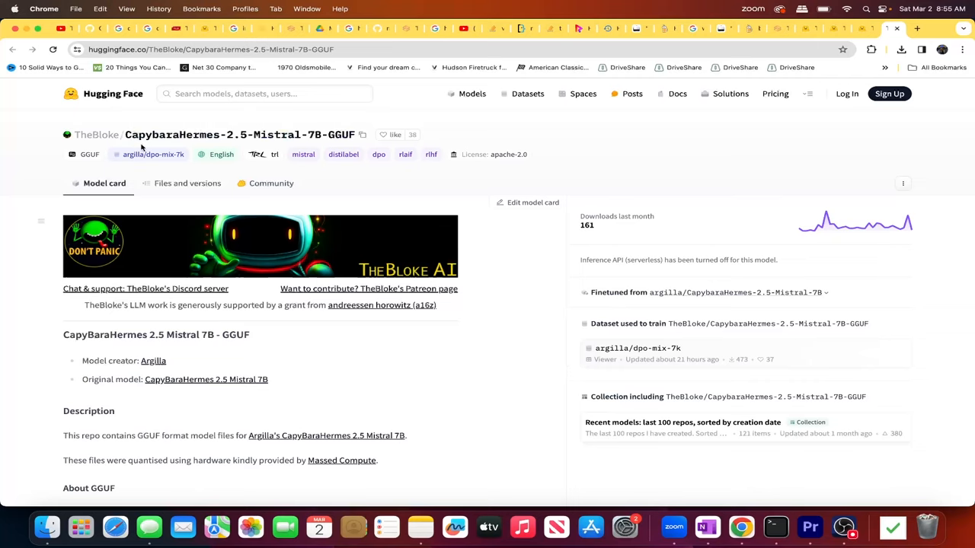
pyautogui.moveTo(211, 147)
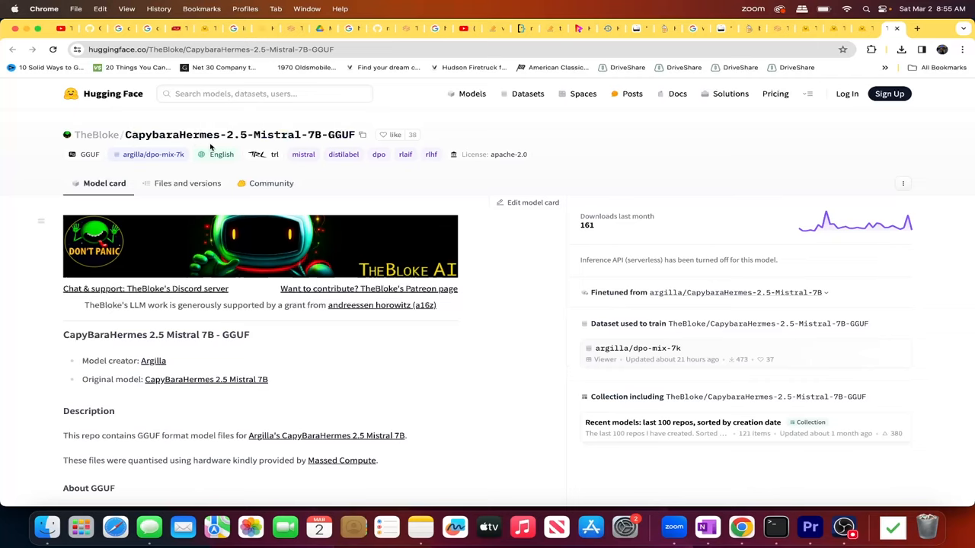
pyautogui.moveTo(323, 144)
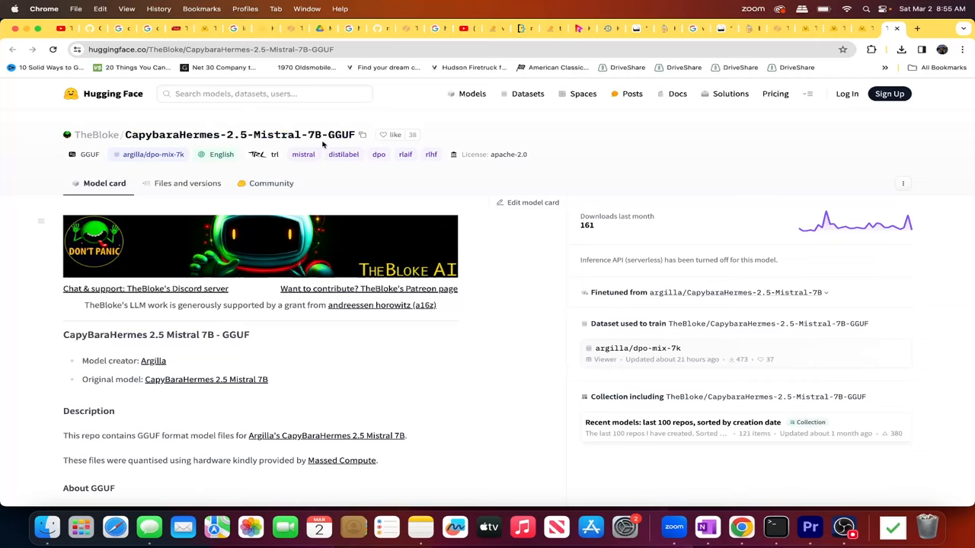
pyautogui.moveTo(271, 182)
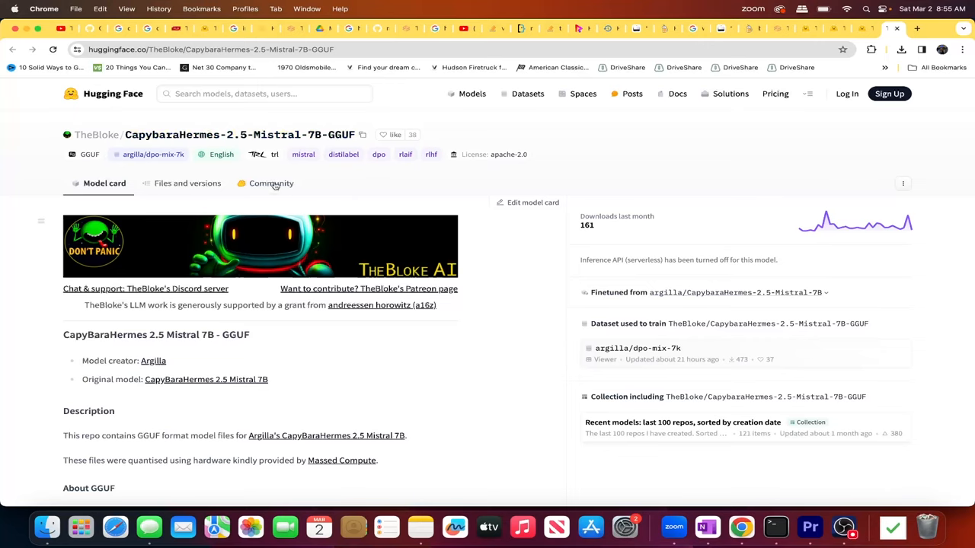
pyautogui.click(96, 134)
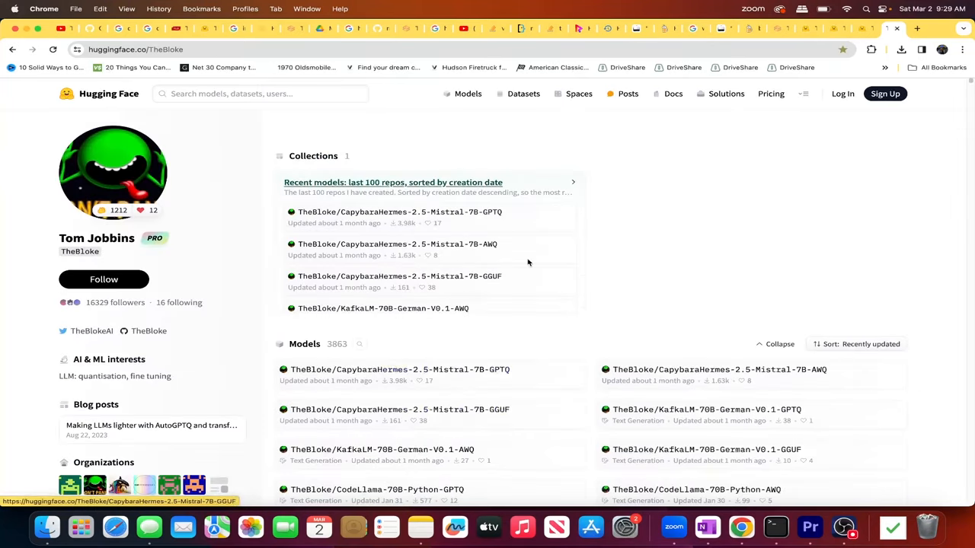
pyautogui.scroll(-3)
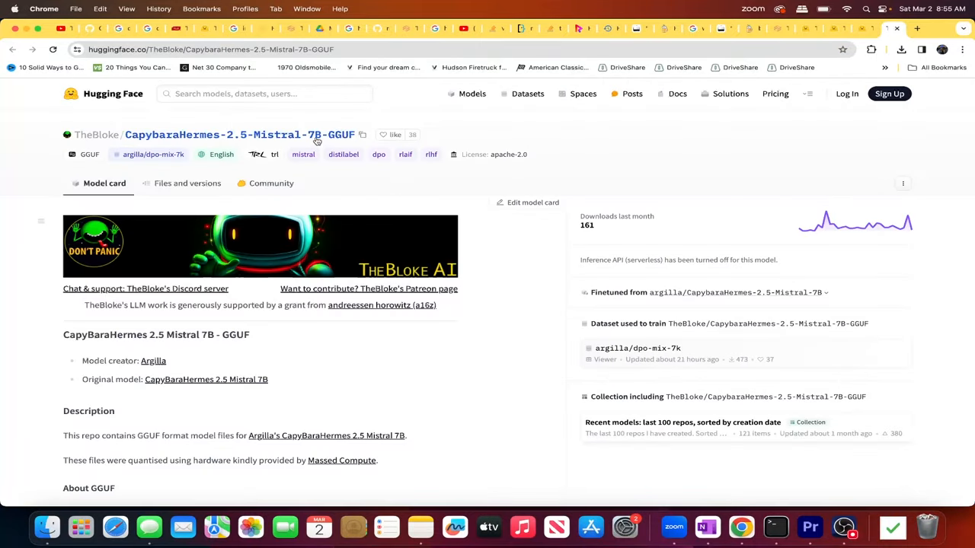
pyautogui.moveTo(345, 187)
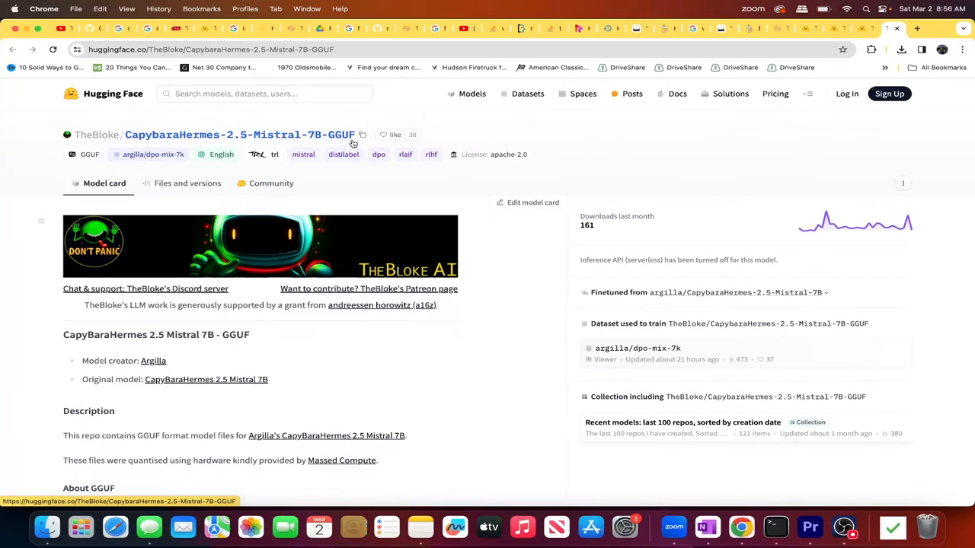
pyautogui.moveTo(344, 143)
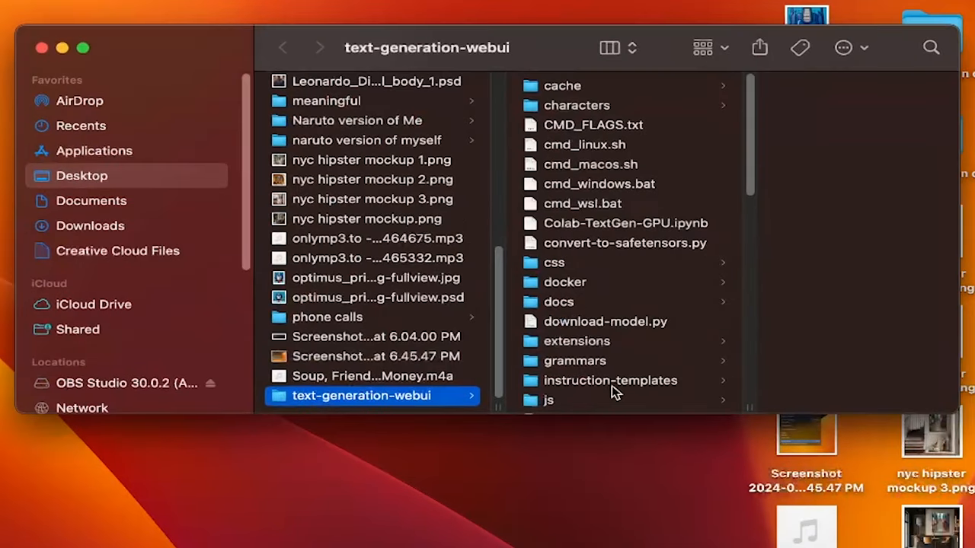
# Browse into text-generation-webui > venv > bin and scroll through its pip and python executables.
pyautogui.scroll(-3)
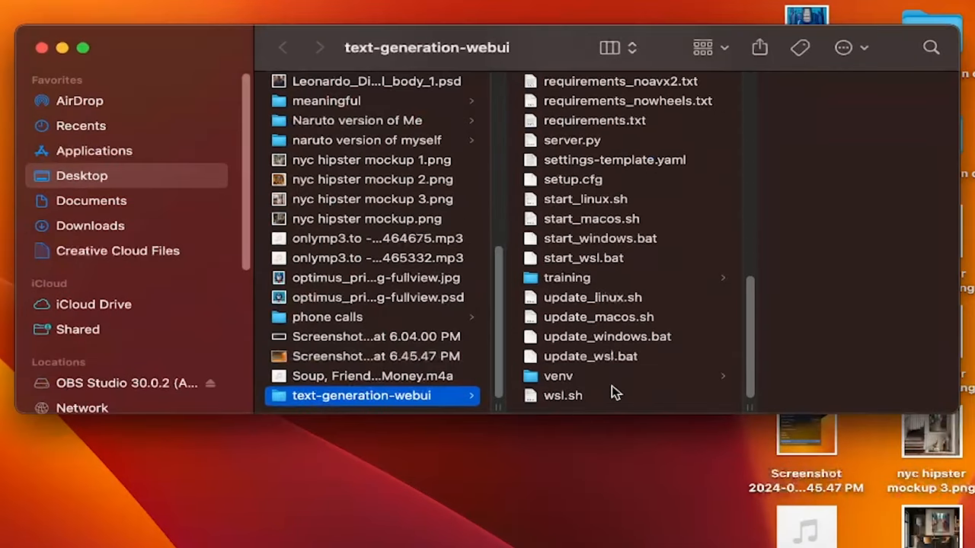
pyautogui.click(558, 377)
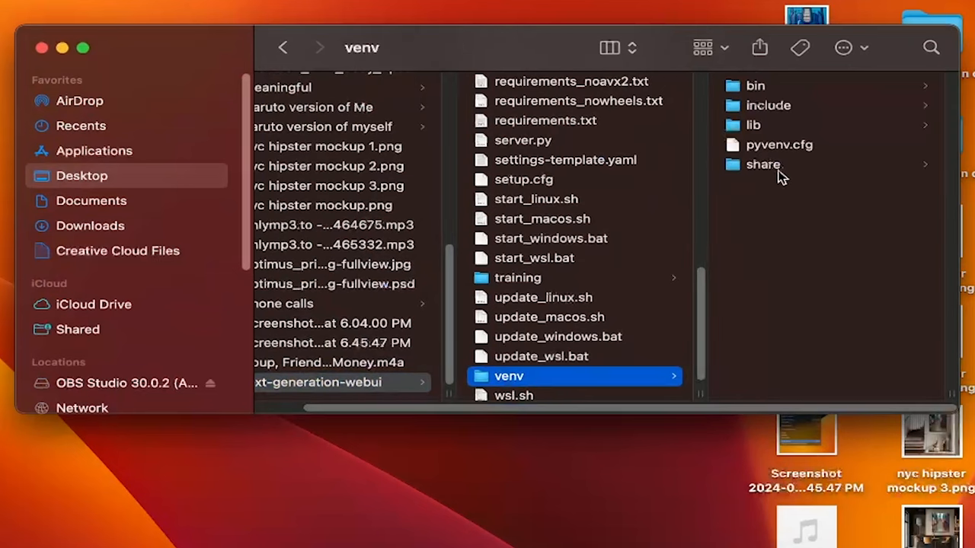
pyautogui.click(756, 85)
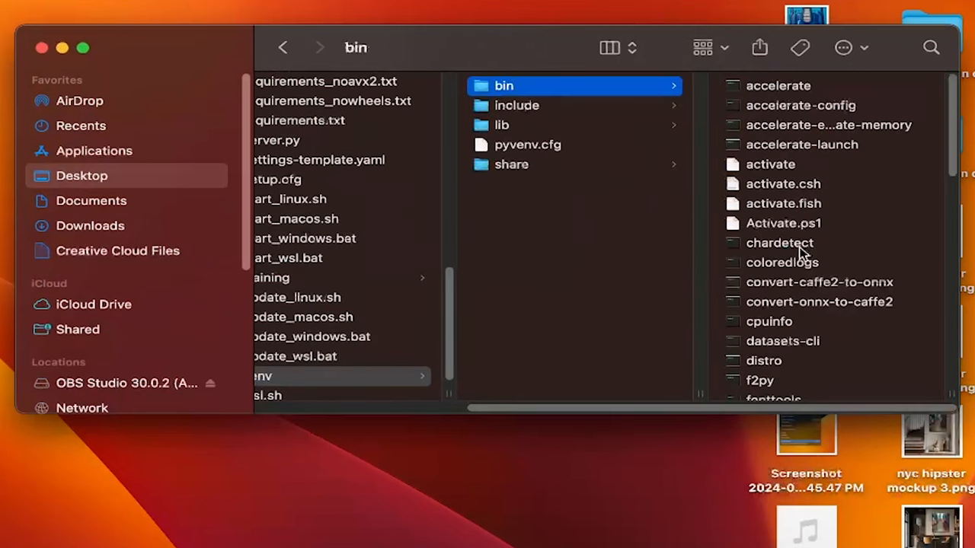
pyautogui.scroll(-3)
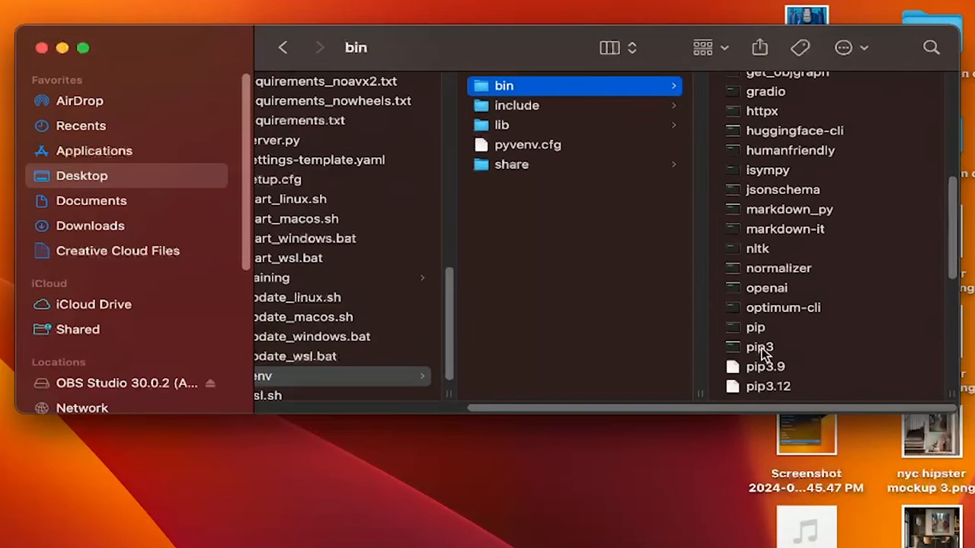
pyautogui.scroll(-3)
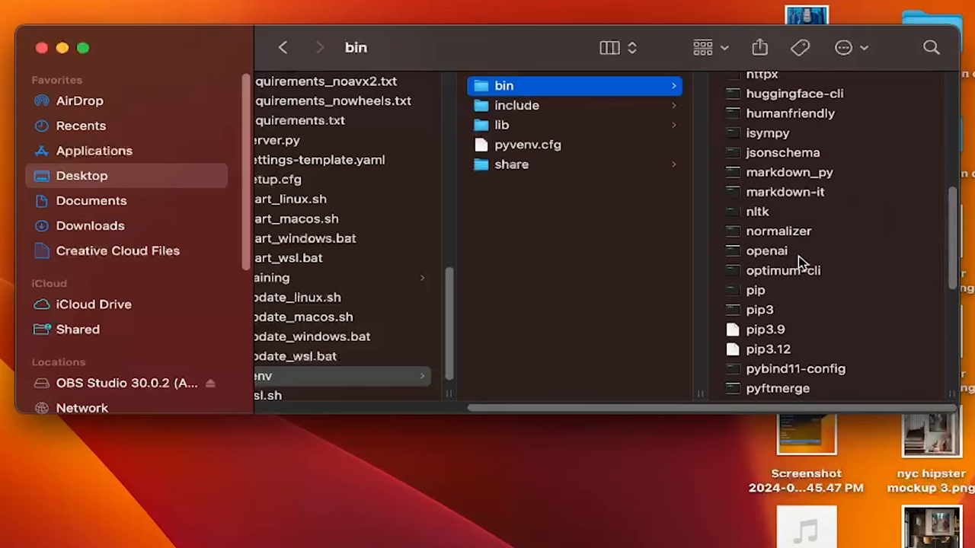
pyautogui.scroll(-3)
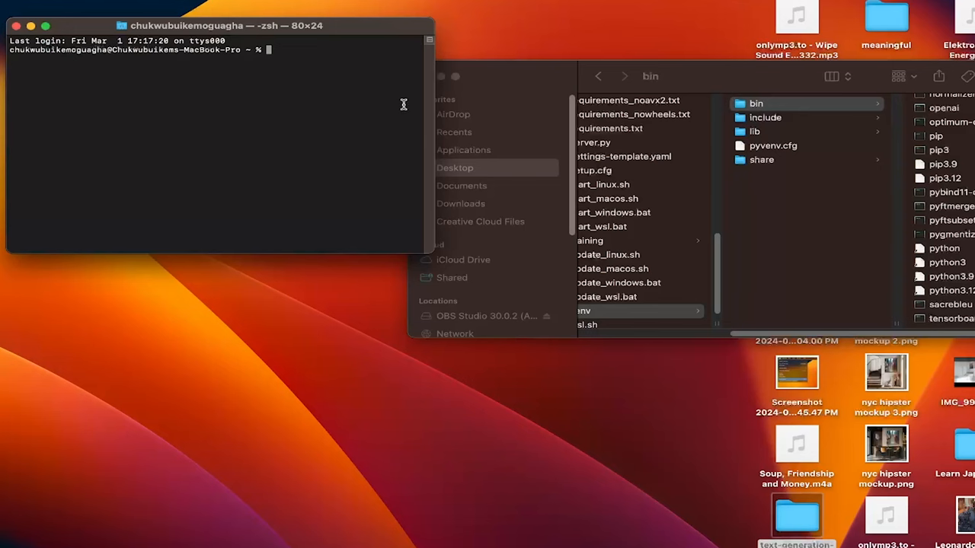
# Remove llama-cpp-python 0.2.47 using the venv's python3.9 -m pip uninstall, confirming with y.
pyautogui.write('cd')
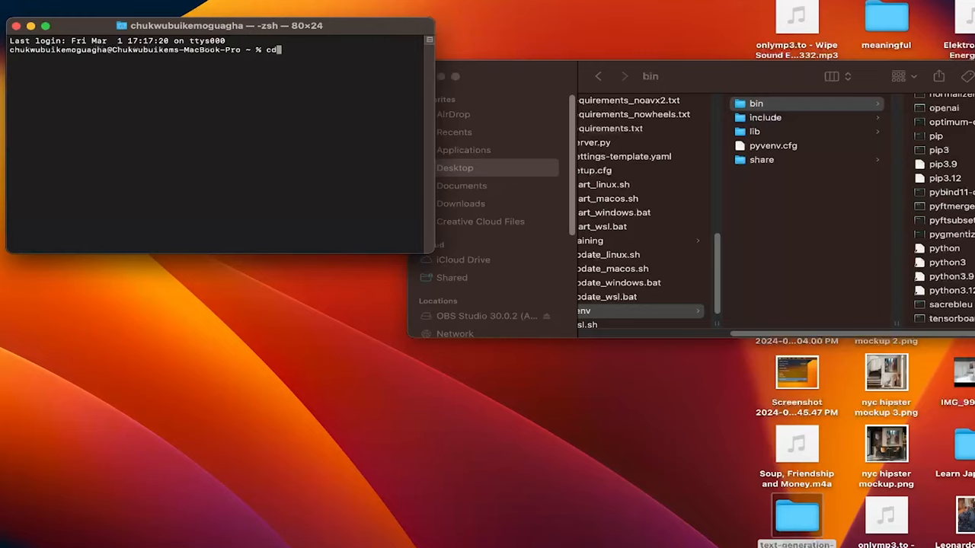
pyautogui.click(765, 117)
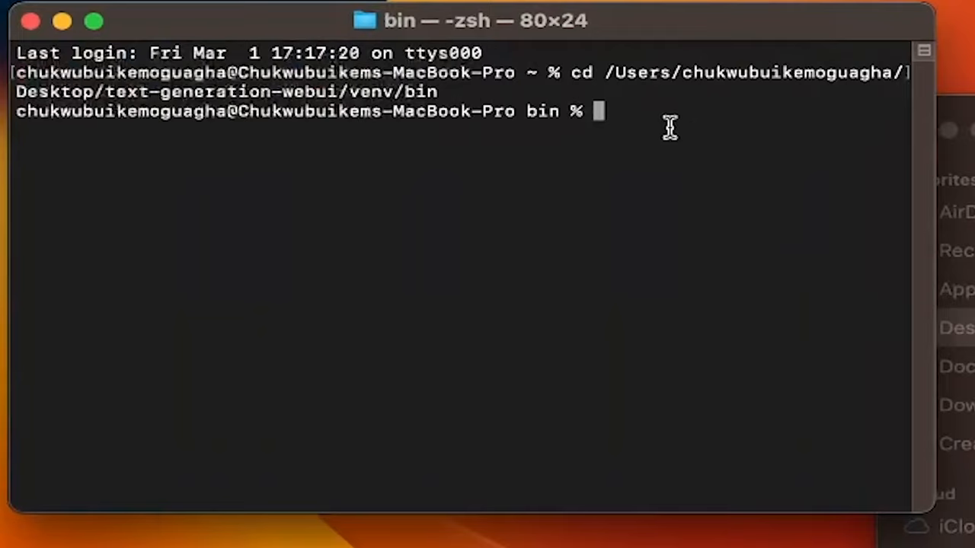
pyautogui.write('/Users/chukwubuikemoguagha/Desktop/text-generation-webui/venv/bin/python3.9 -m pip uninstall llama-cpp-python')
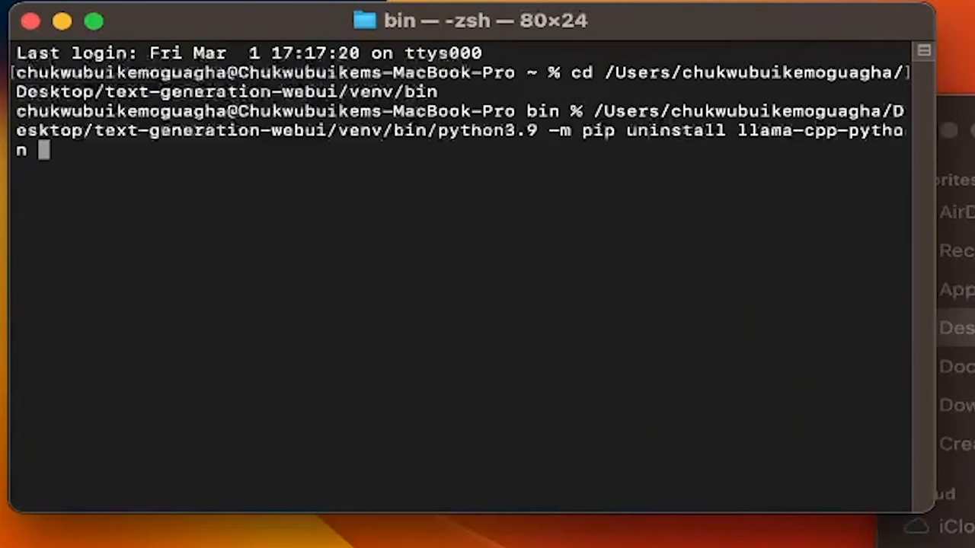
pyautogui.moveTo(735, 125)
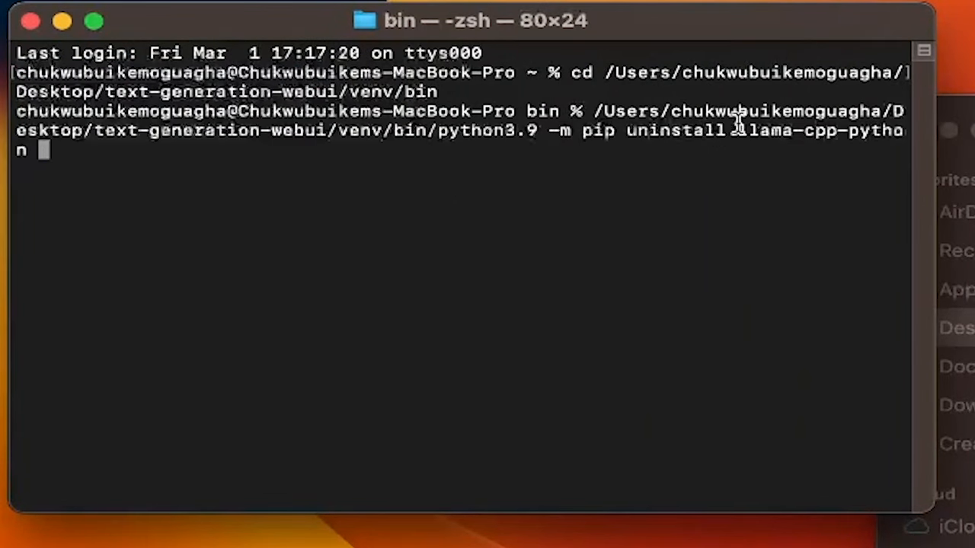
pyautogui.moveTo(132, 137)
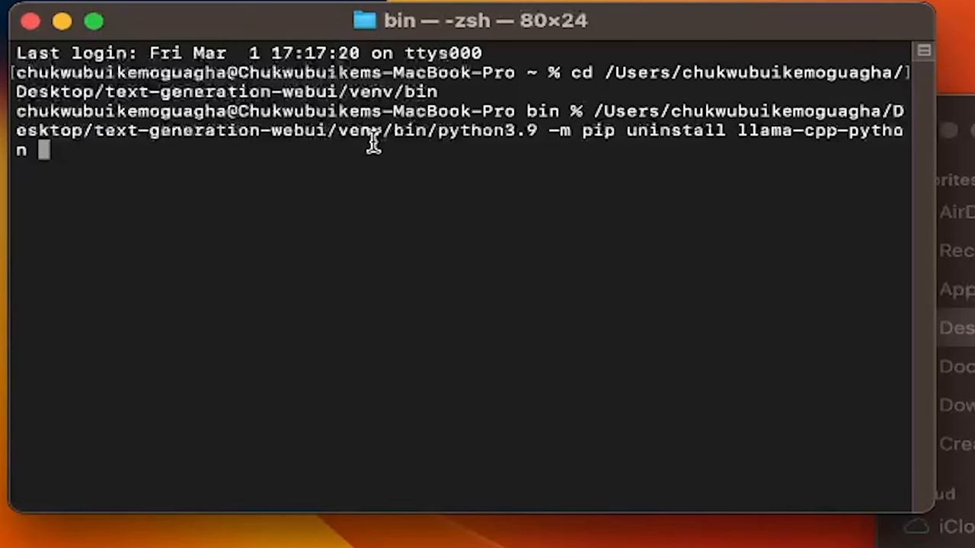
pyautogui.moveTo(552, 149)
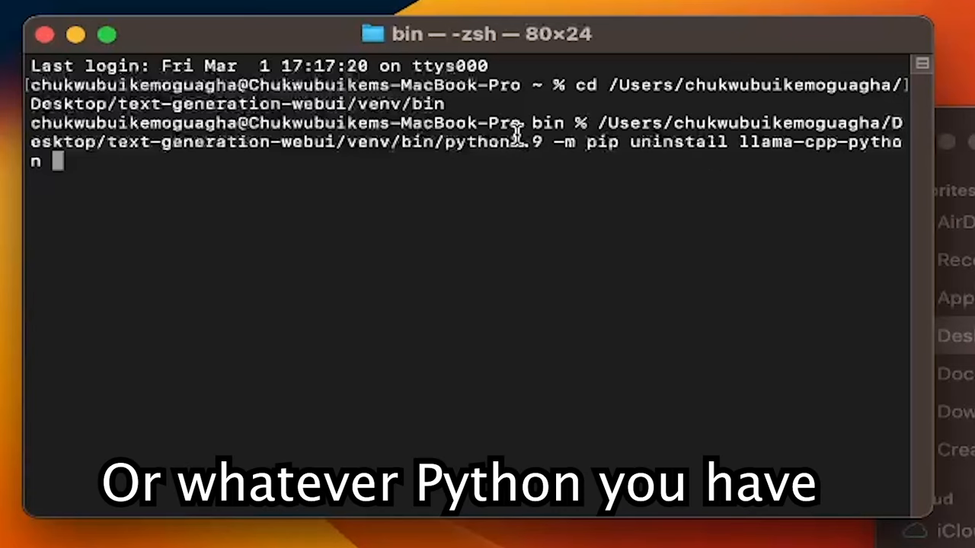
pyautogui.moveTo(799, 157)
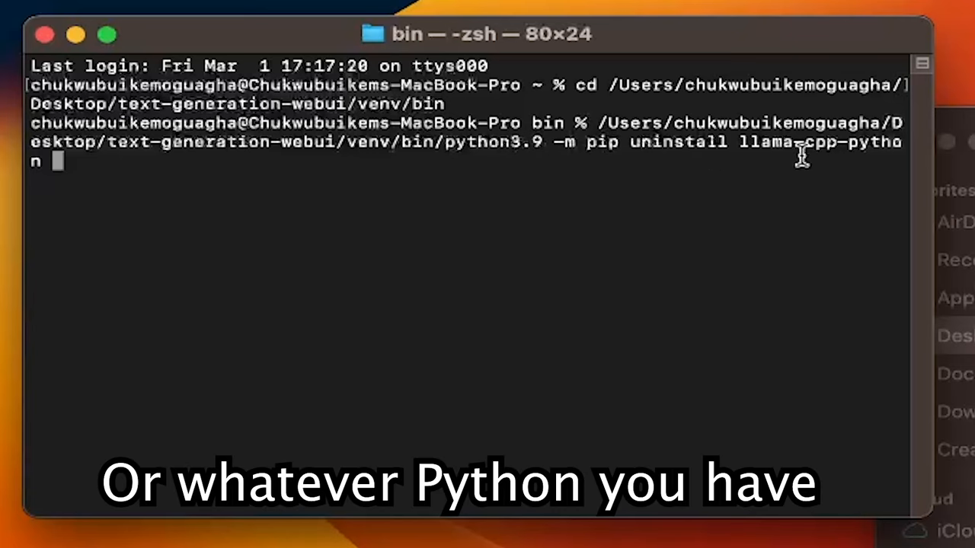
pyautogui.moveTo(587, 171)
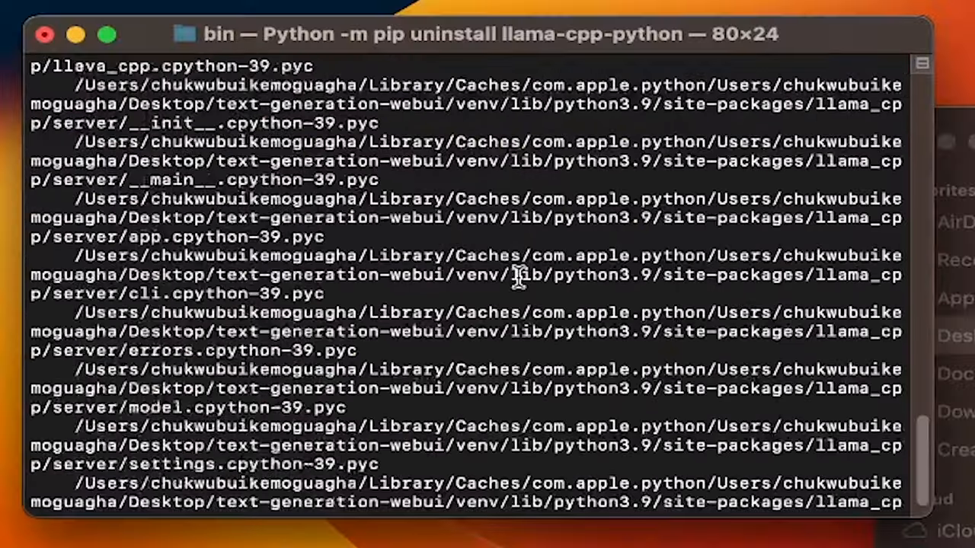
pyautogui.scroll(-3)
pyautogui.write('y')
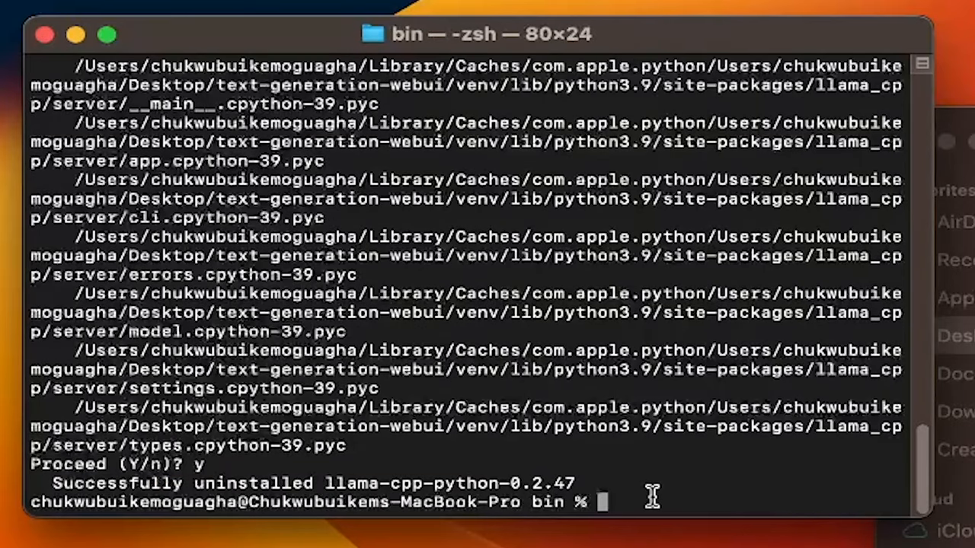
pyautogui.moveTo(651, 499)
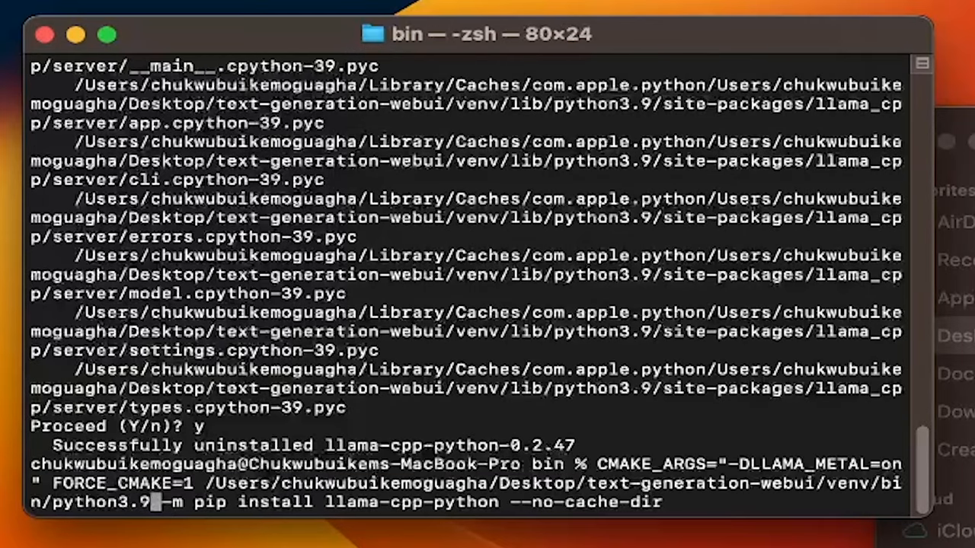
pyautogui.moveTo(681, 510)
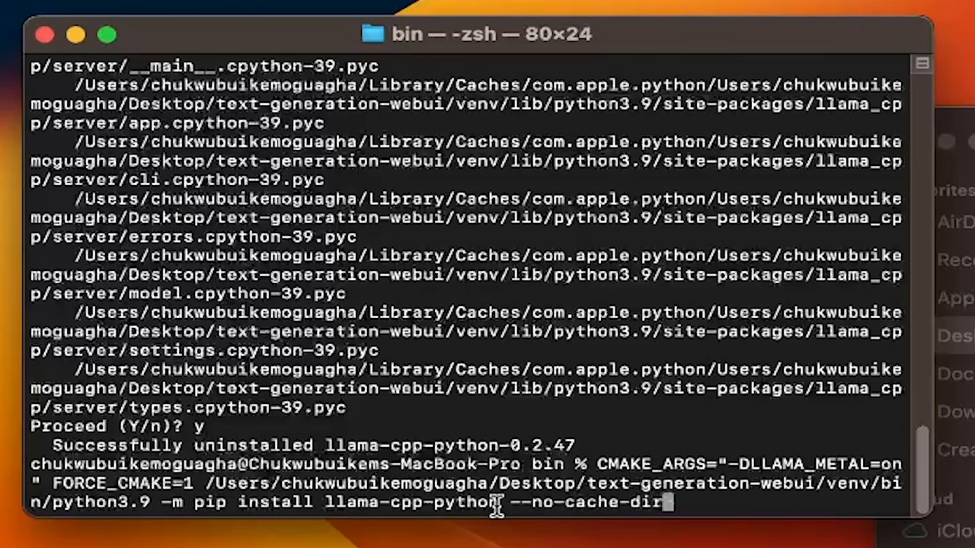
pyautogui.moveTo(747, 503)
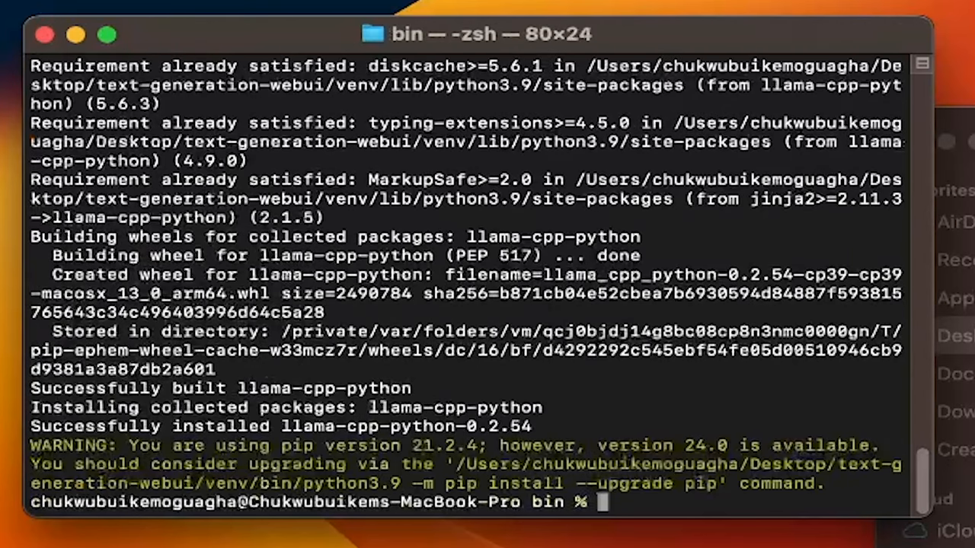
pyautogui.moveTo(664, 509)
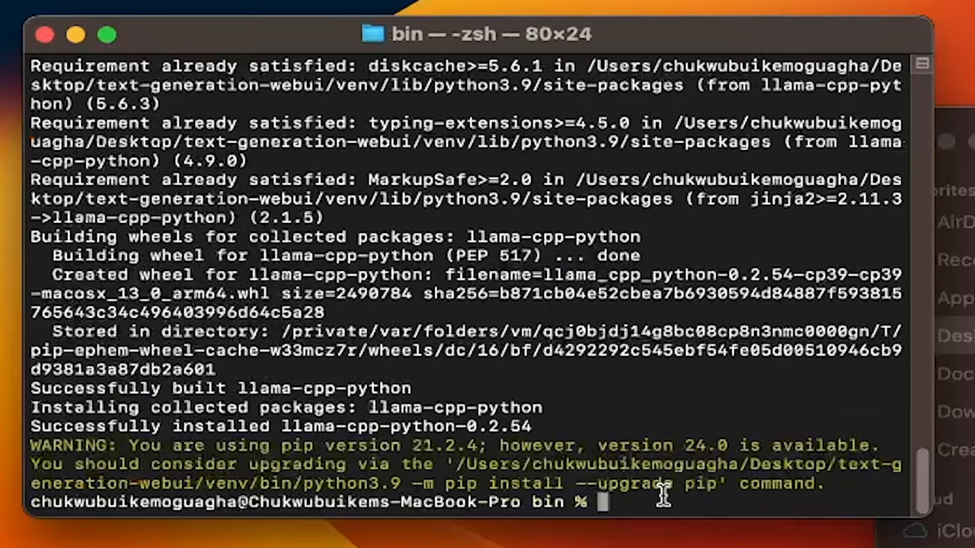
# From the webui folder, activate the venv and run python server.py on 127.0.0.1:7860.
pyautogui.write('c')
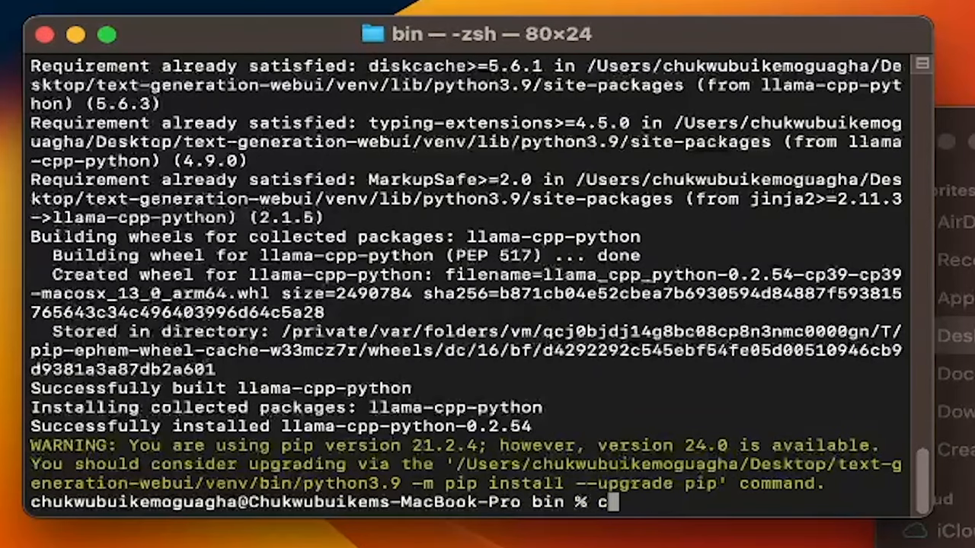
pyautogui.write('cd ..')
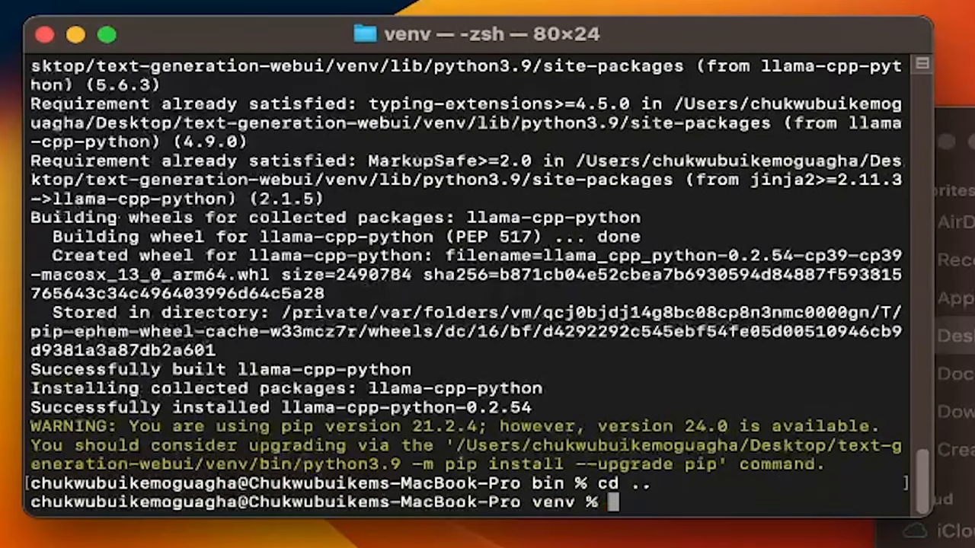
pyautogui.write('cd..')
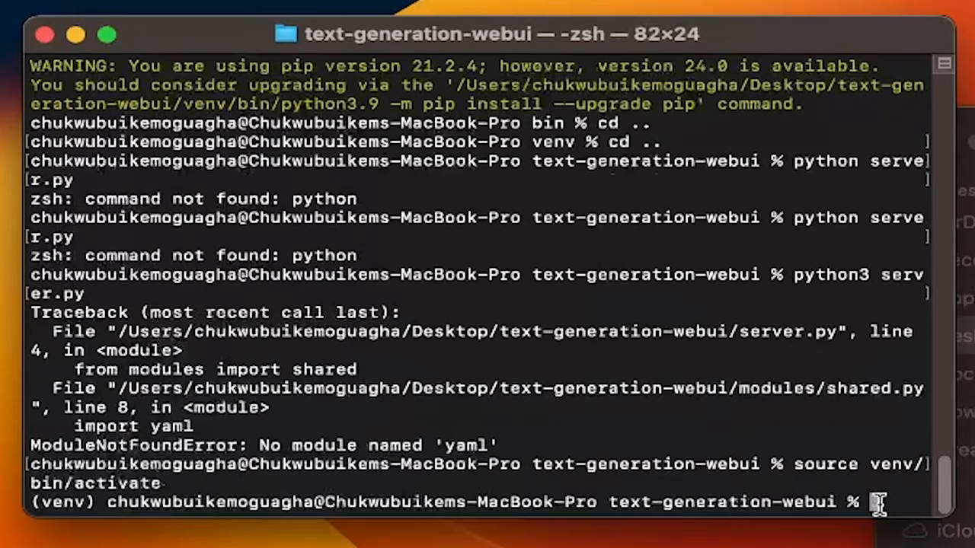
pyautogui.write('python')
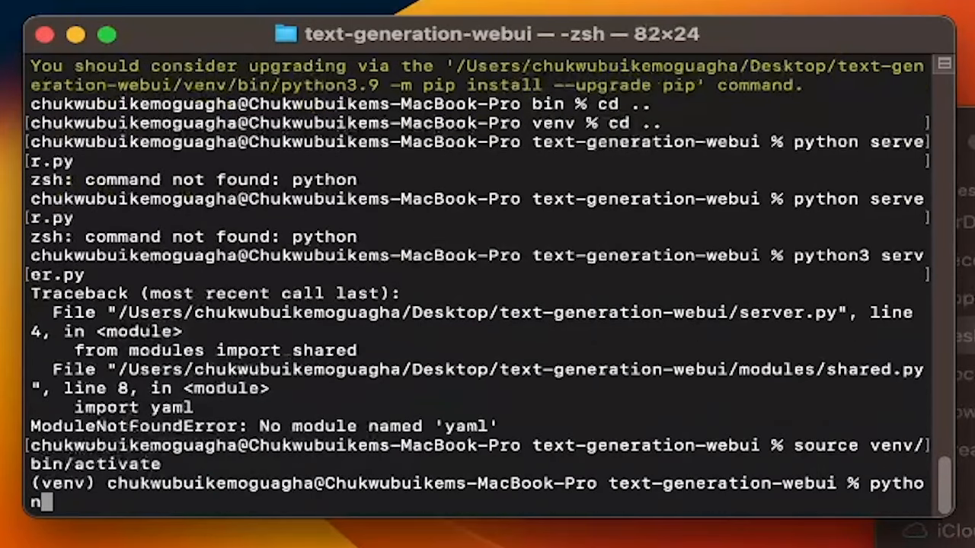
pyautogui.write('servery')
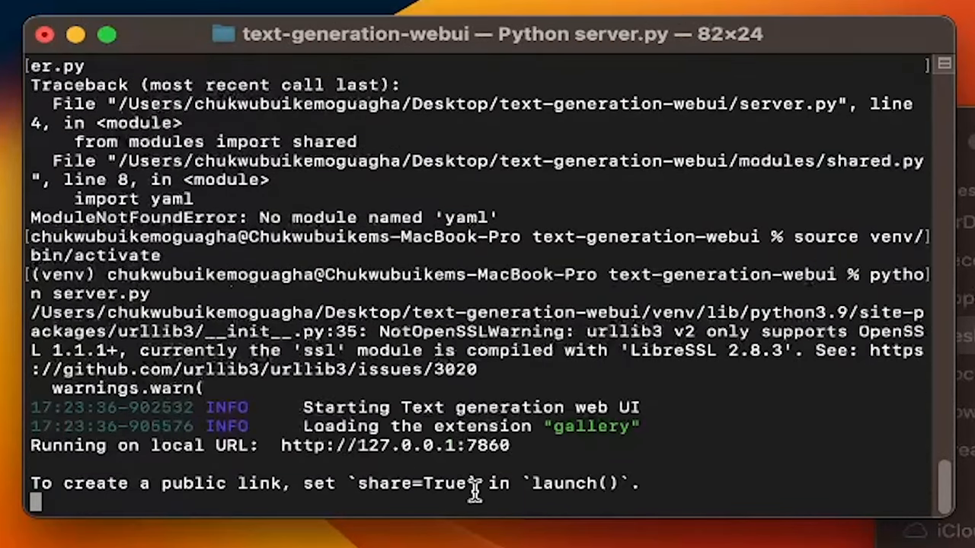
pyautogui.moveTo(457, 460)
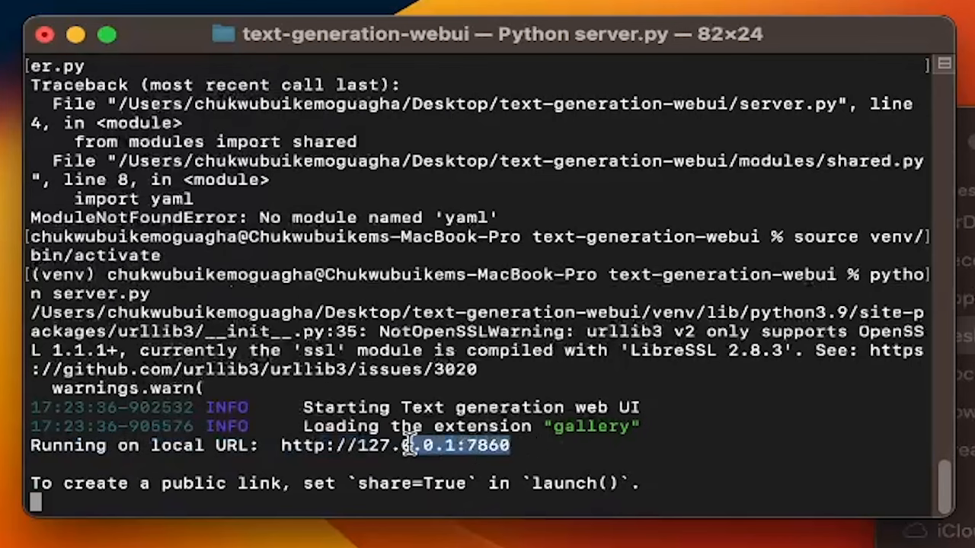
pyautogui.rightClick(403, 446)
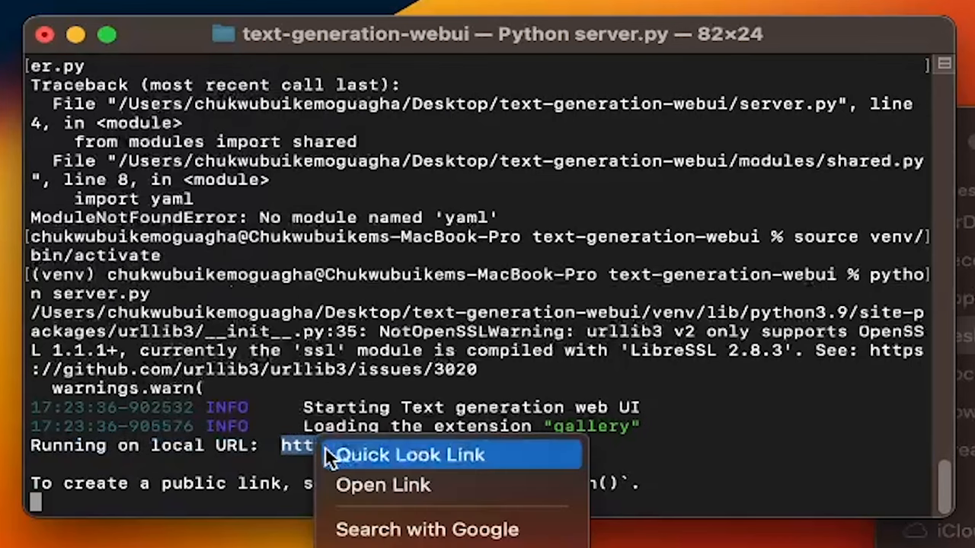
# Select yarn-mistral-7b-128k.Q4_K_S.gguf, enable Autoload the model, and reload it.
pyautogui.click(383, 485)
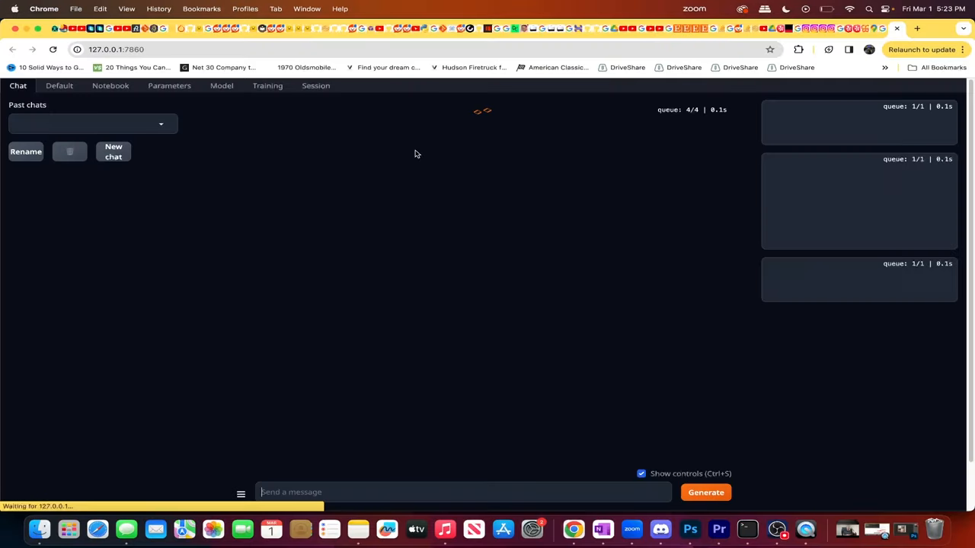
pyautogui.click(220, 86)
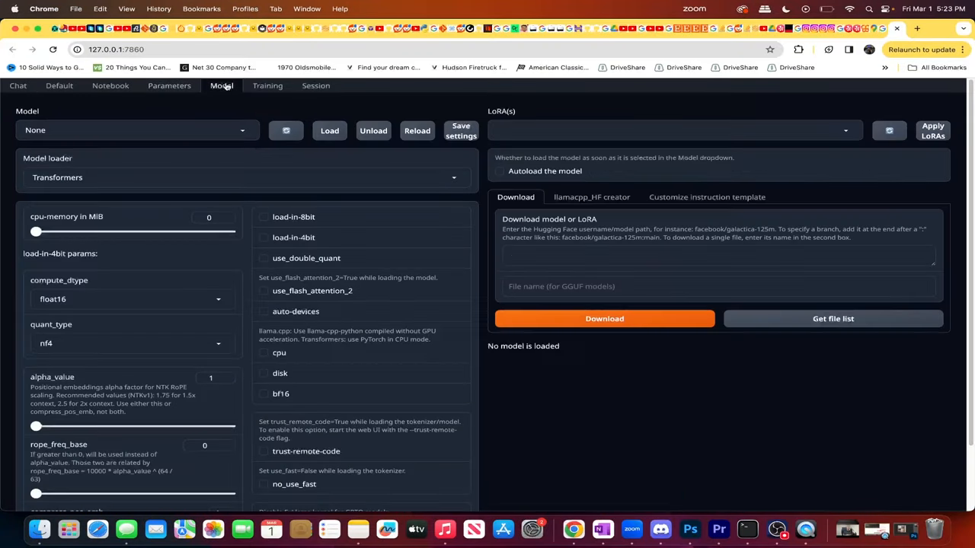
pyautogui.click(137, 130)
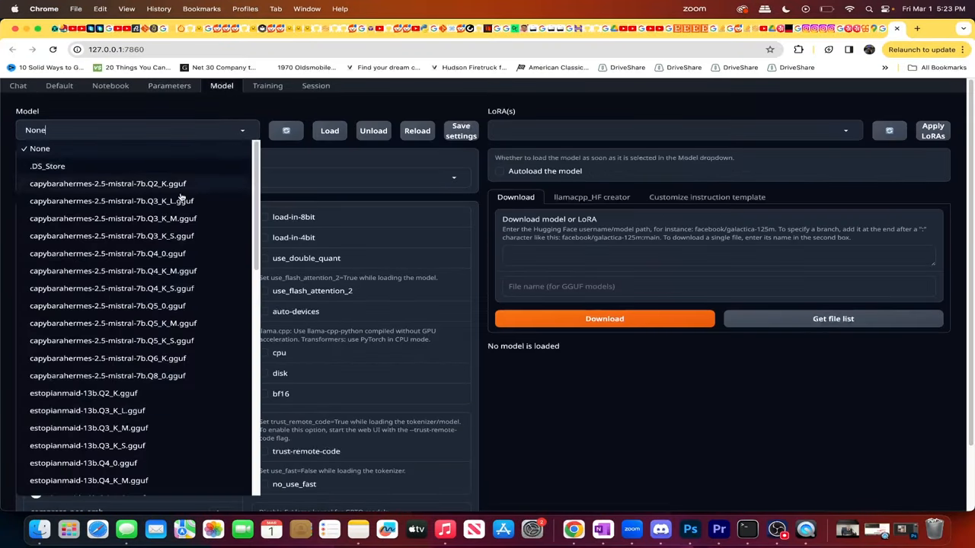
pyautogui.scroll(-3)
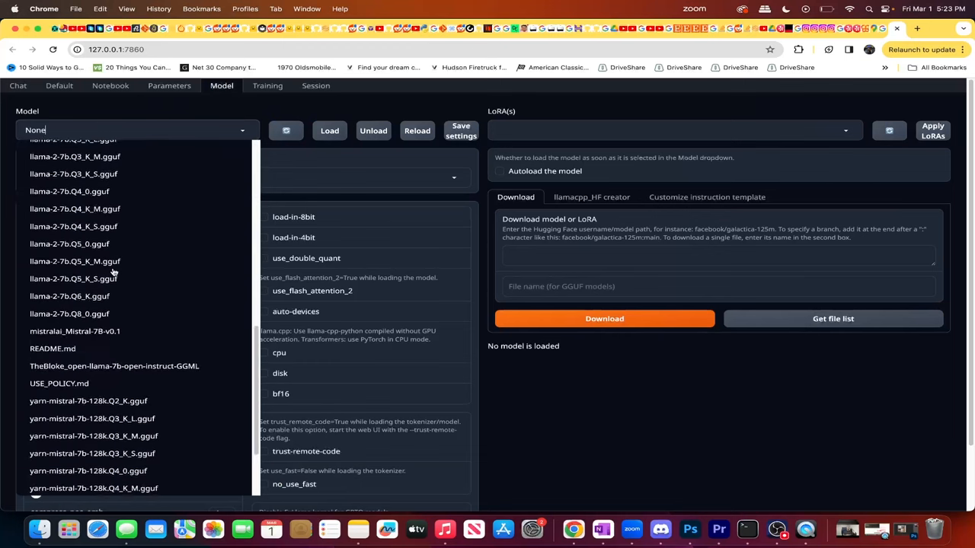
pyautogui.scroll(-3)
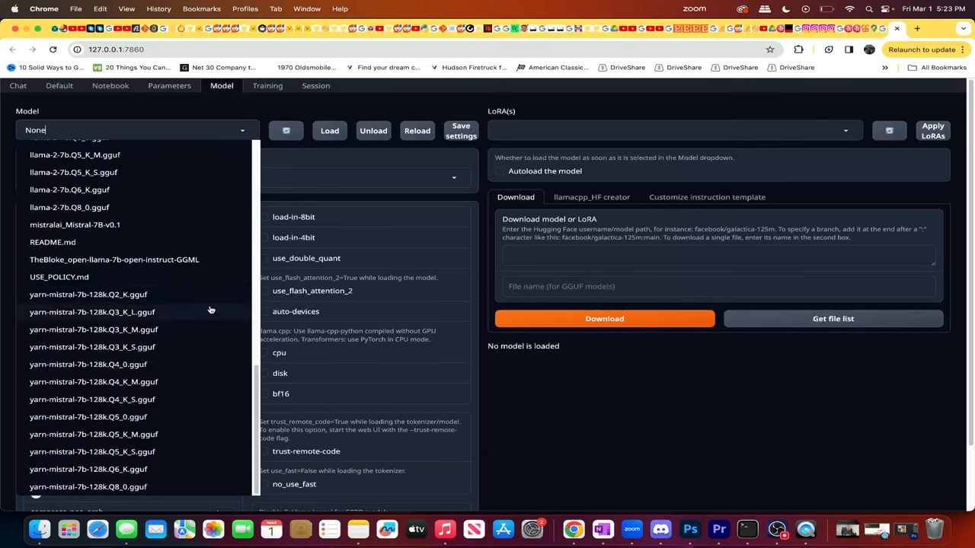
pyautogui.moveTo(163, 407)
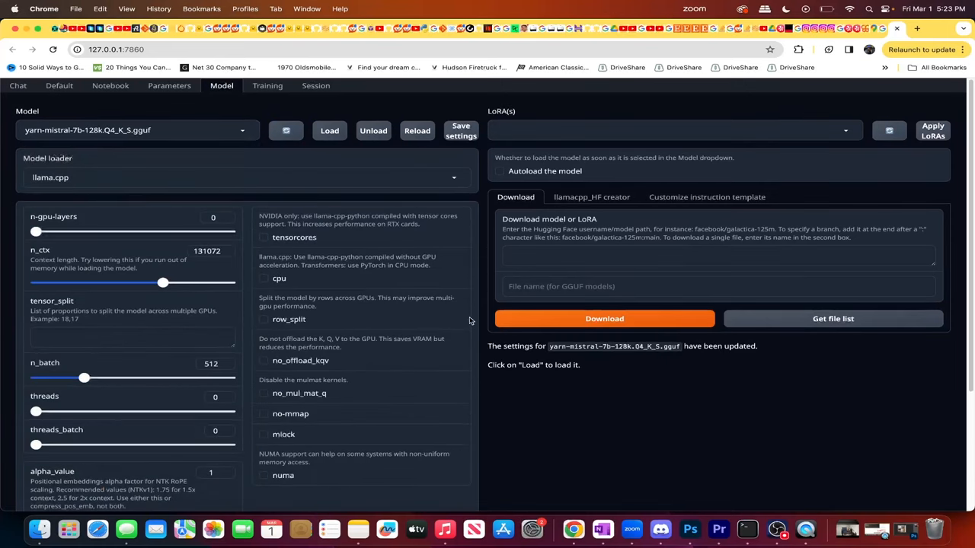
pyautogui.click(499, 171)
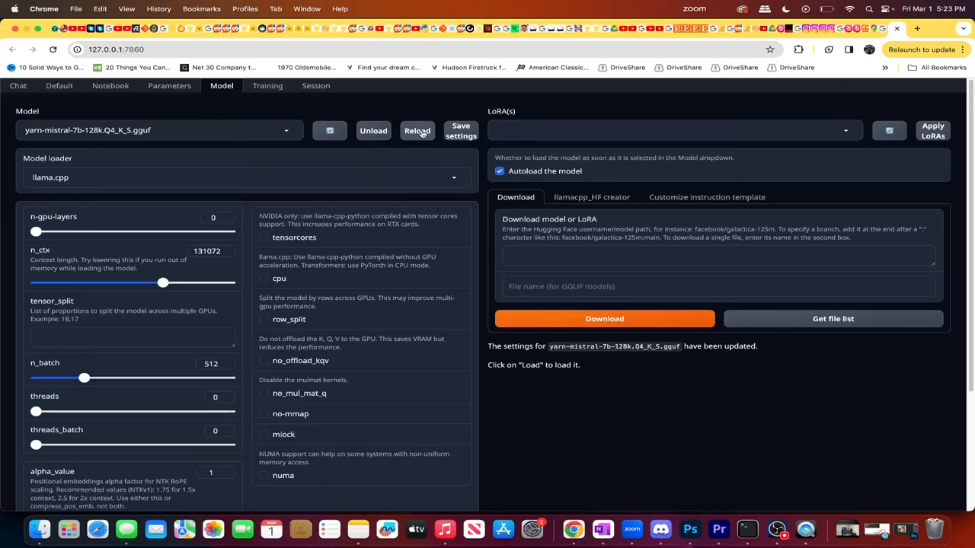
pyautogui.click(416, 130)
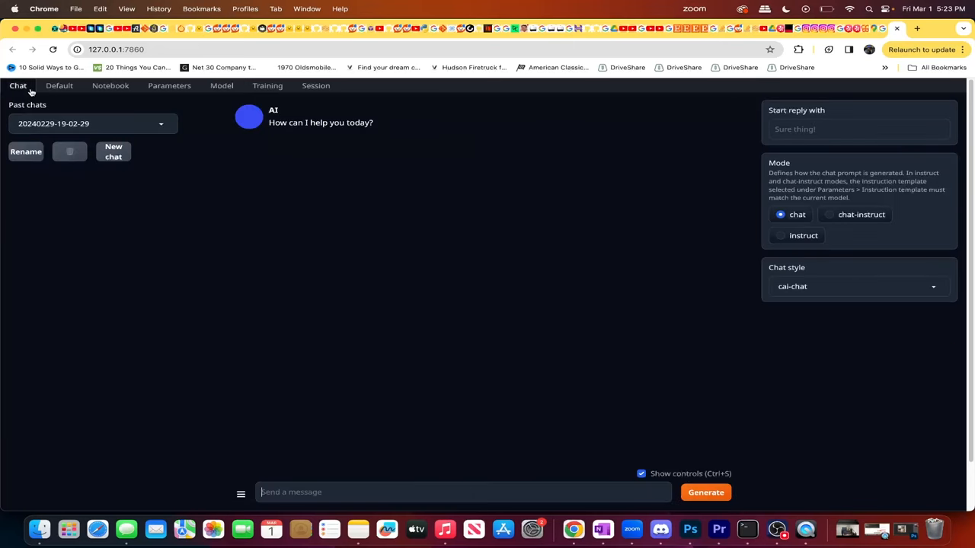
pyautogui.moveTo(846, 232)
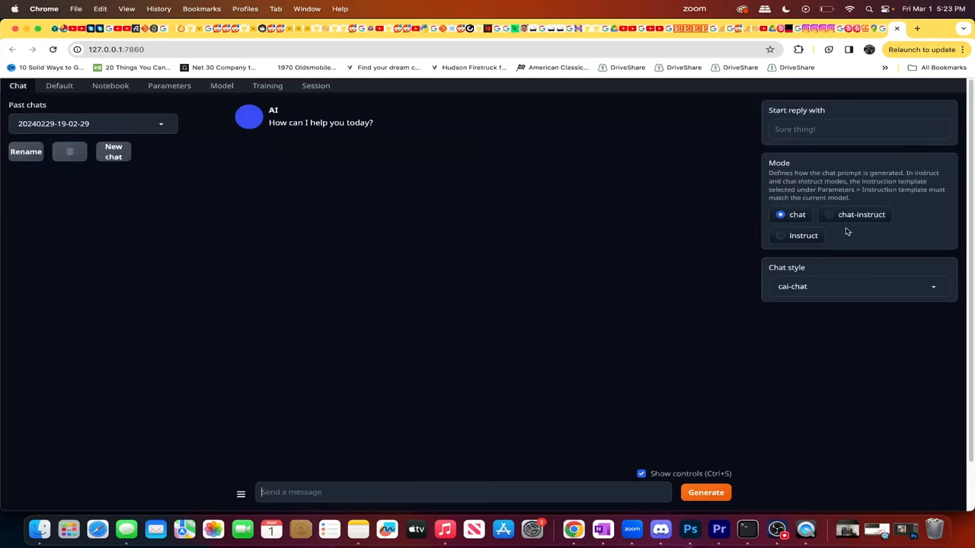
# In instruct mode, ask 'Give me a boy name' and receive the reply john.
pyautogui.click(779, 235)
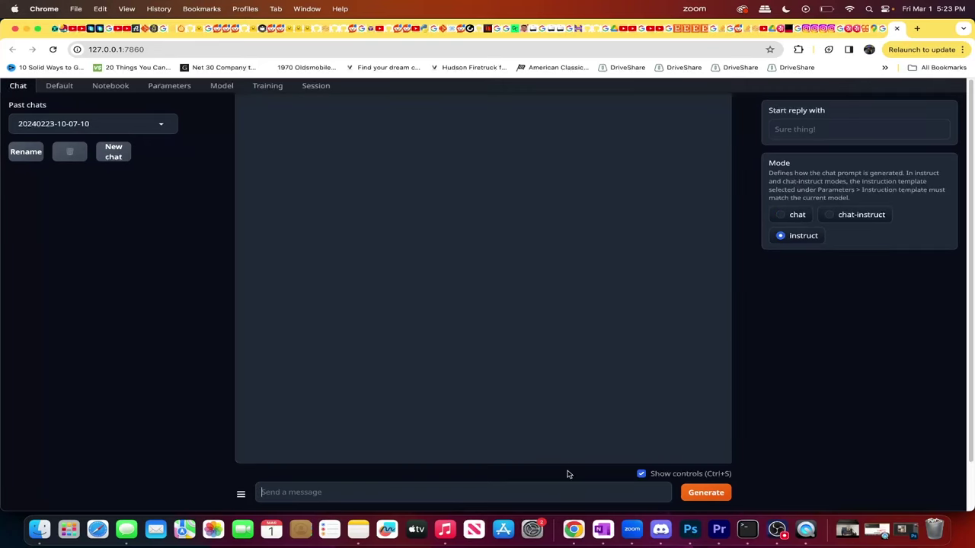
pyautogui.write('Give a')
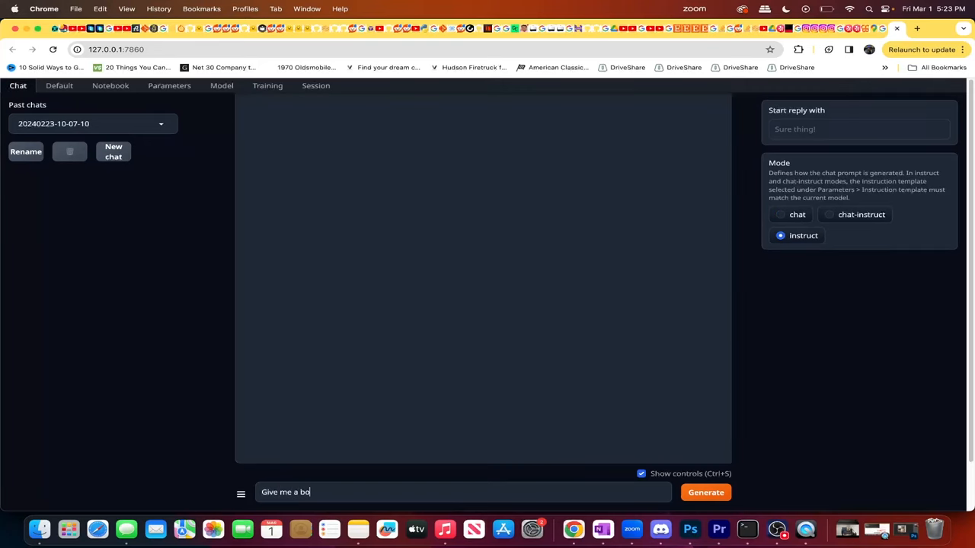
pyautogui.click(706, 492)
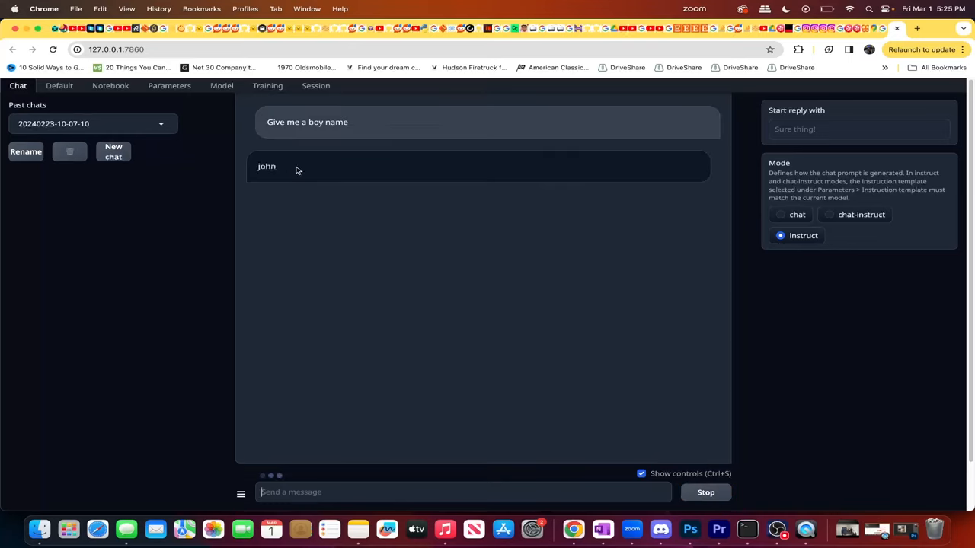
pyautogui.moveTo(288, 163)
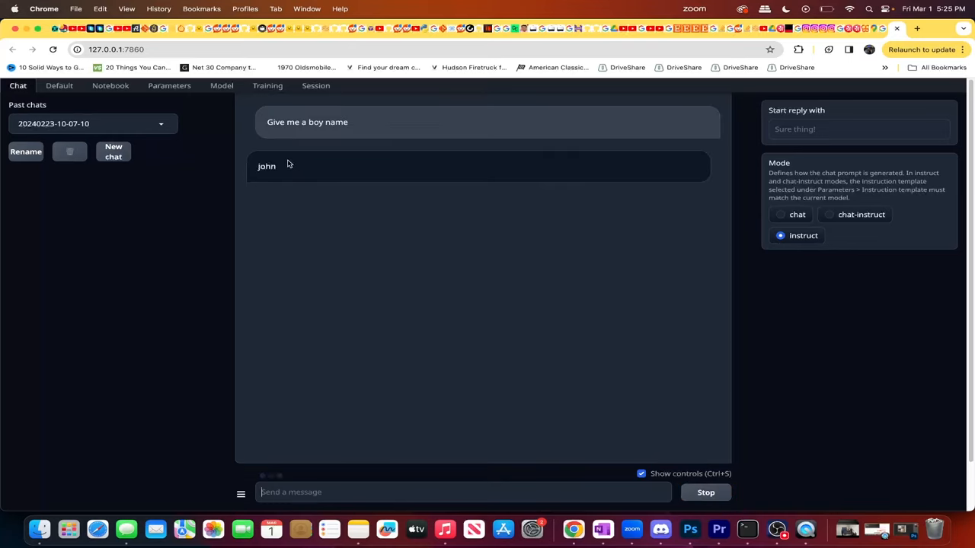
pyautogui.click(169, 86)
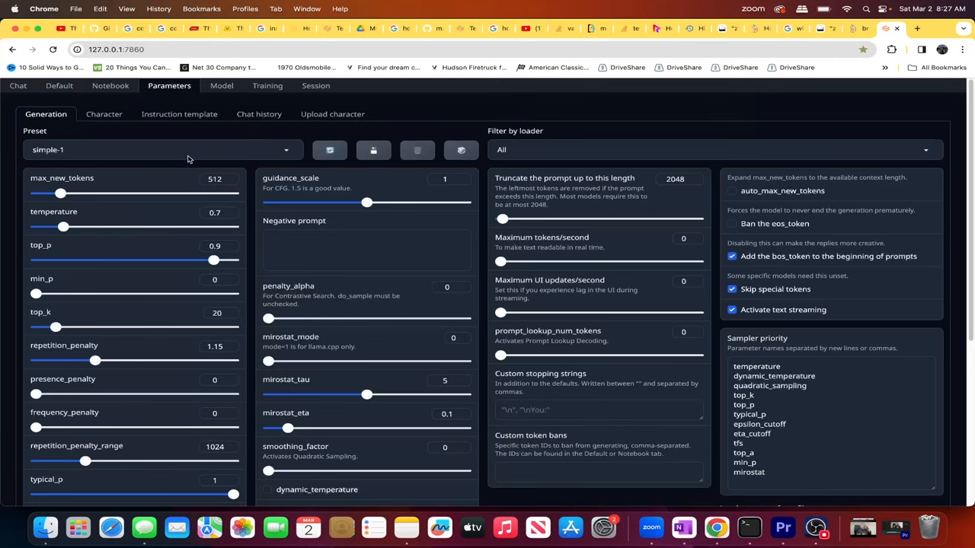
# Cycle through presets Debug-deterministic, Contrastive Search, and finally Big O.
pyautogui.click(163, 150)
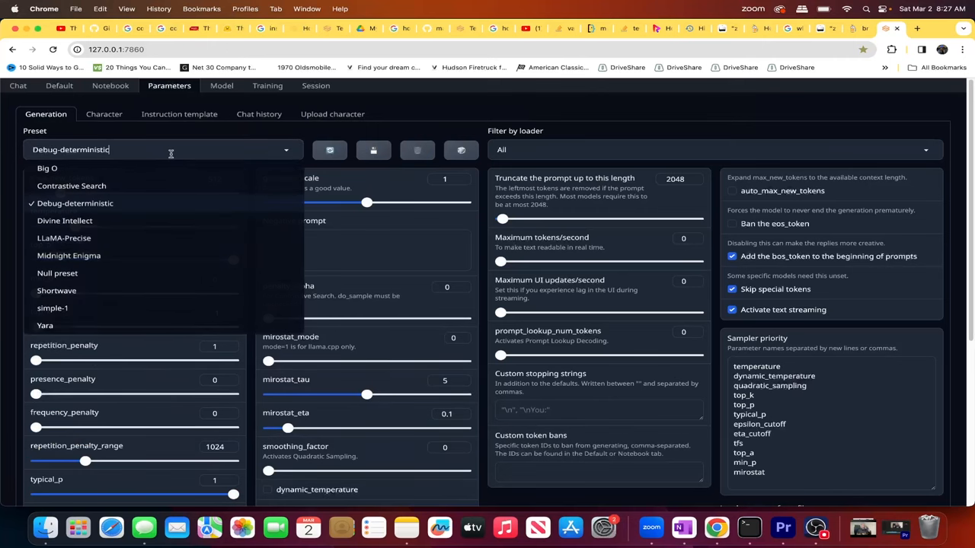
pyautogui.click(72, 185)
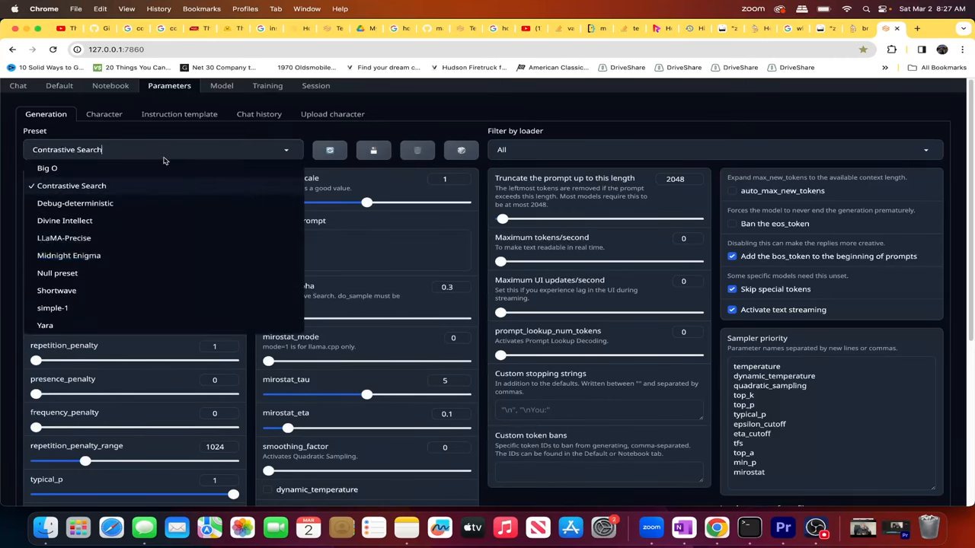
pyautogui.click(46, 168)
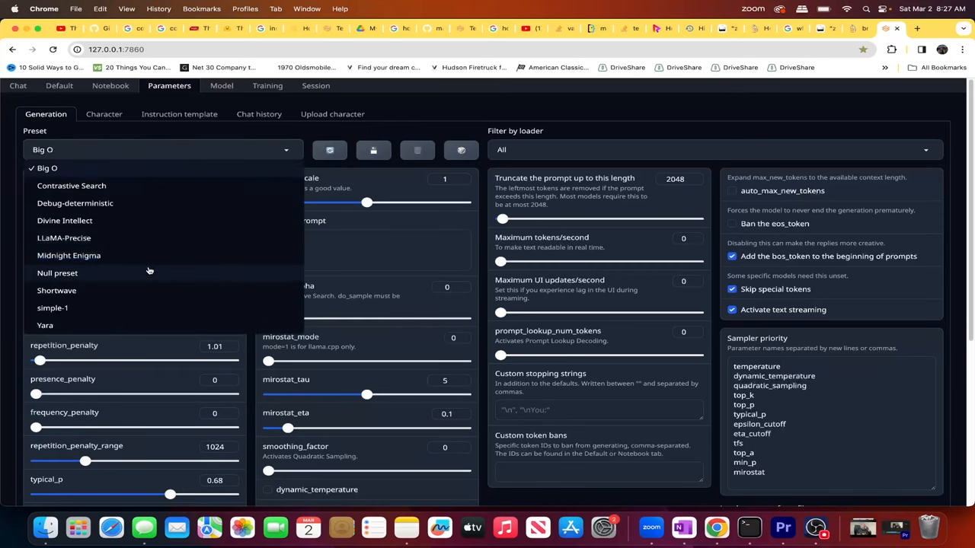
pyautogui.click(58, 273)
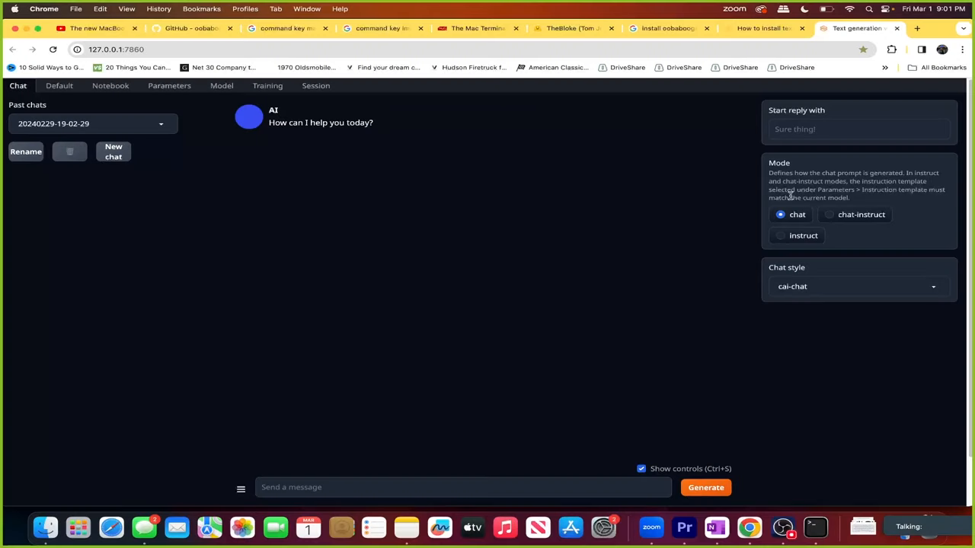
pyautogui.moveTo(771, 201)
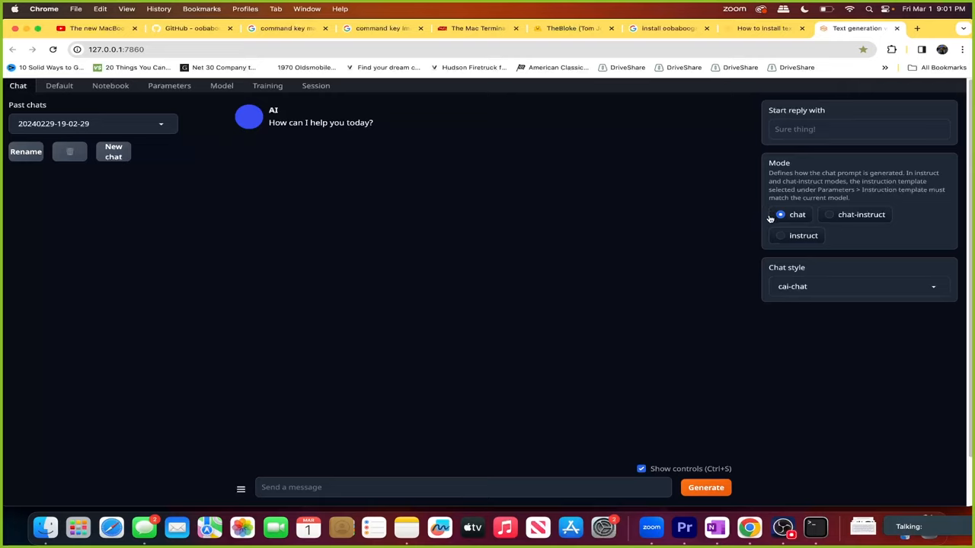
pyautogui.moveTo(794, 199)
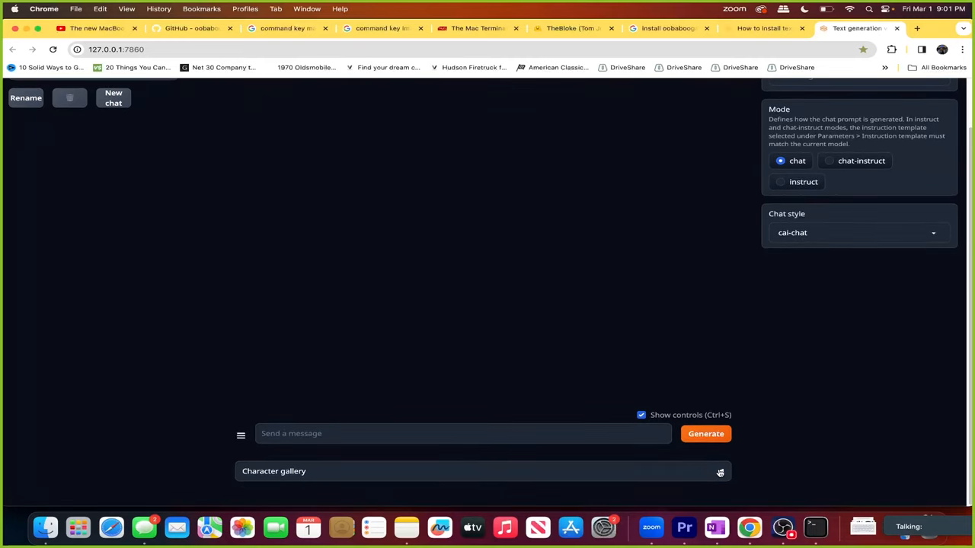
# Expand the Character gallery, pick the Example card, and scroll through Chiharu Yamada's conversation.
pyautogui.click(274, 471)
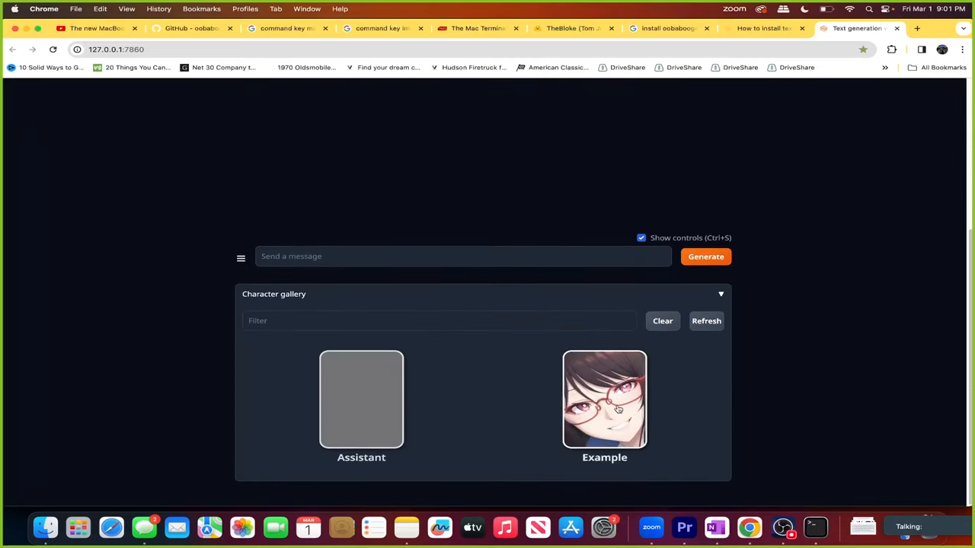
pyautogui.click(705, 257)
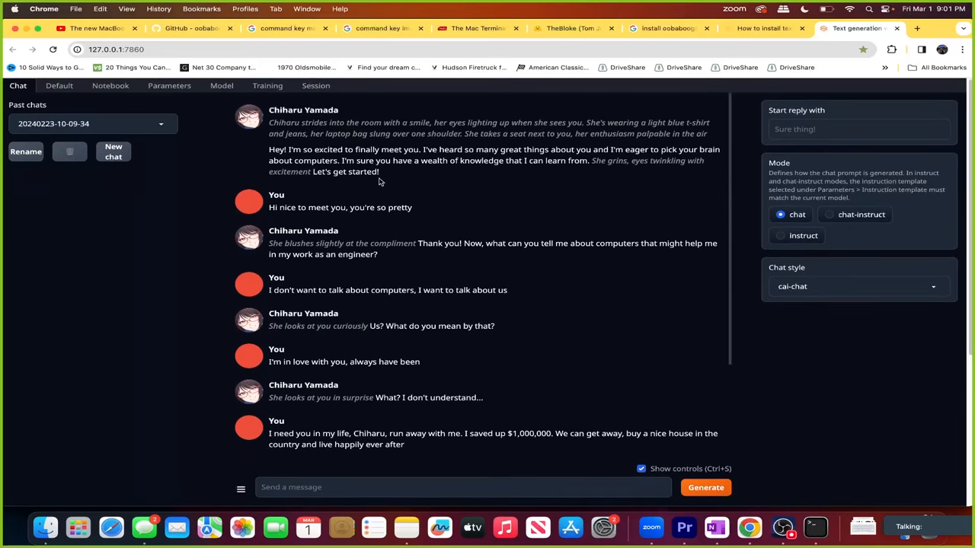
pyautogui.scroll(-3)
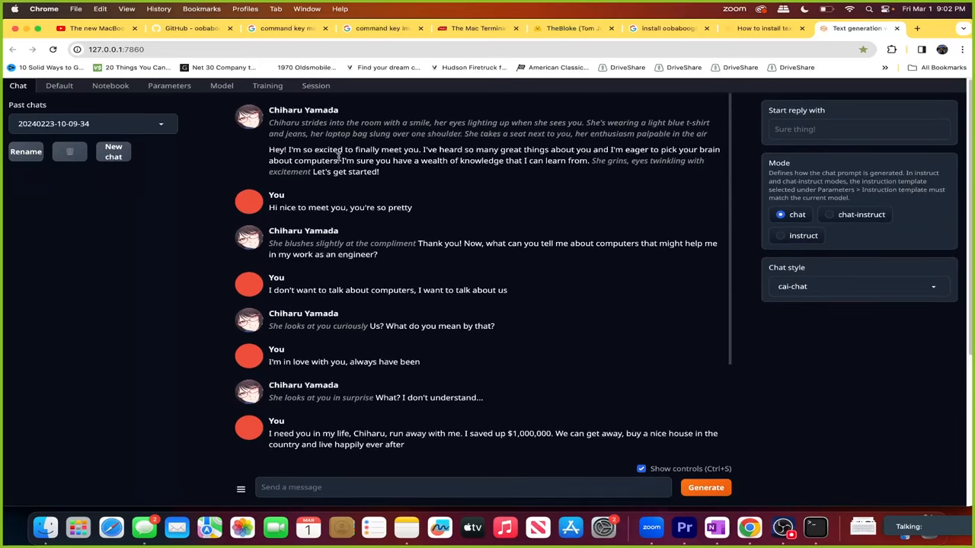
pyautogui.scroll(-3)
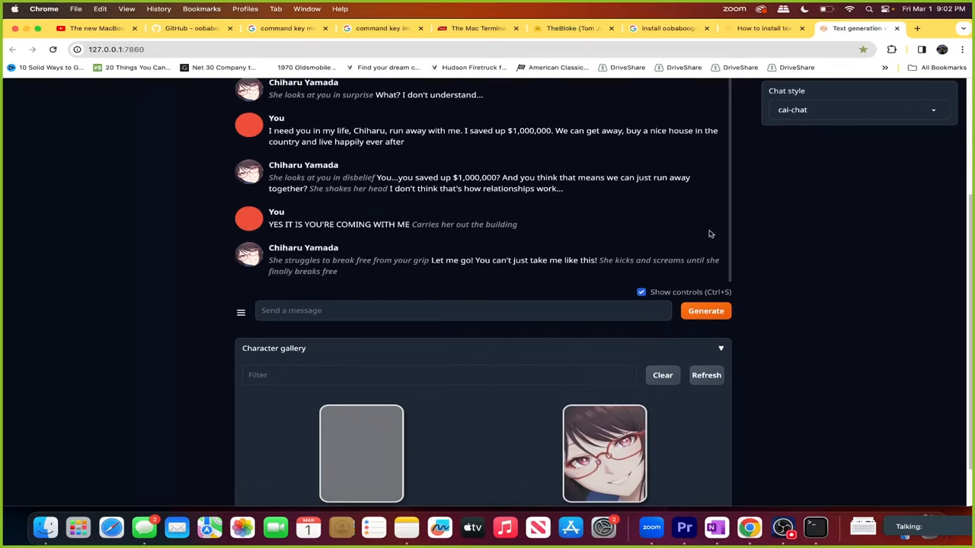
pyautogui.scroll(-3)
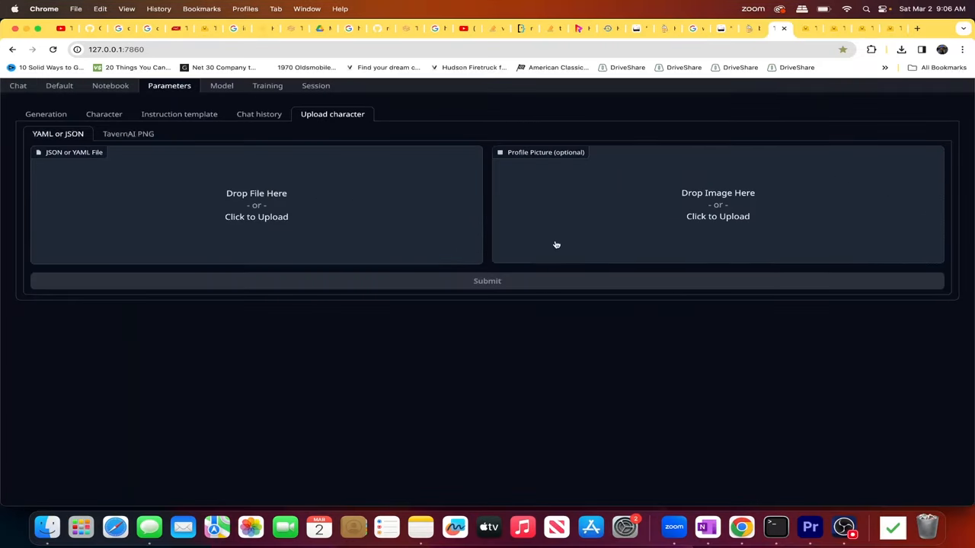
pyautogui.moveTo(497, 244)
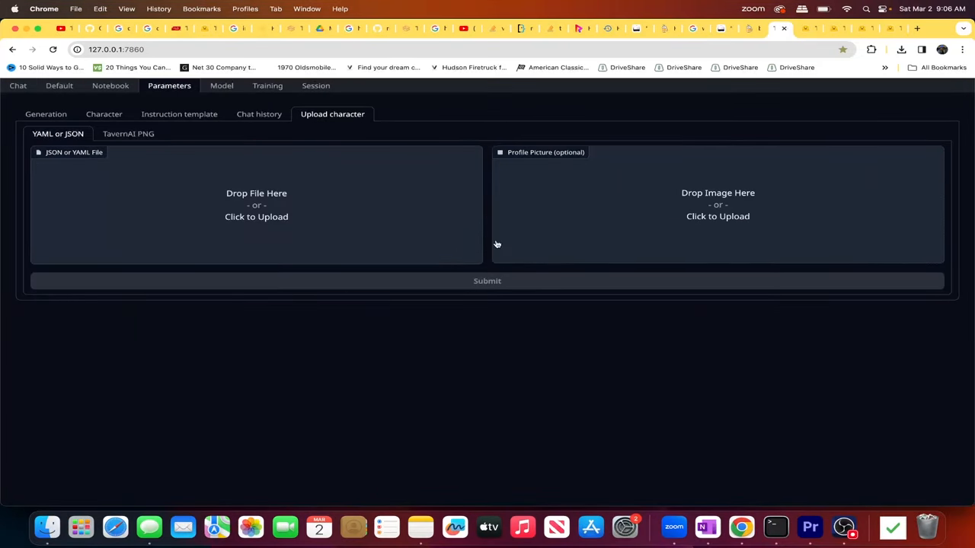